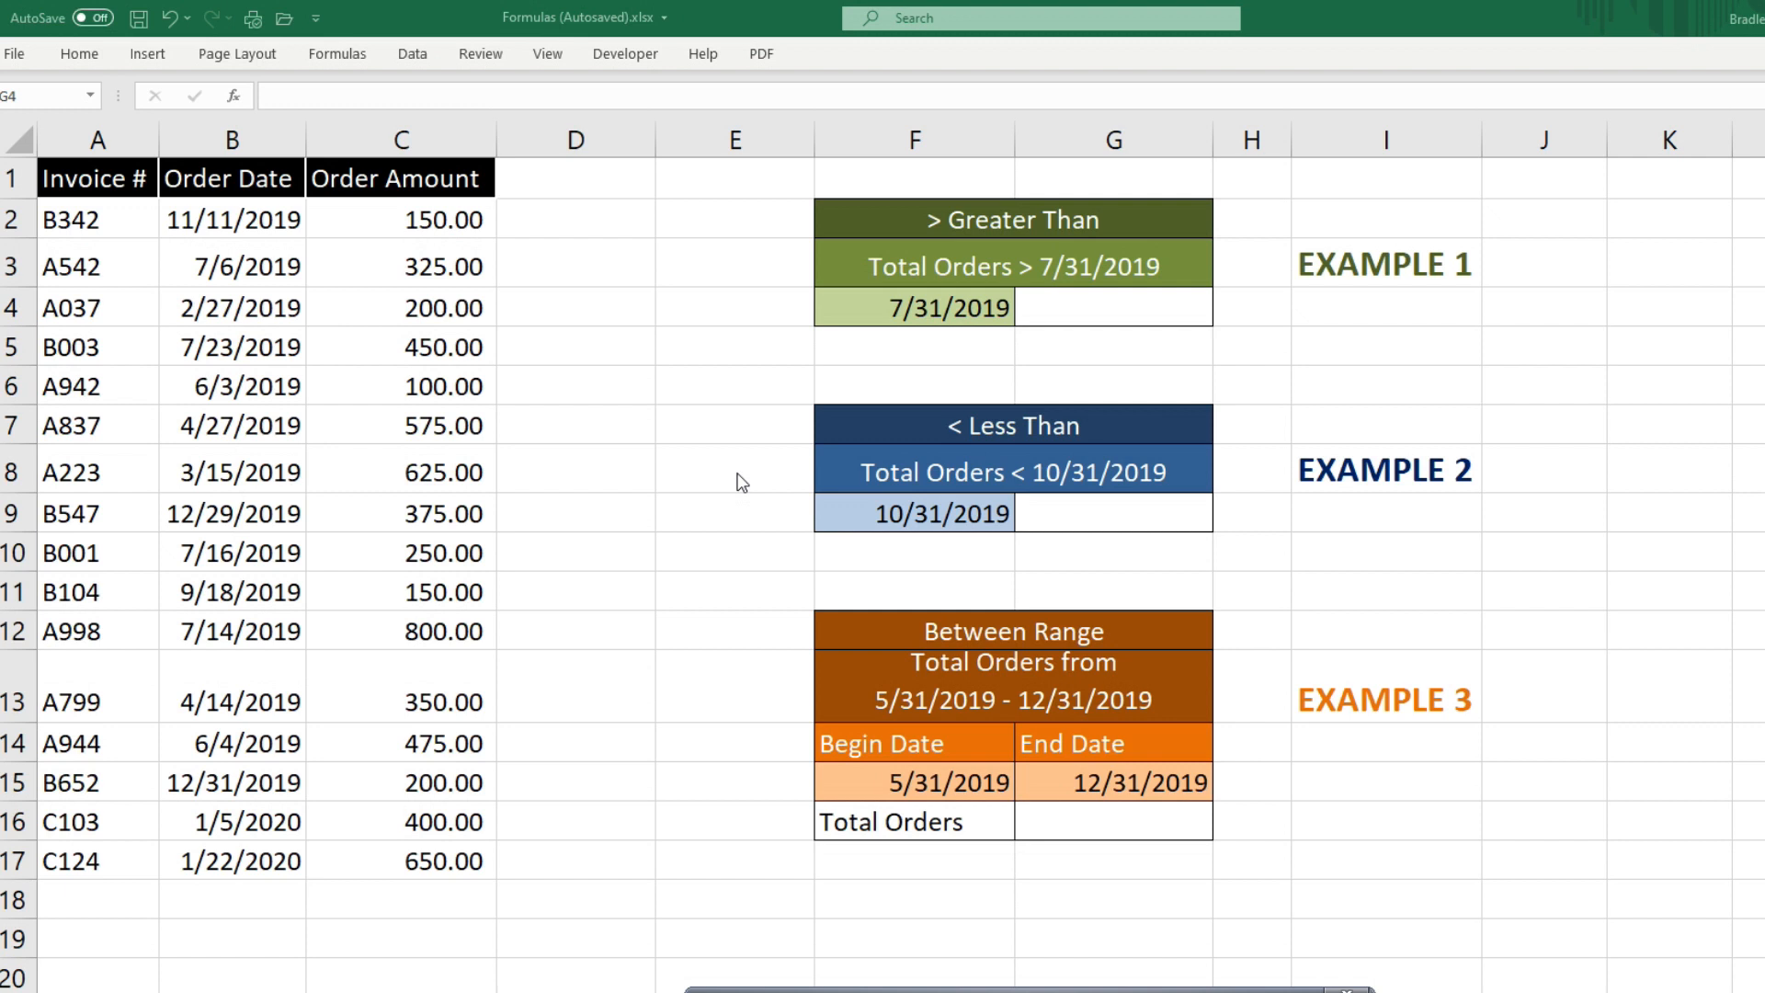
mouse_move(551, 464)
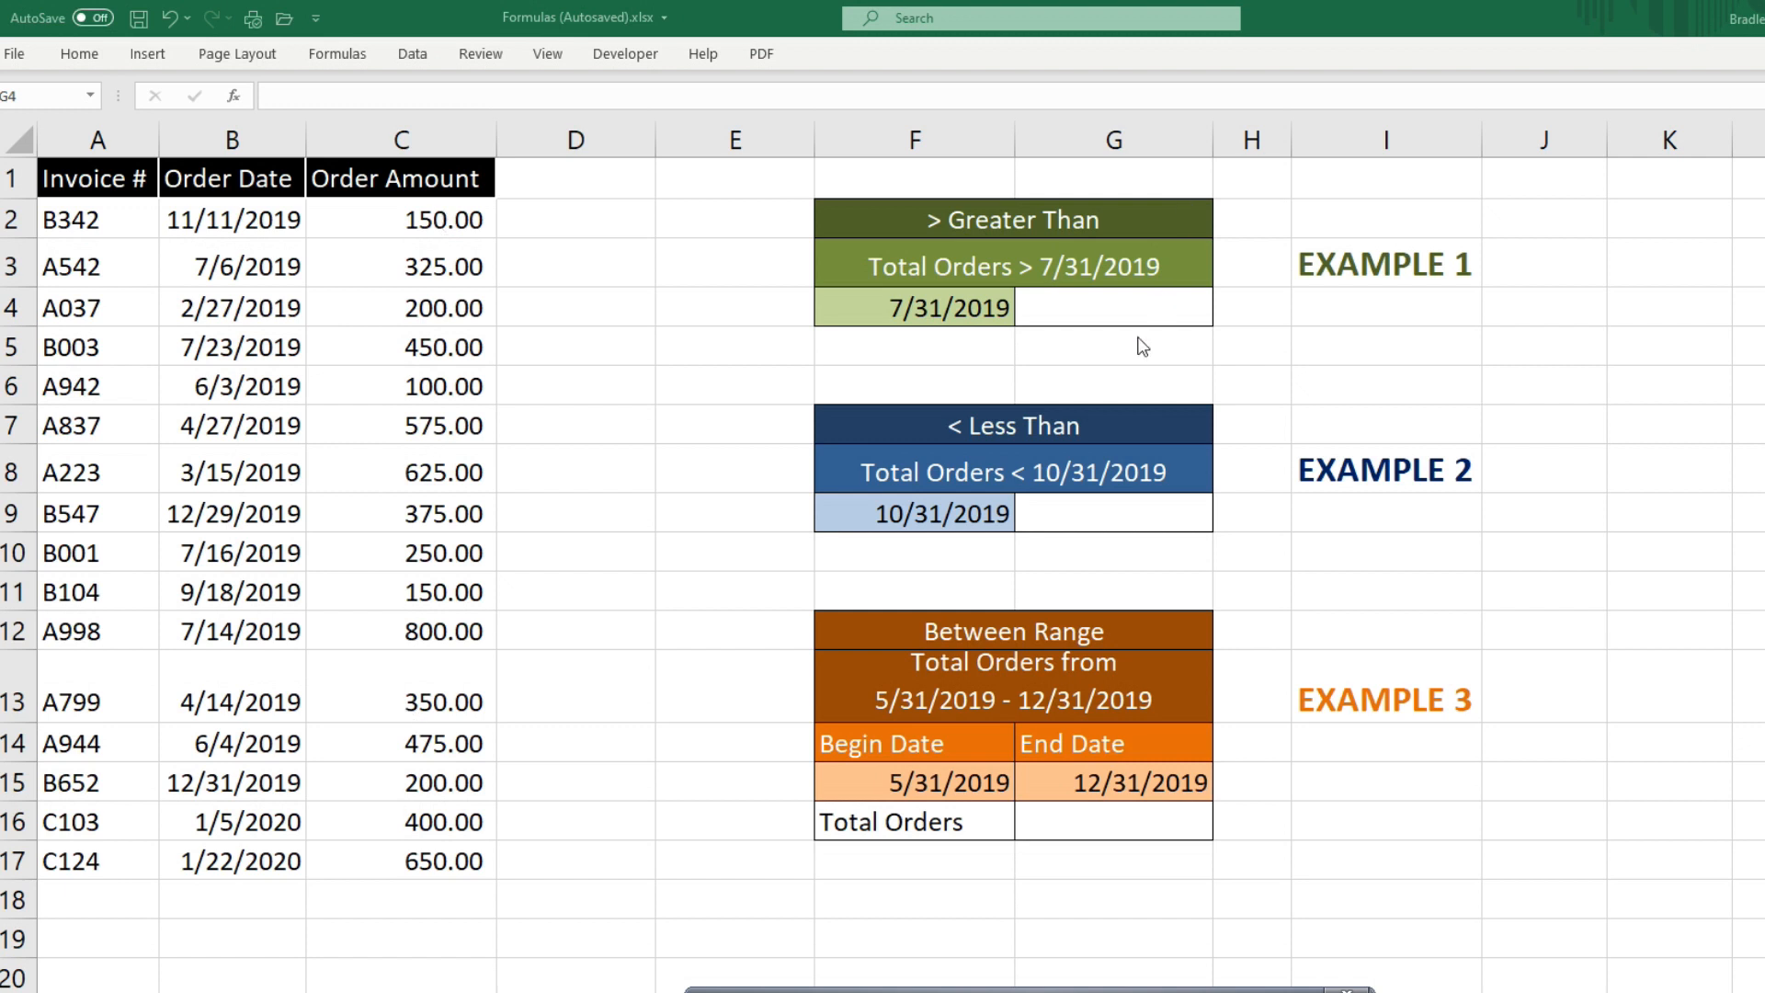
mouse_move(1133, 357)
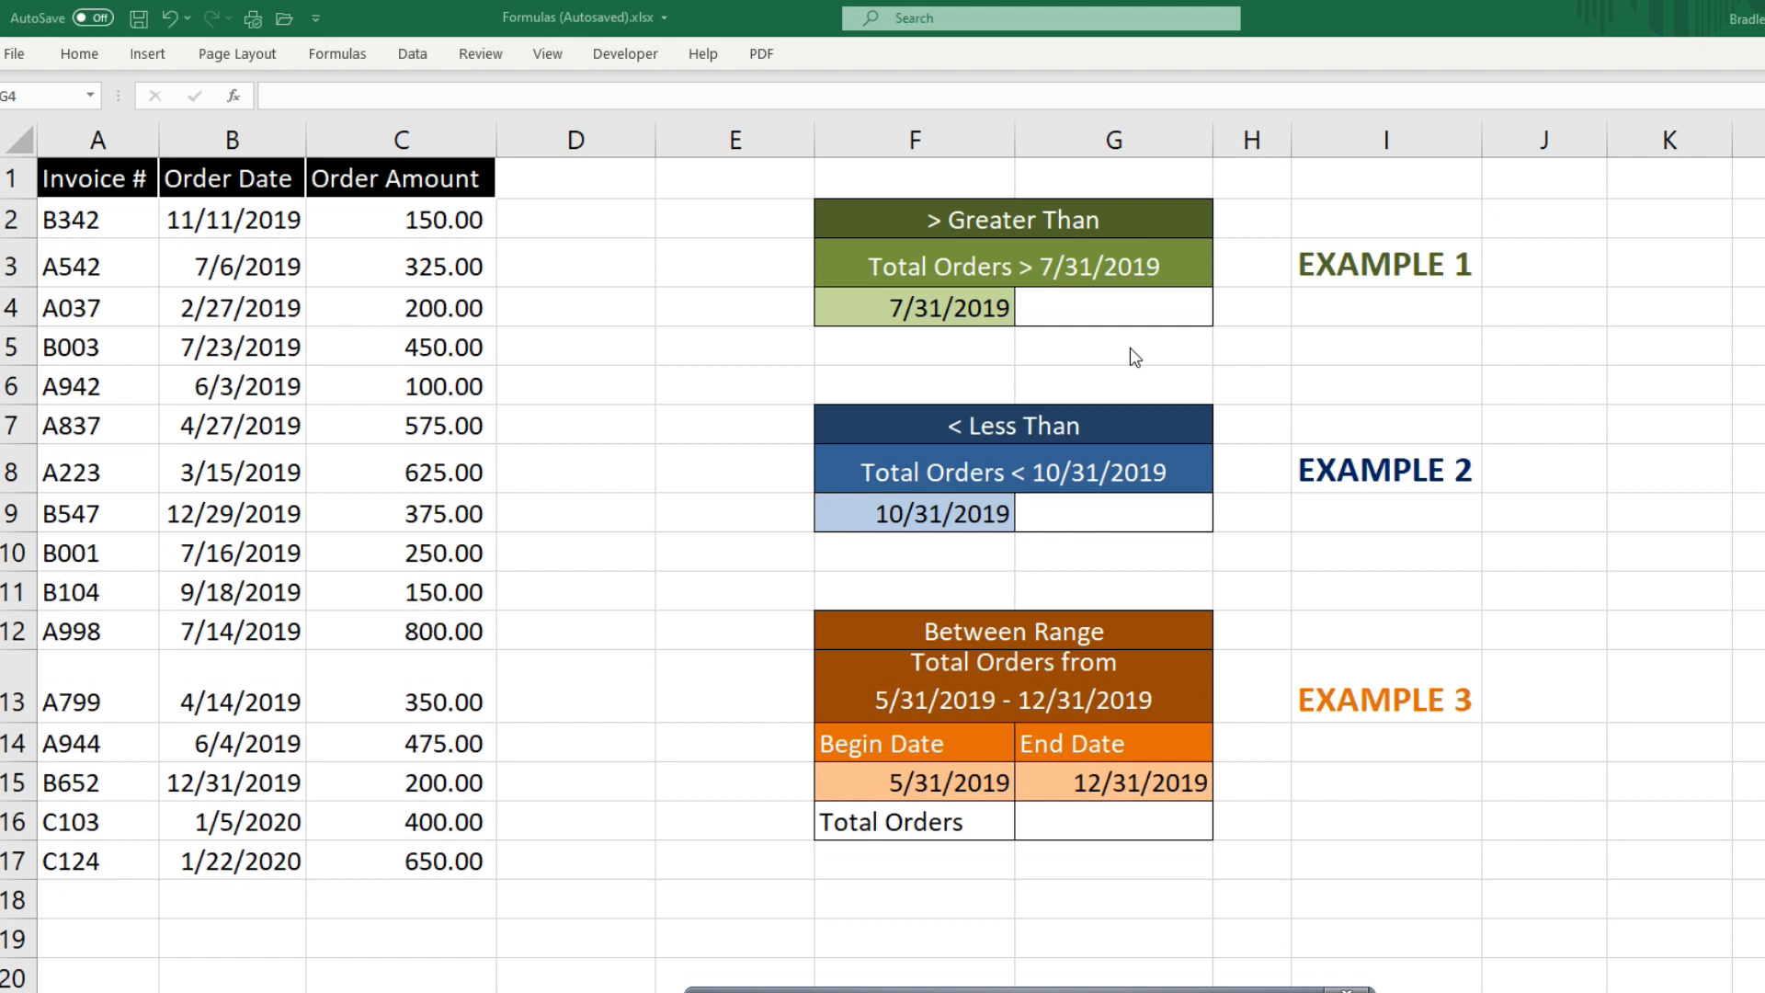
mouse_move(975, 317)
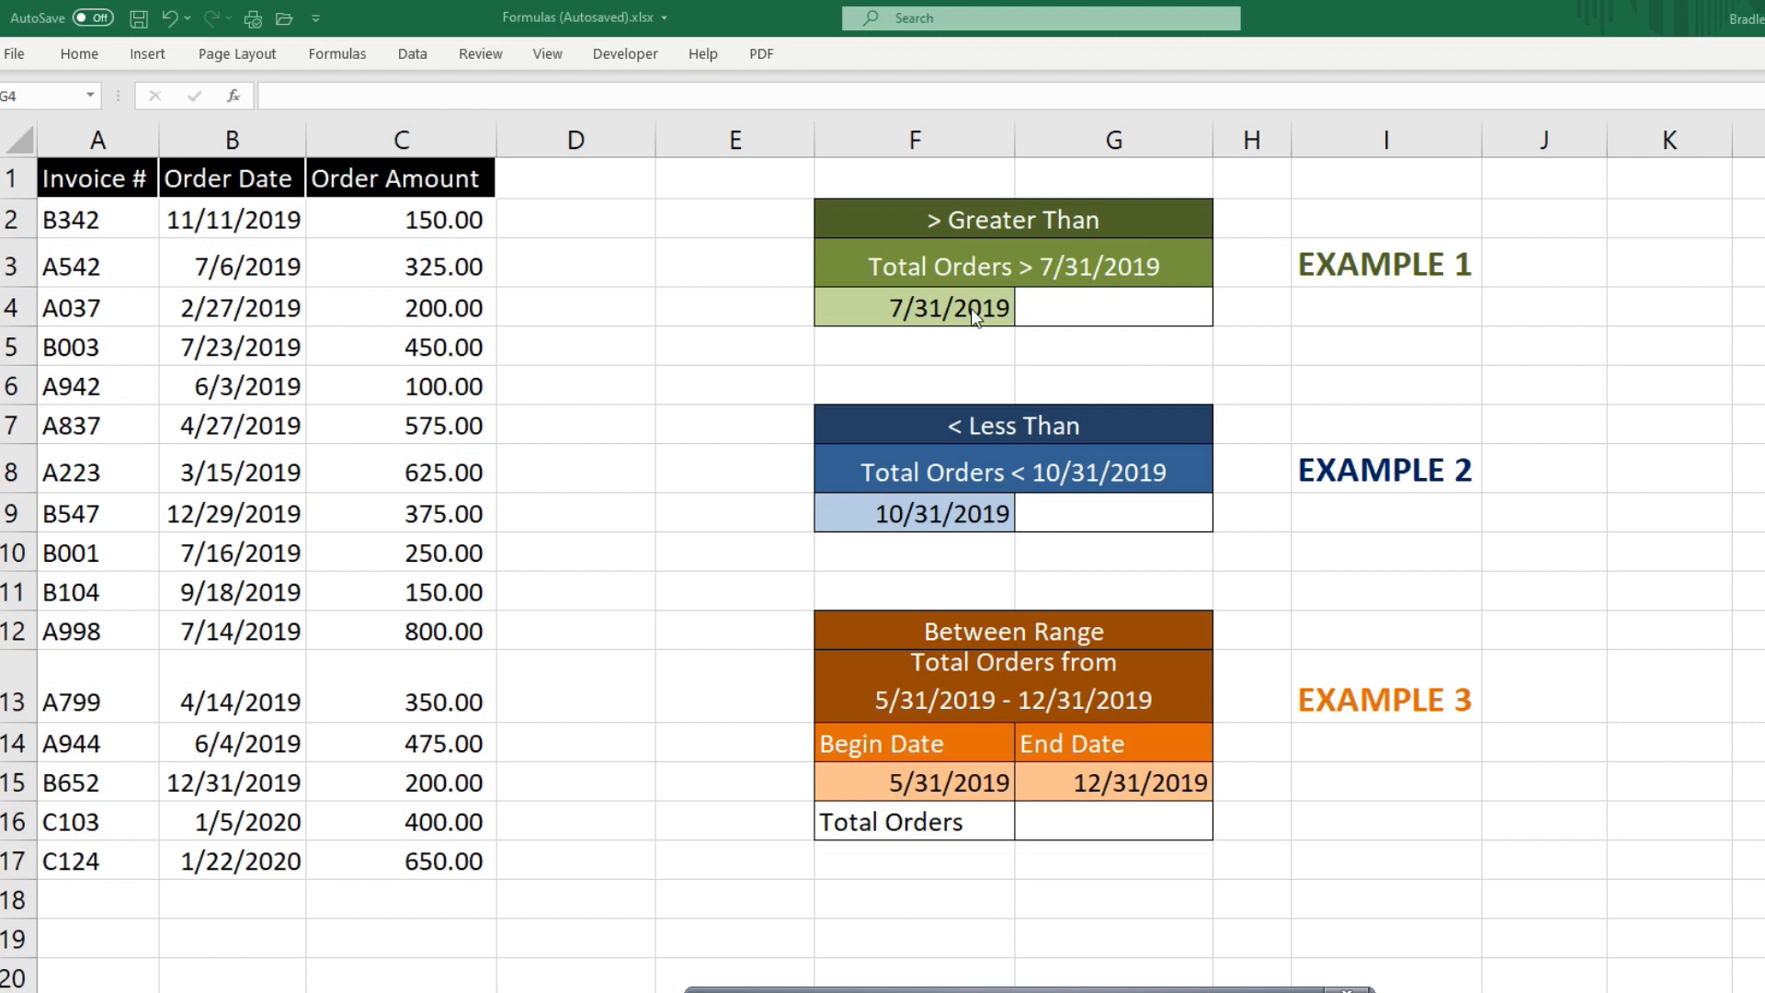
mouse_move(1026, 335)
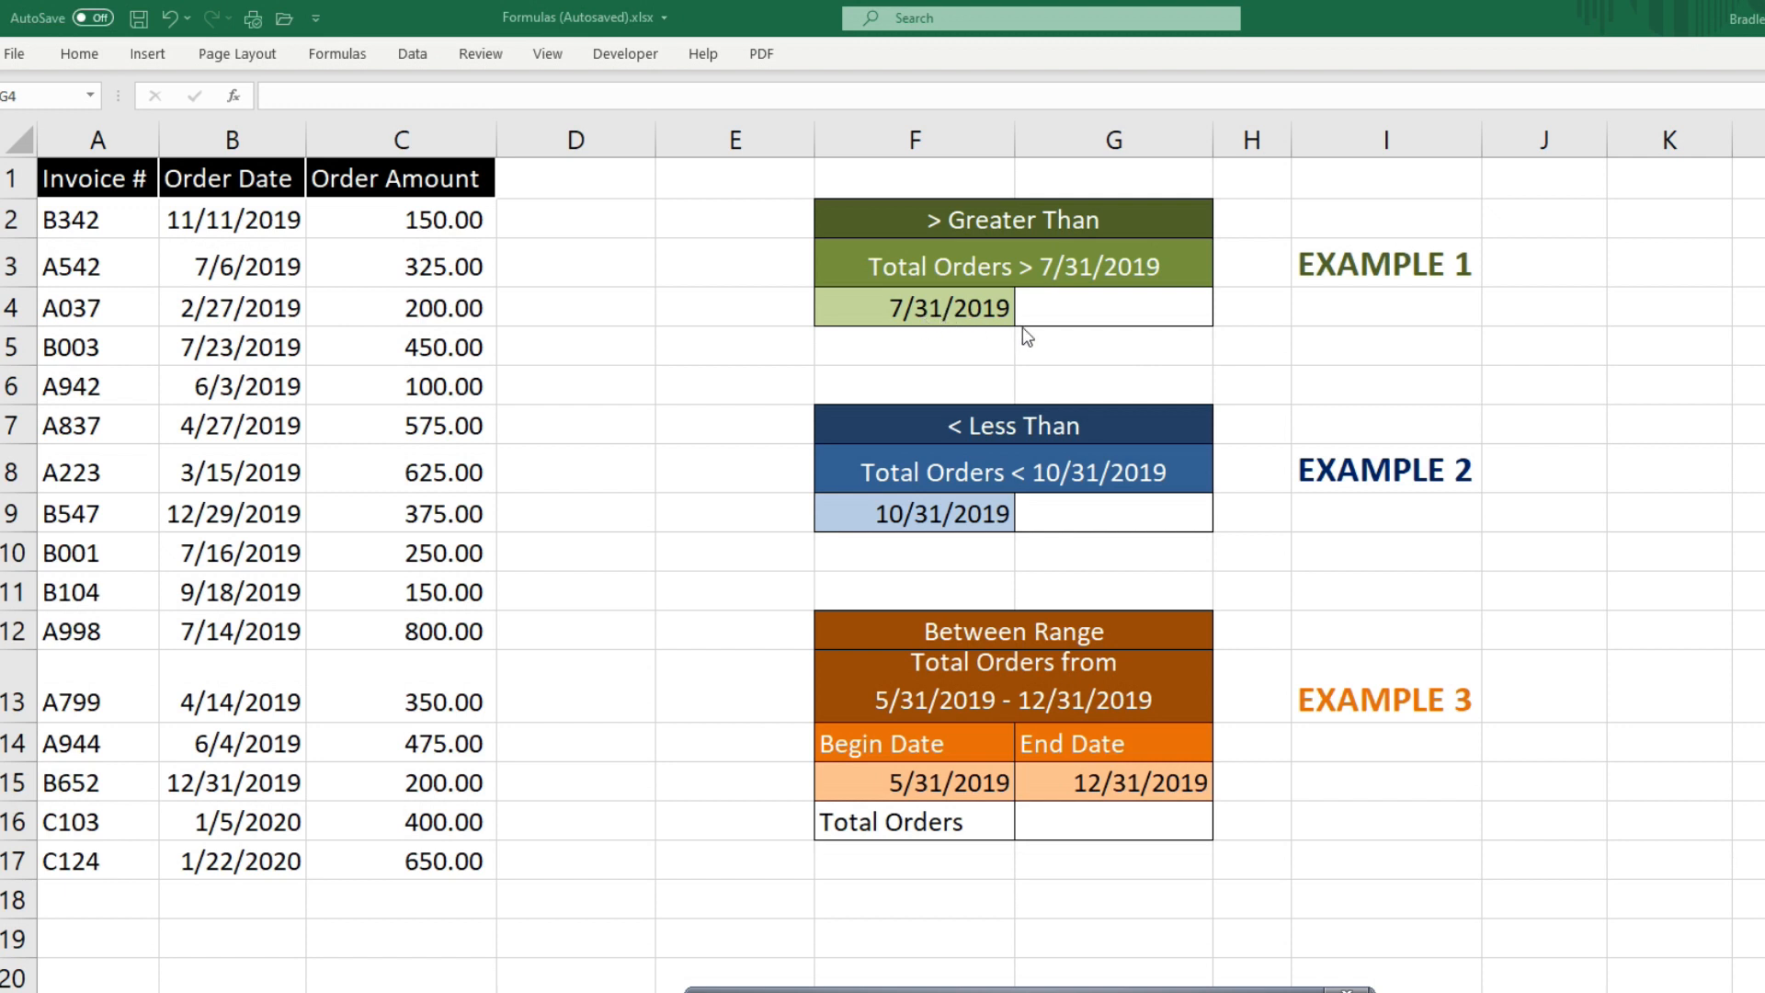
Enter =SUMIF(B2:B17,">"&F4,C2:C17) in G4, returning 1,925.00 for orders after 7/31/2019
click(1114, 306)
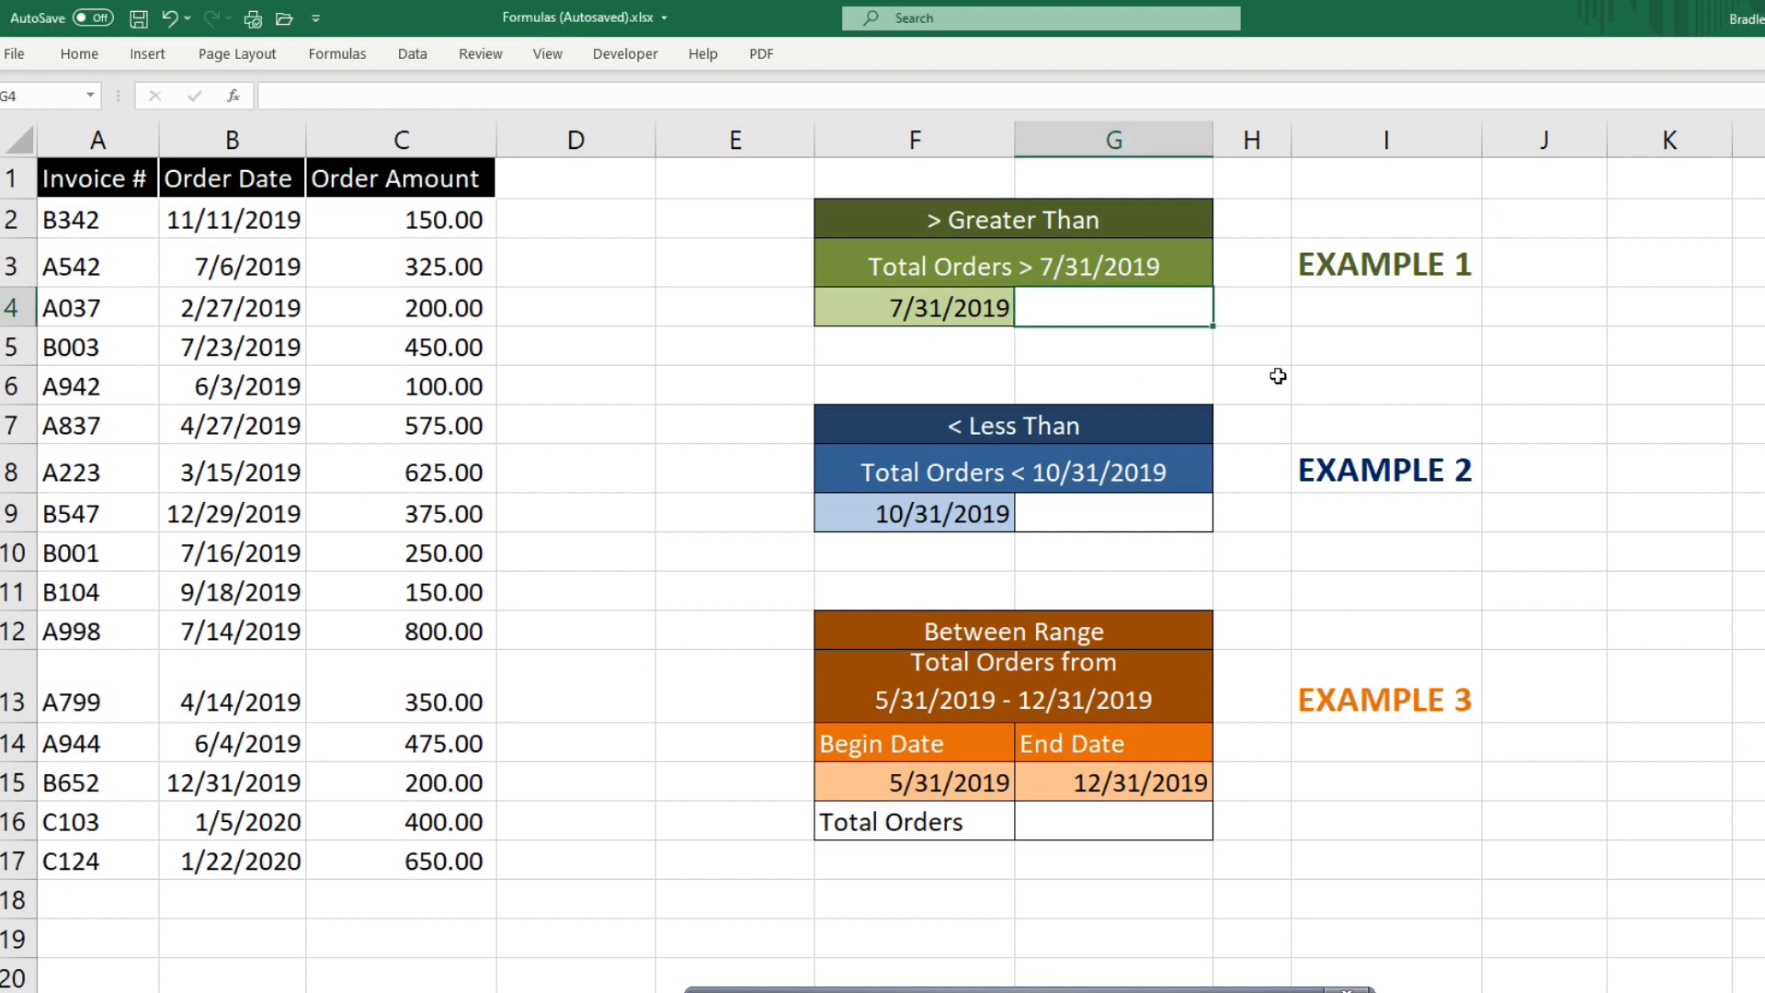
text(=Sum)
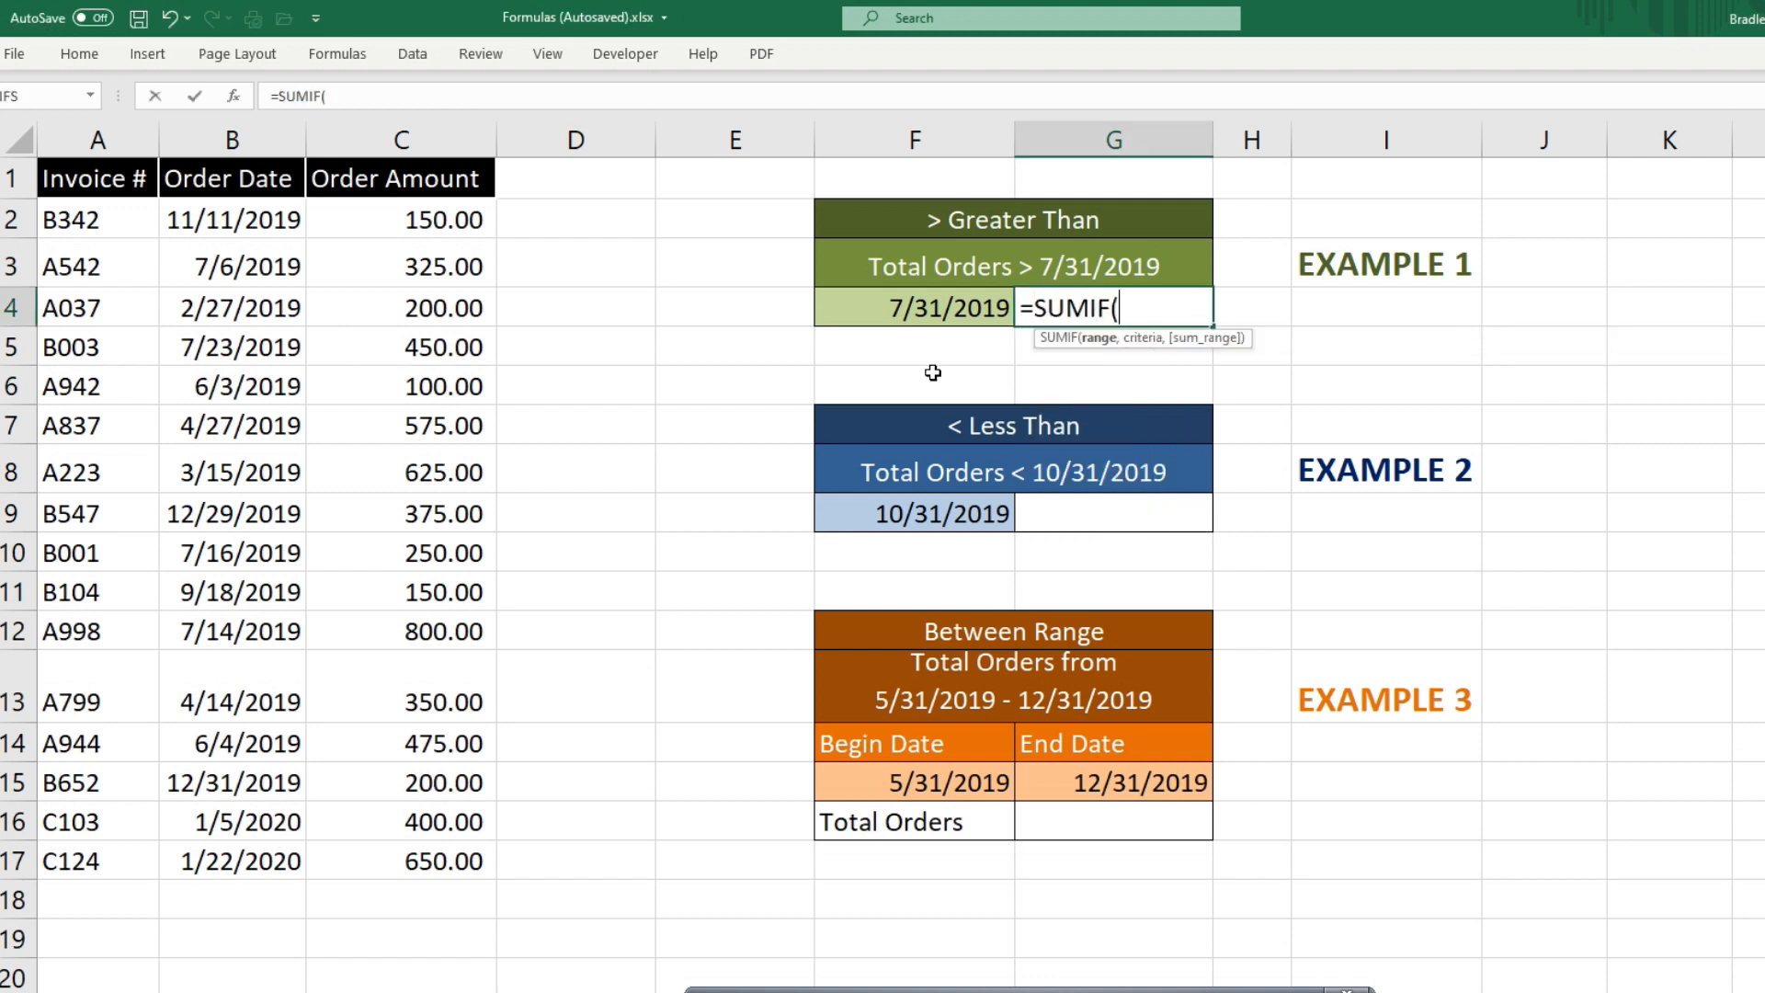
drag(234, 219, 234, 783)
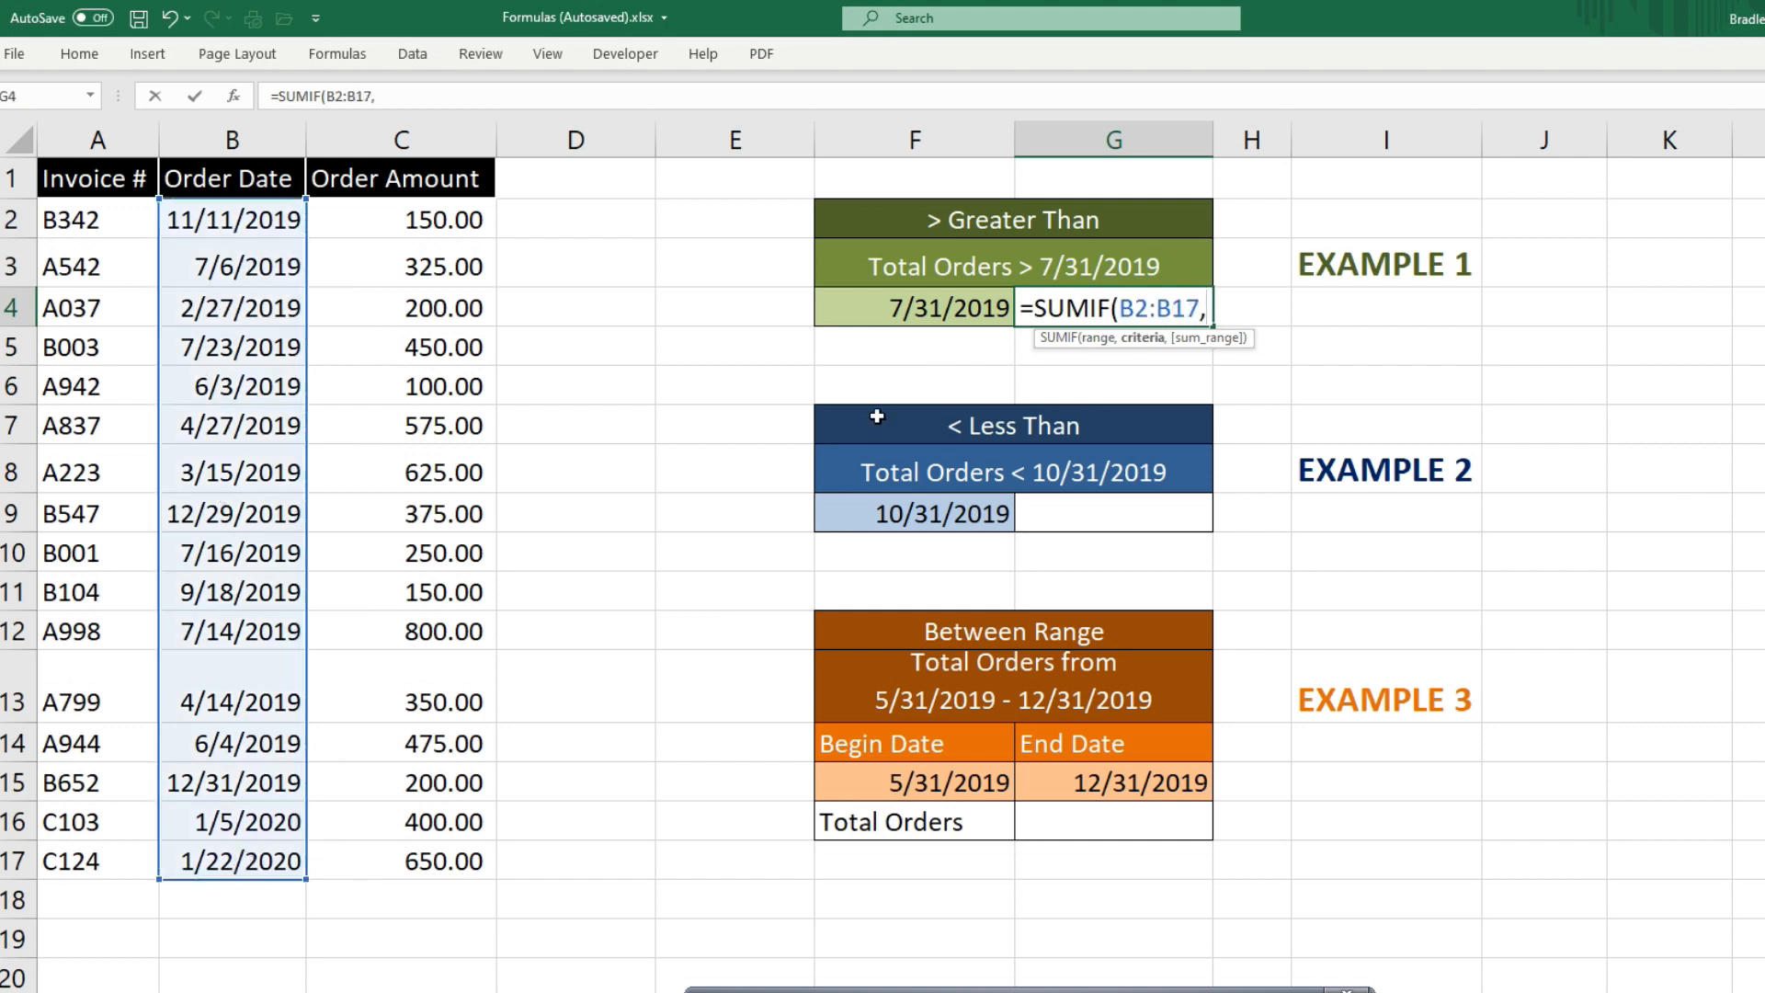
mouse_move(956, 309)
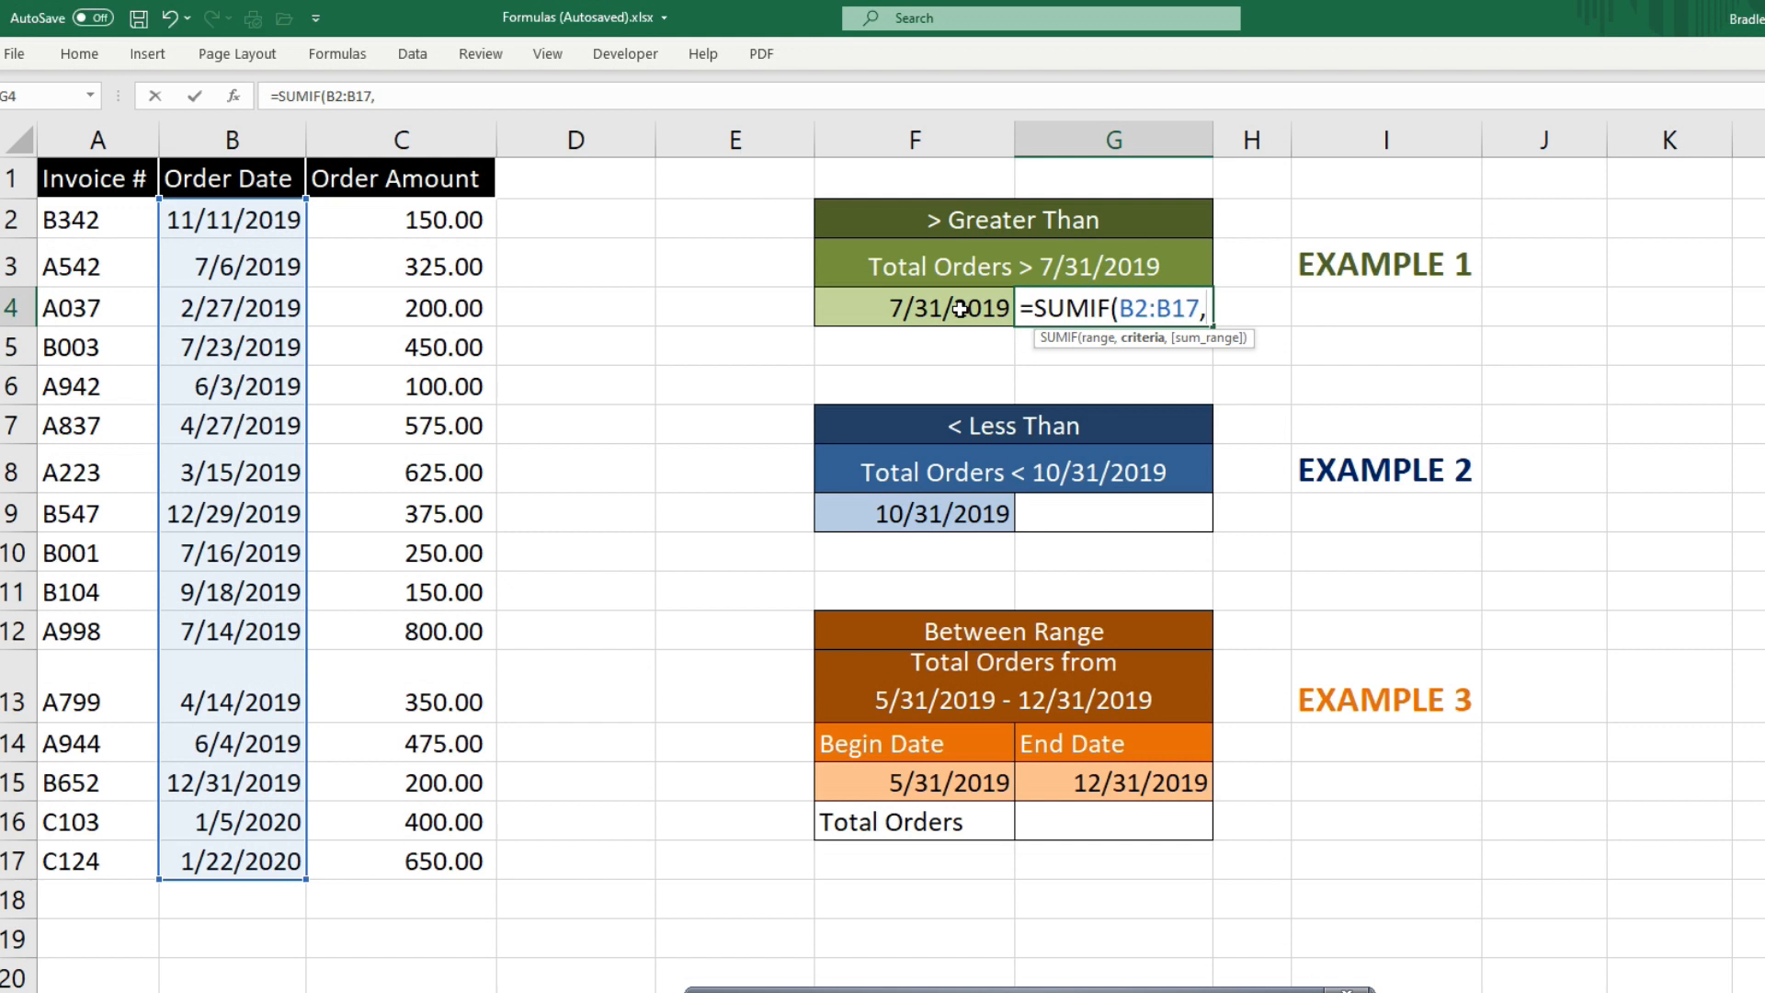
text(")
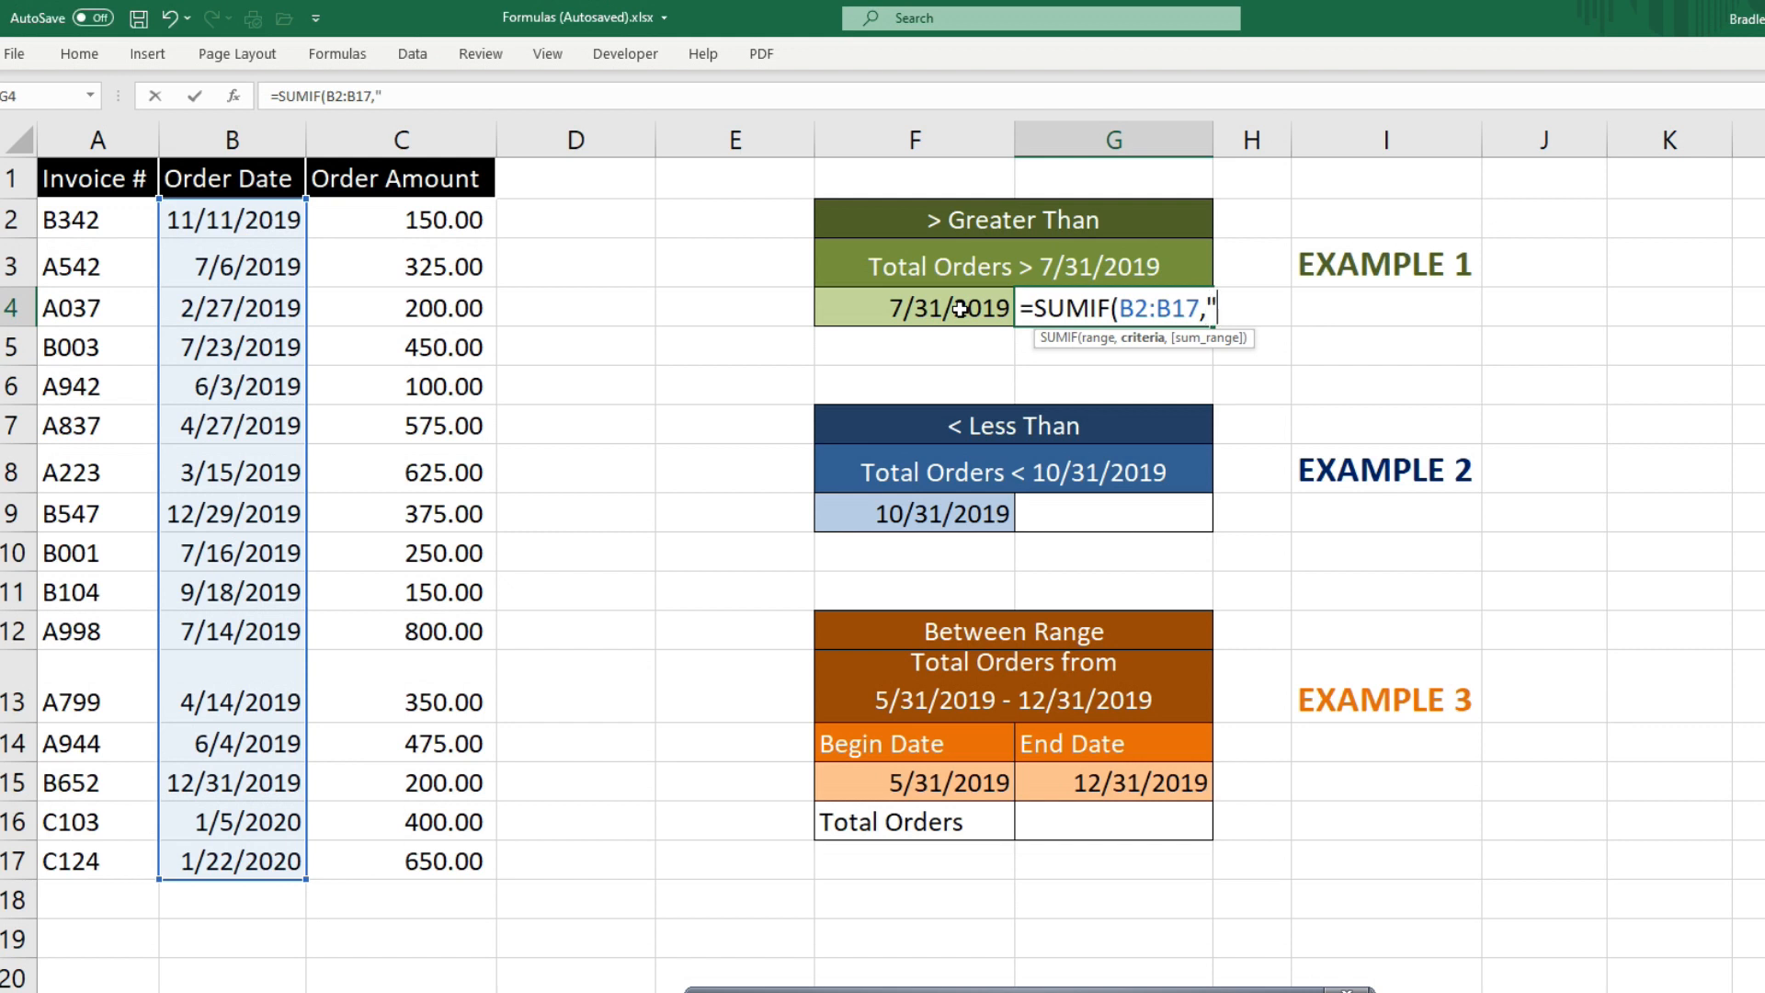
text(>)
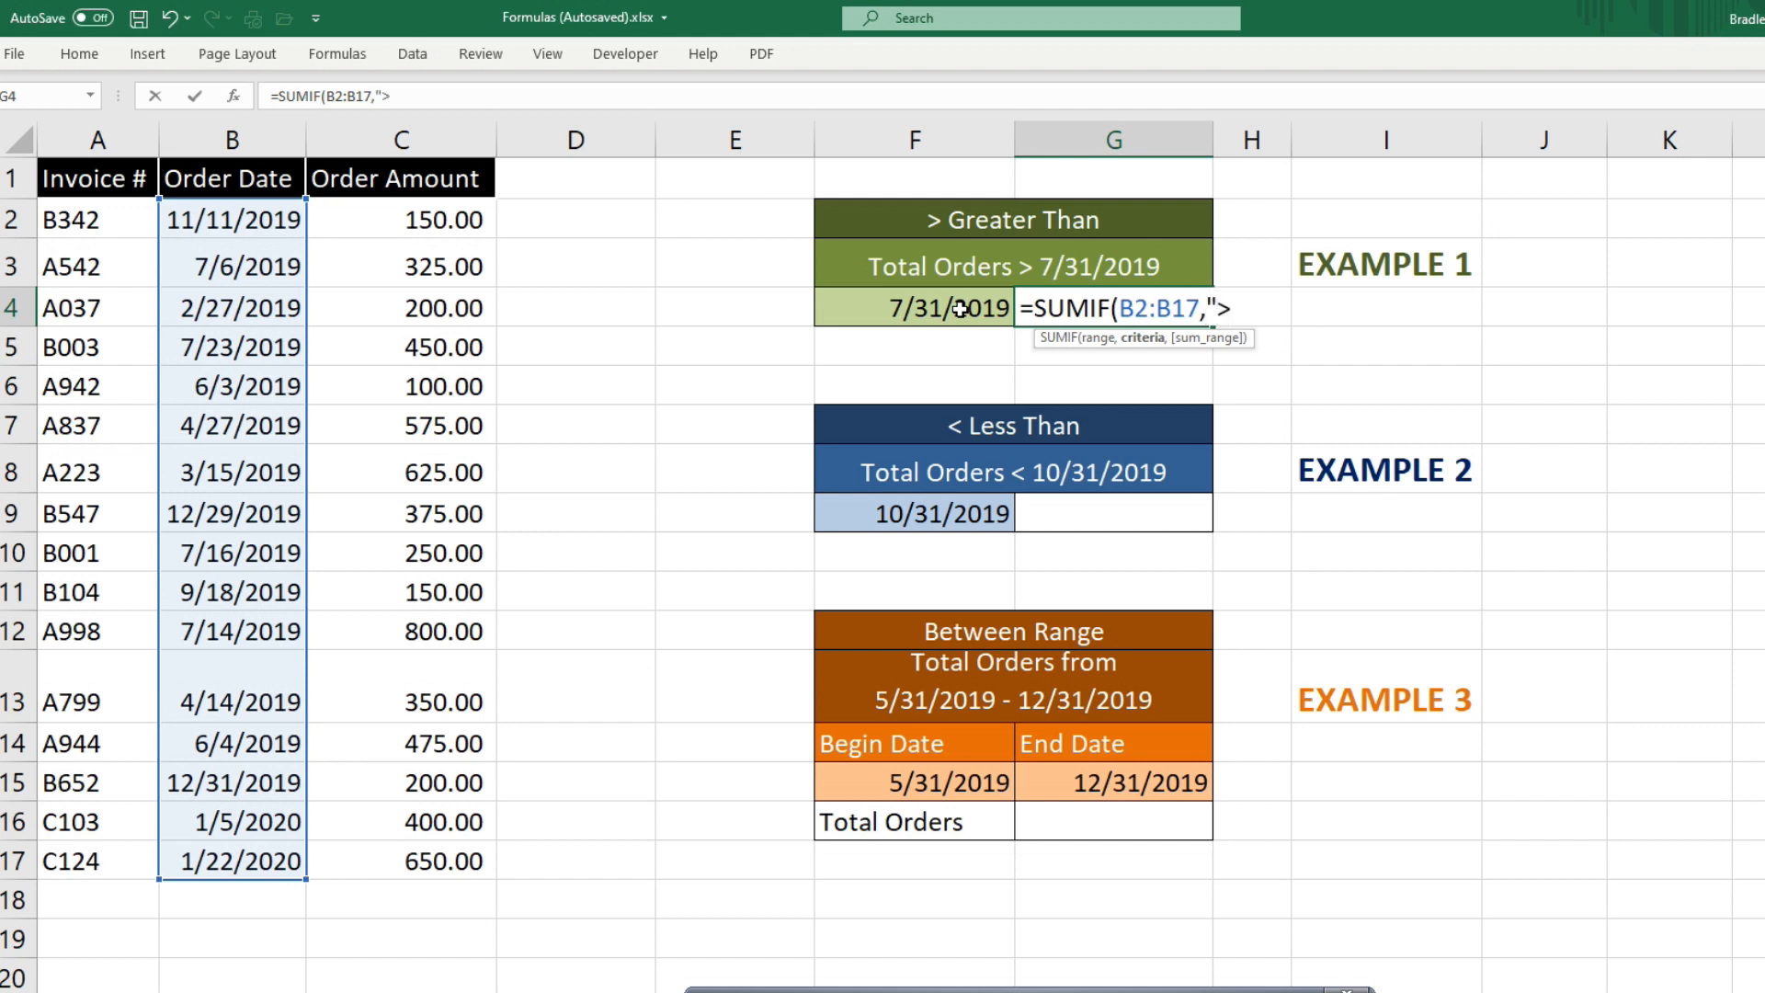
text(")
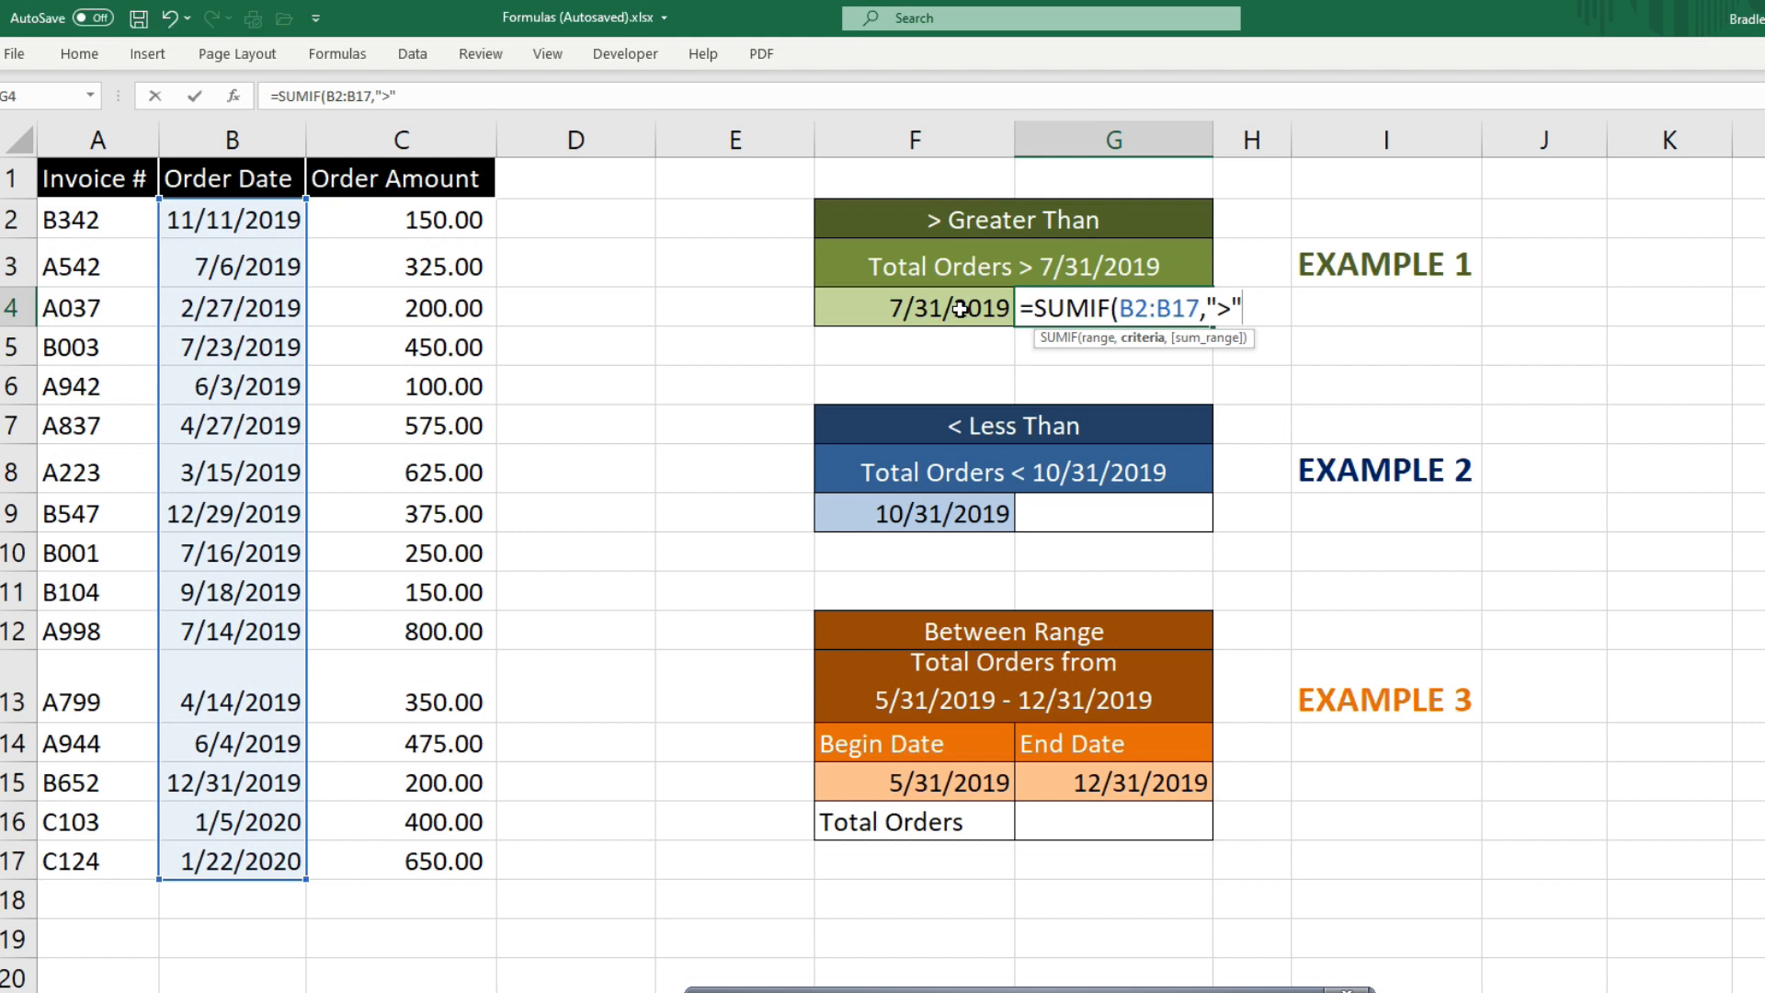
text(&)
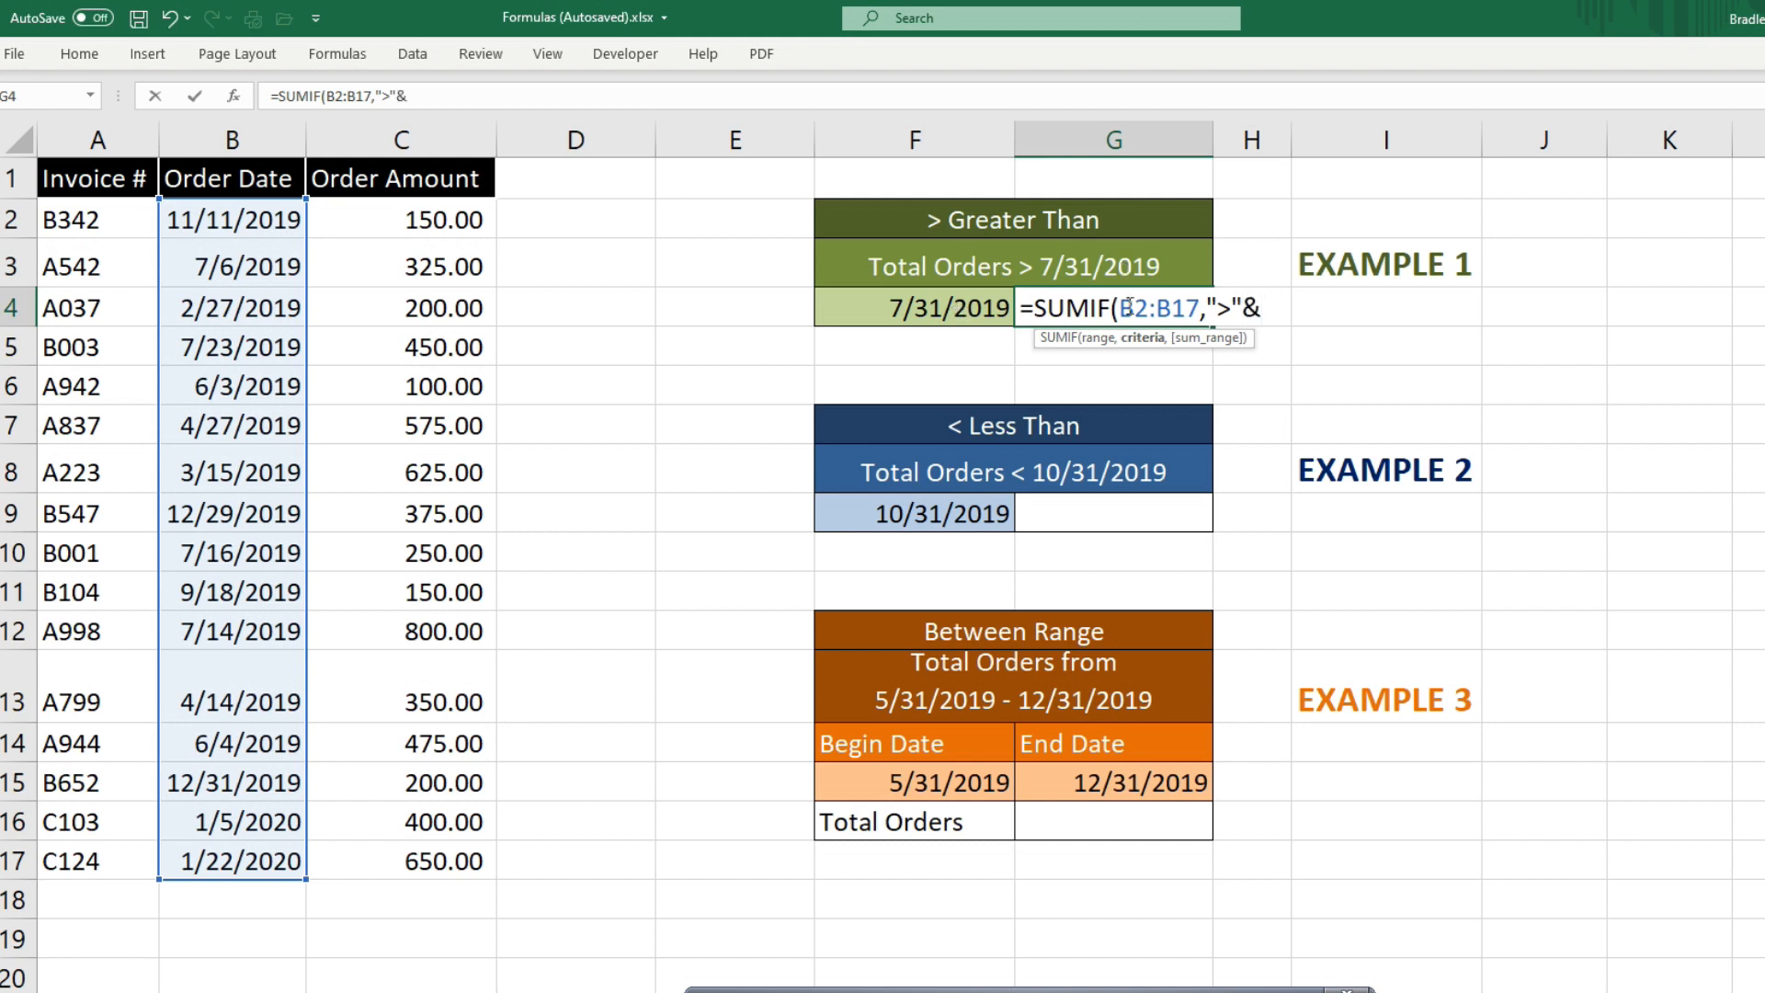
mouse_move(888, 313)
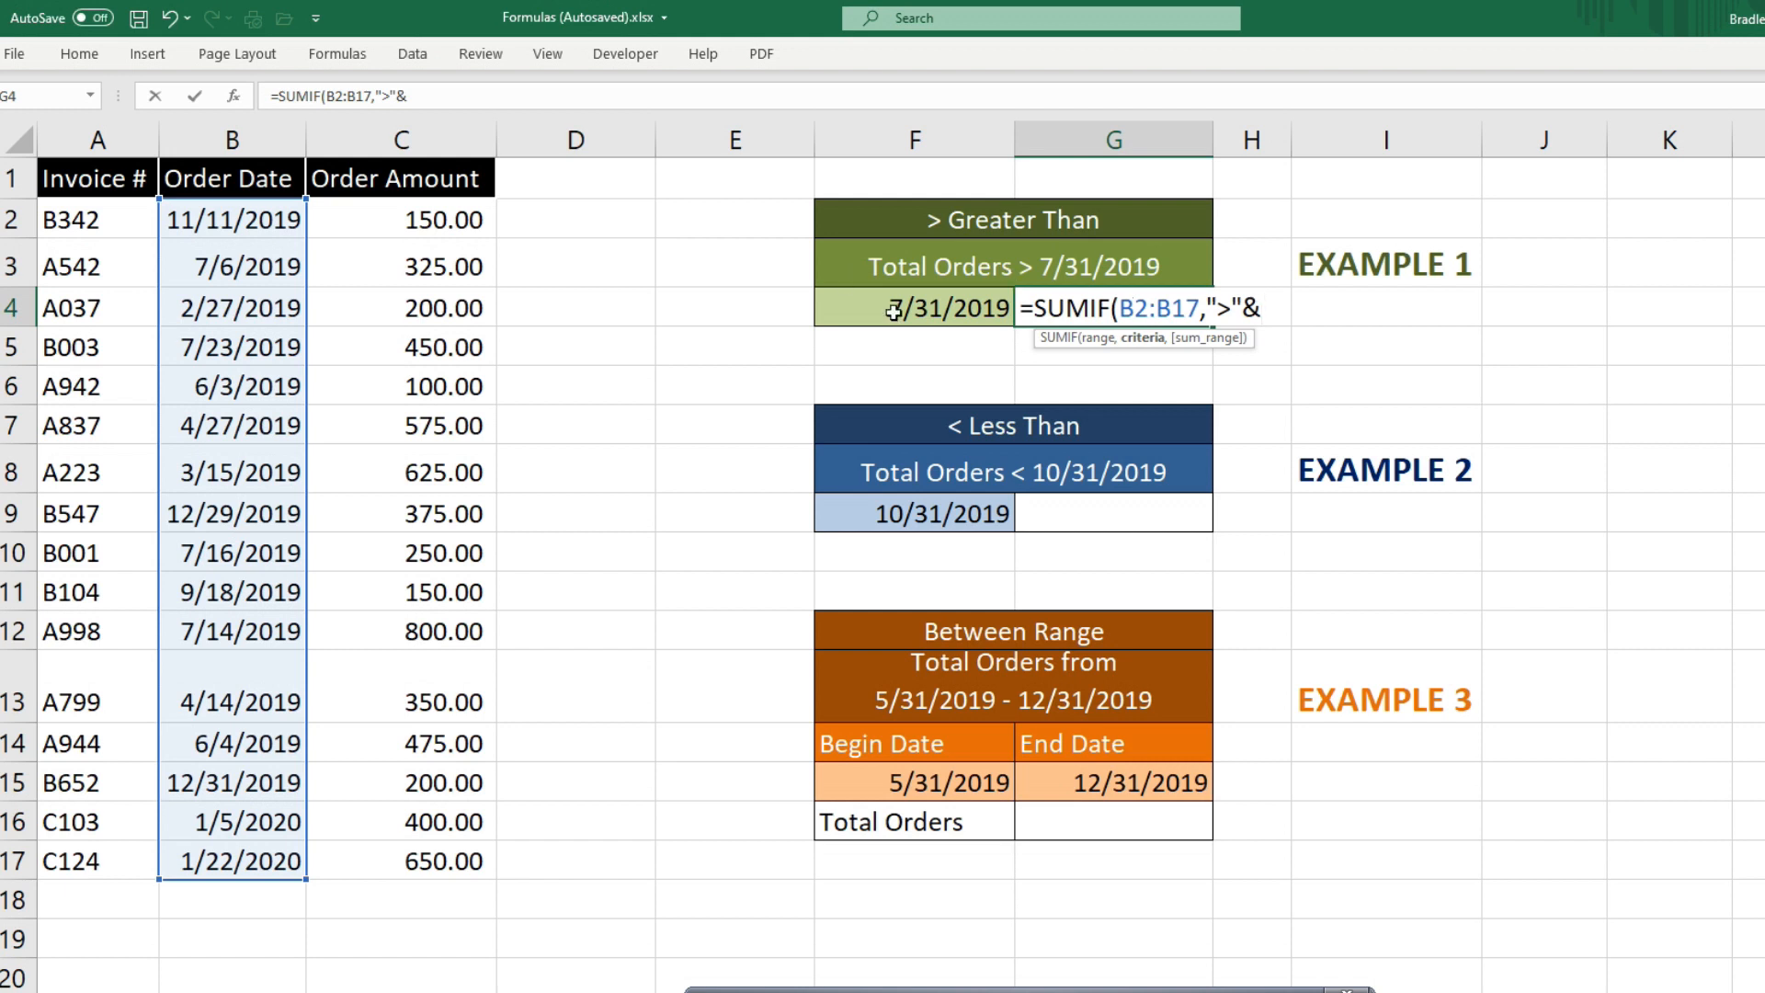
click(912, 307)
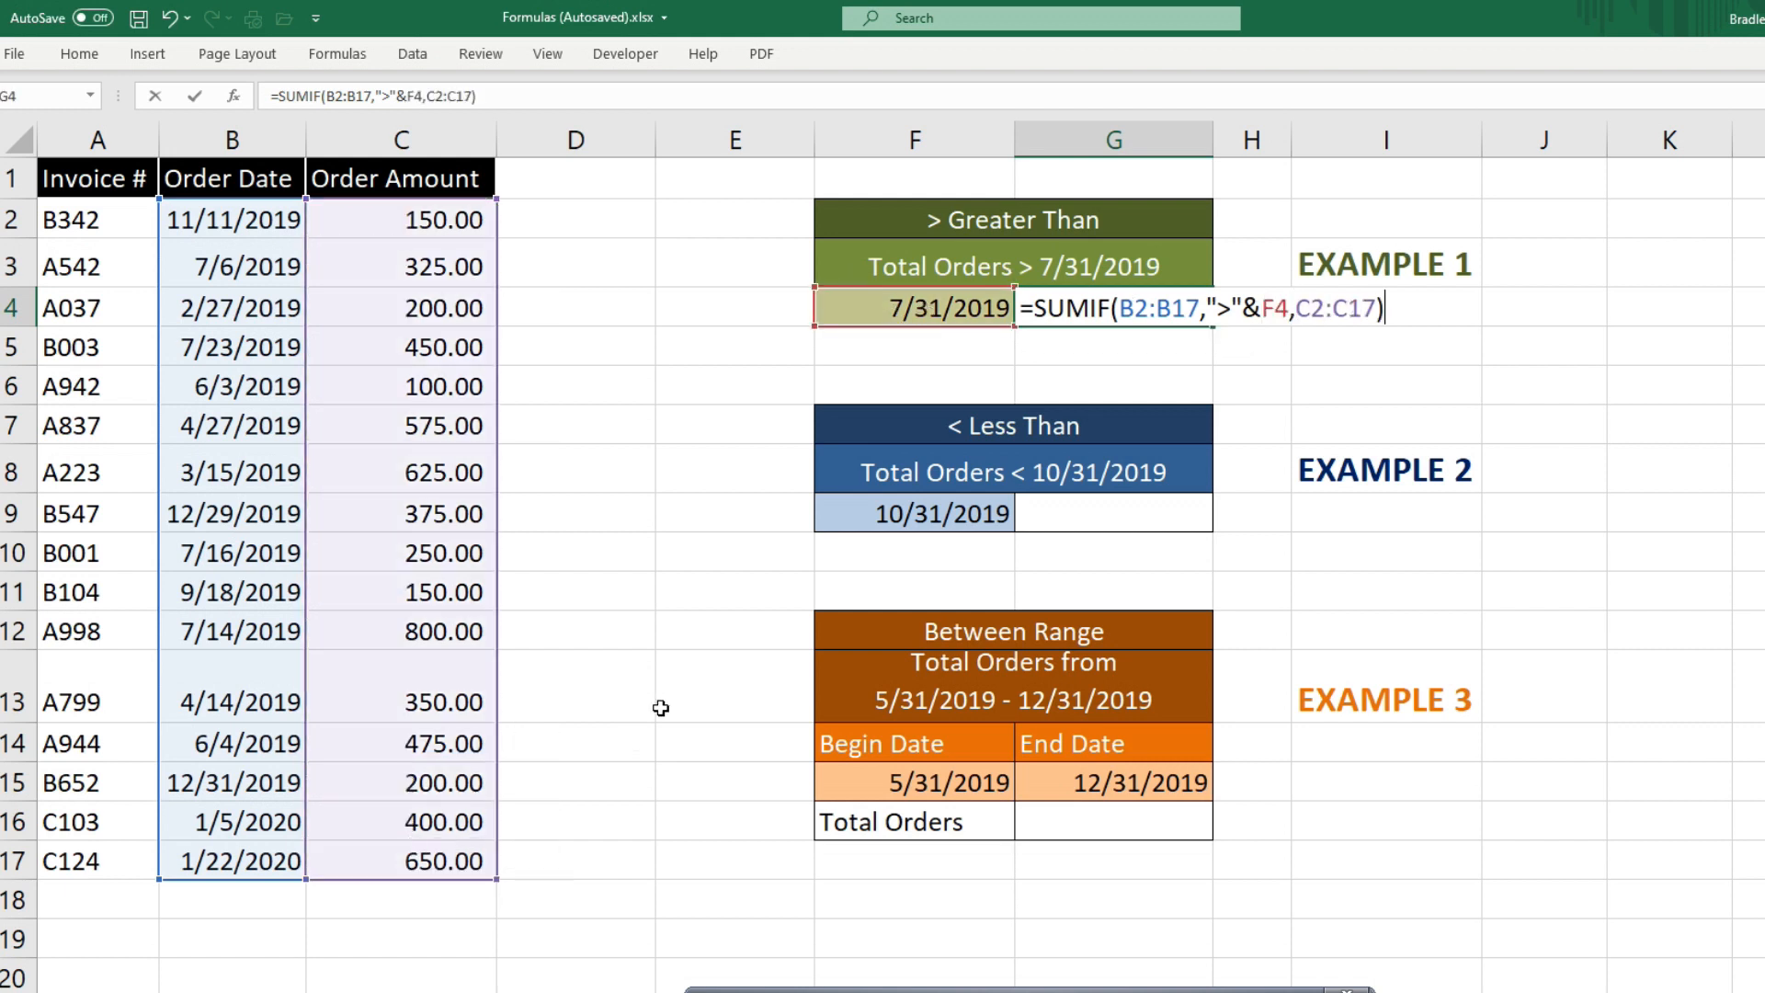
key(Enter)
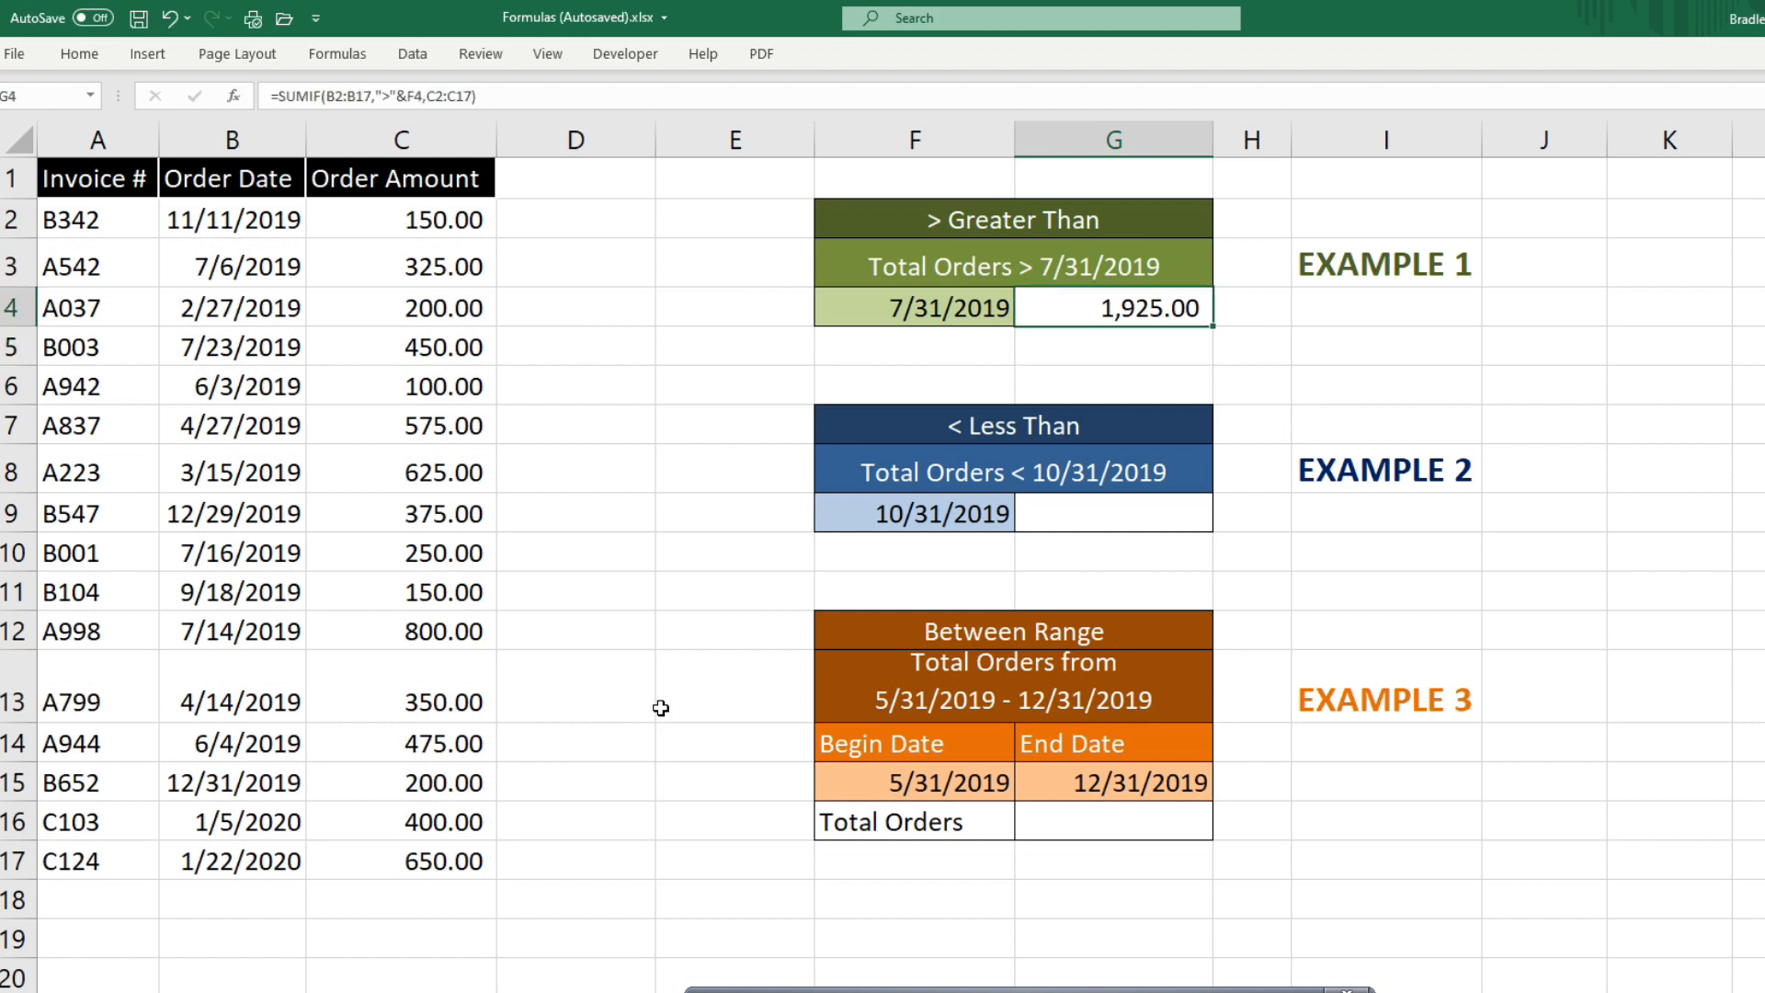
mouse_move(669, 713)
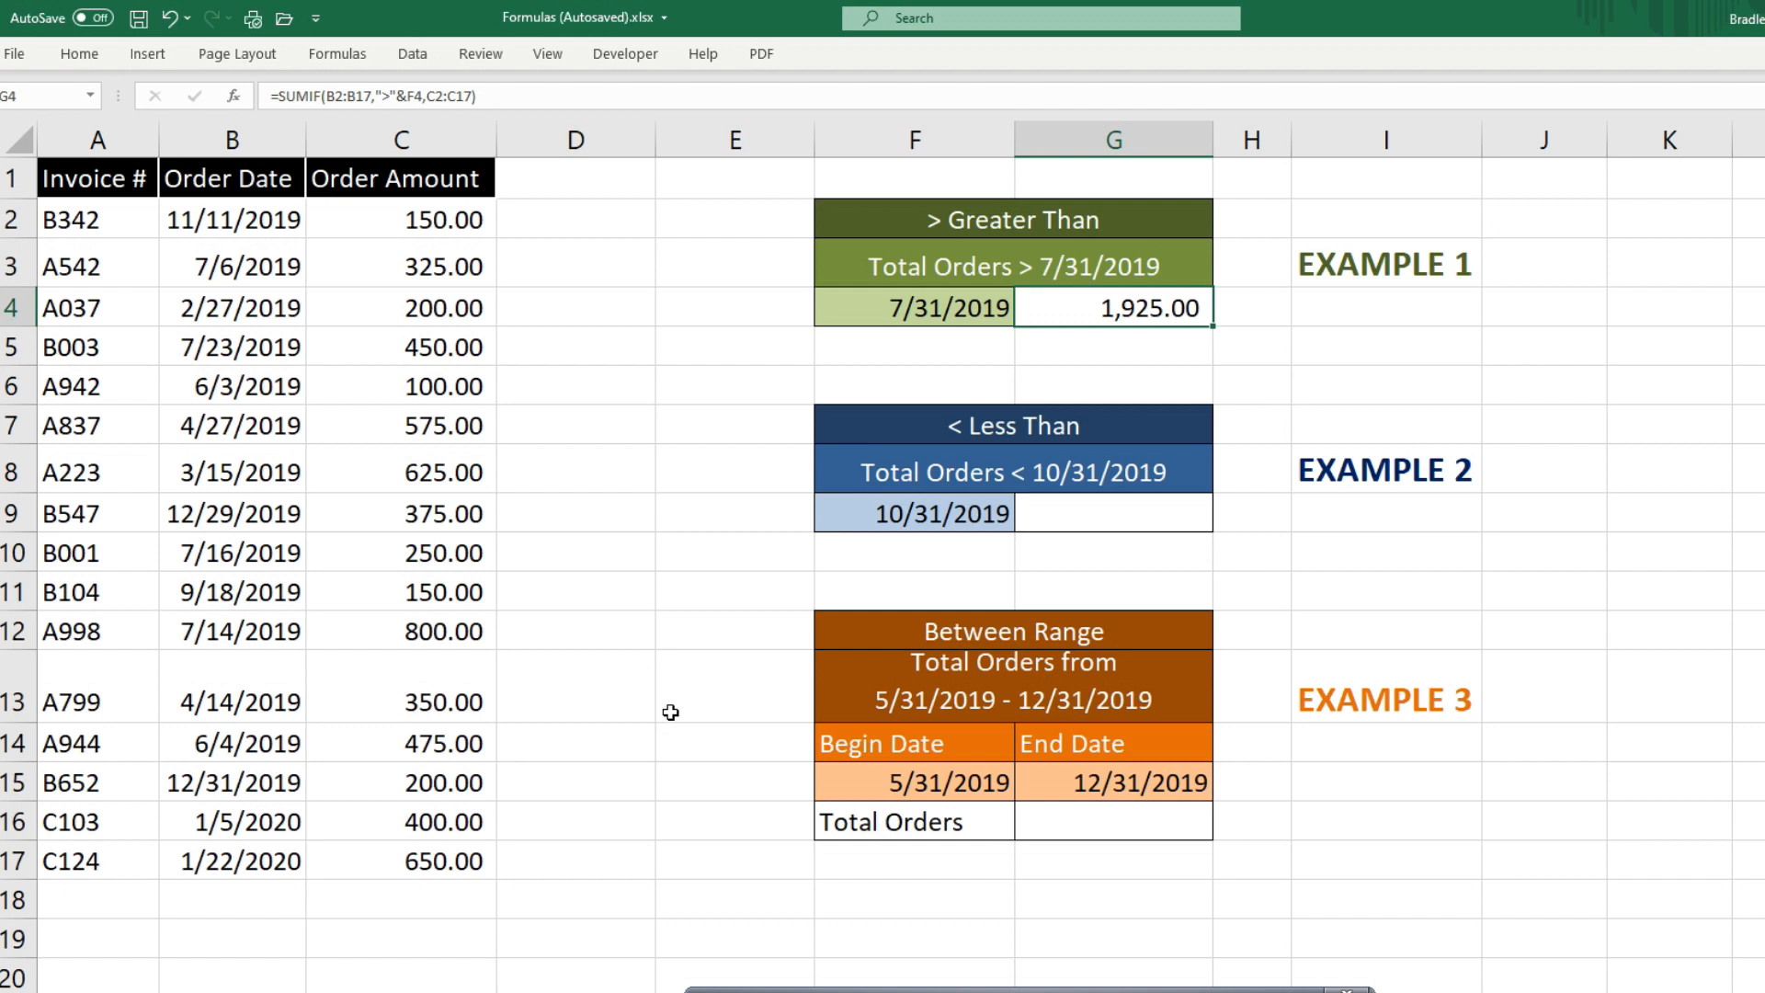
Enter =SUMIF(B2:B17,"<"&F9,C2:C17) in G9, returning 4,300.00 for orders before 10/31/2019
click(1114, 511)
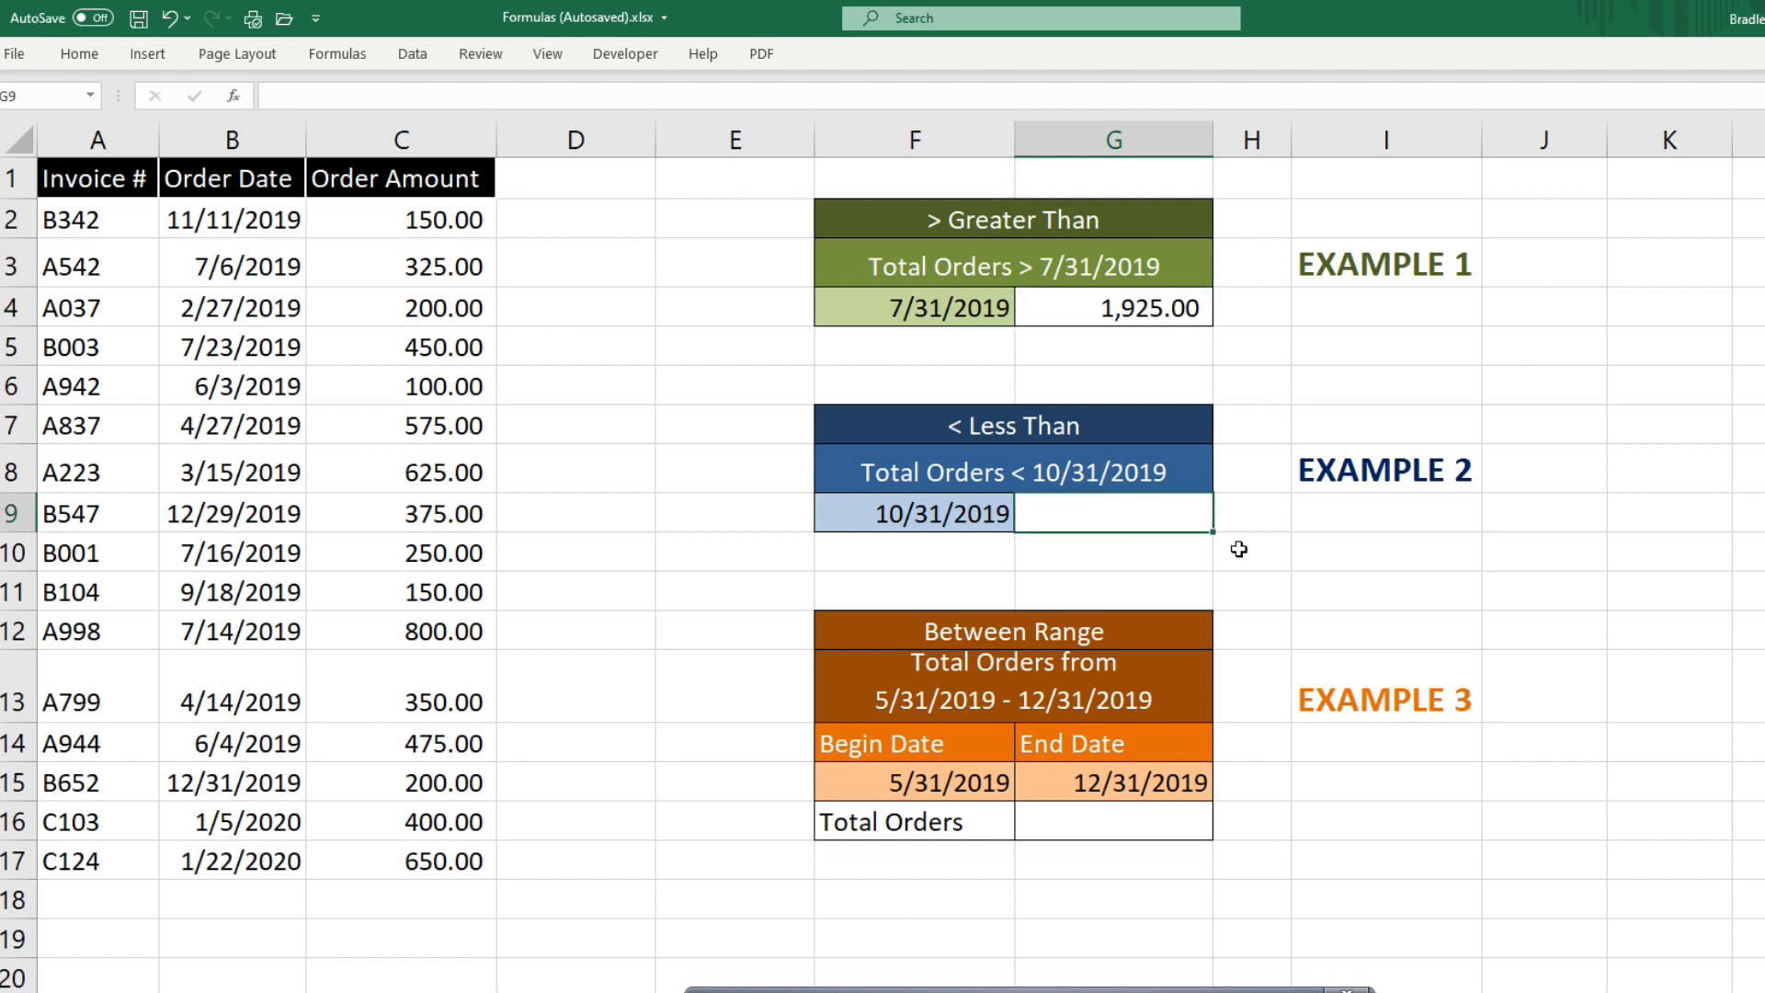
mouse_move(1058, 542)
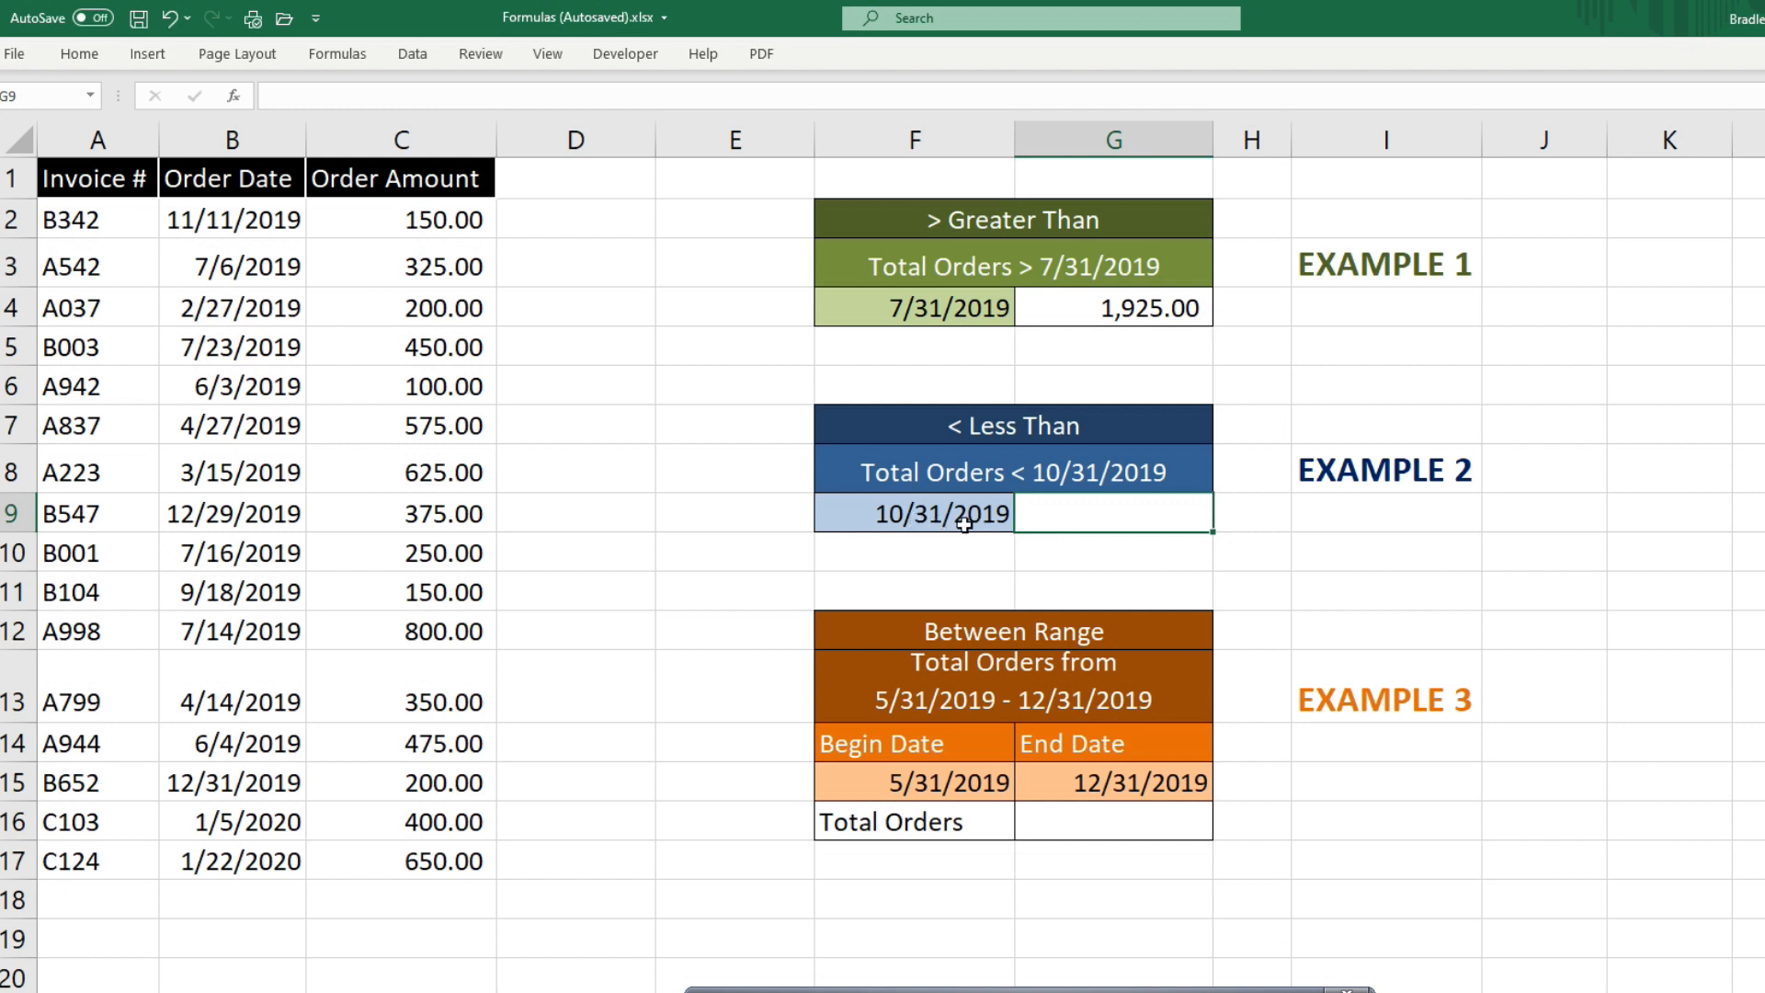
mouse_move(1004, 537)
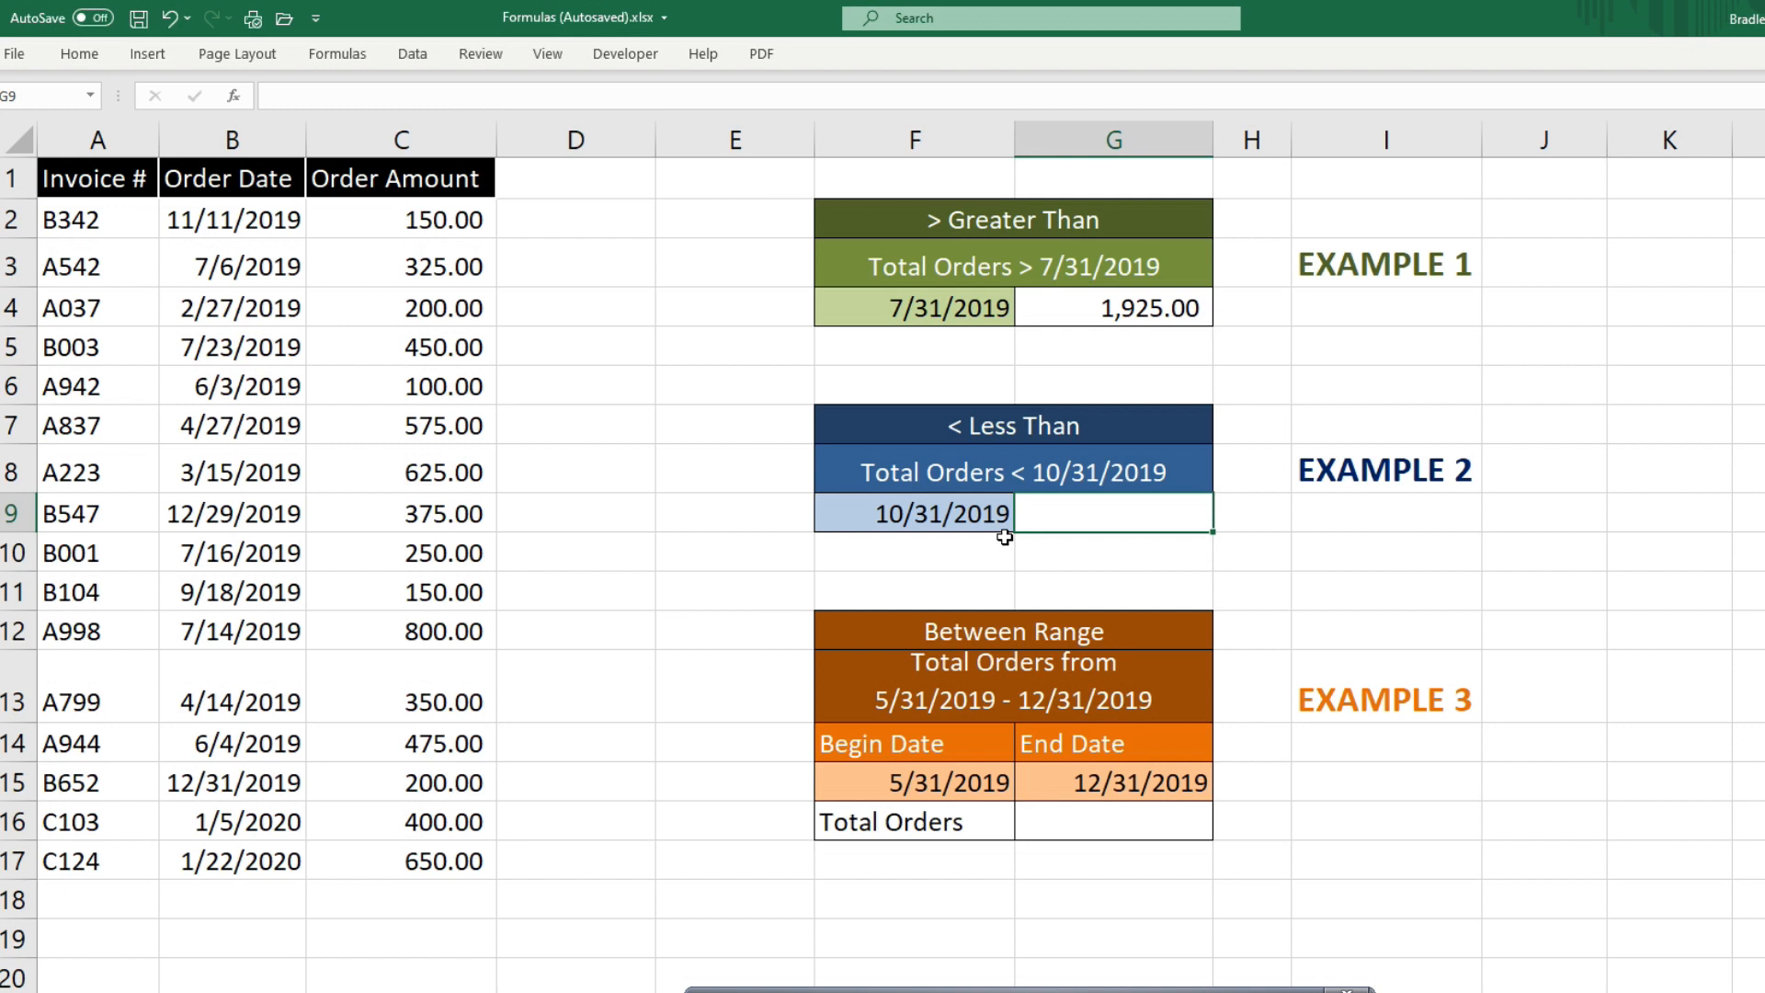
text(=Su)
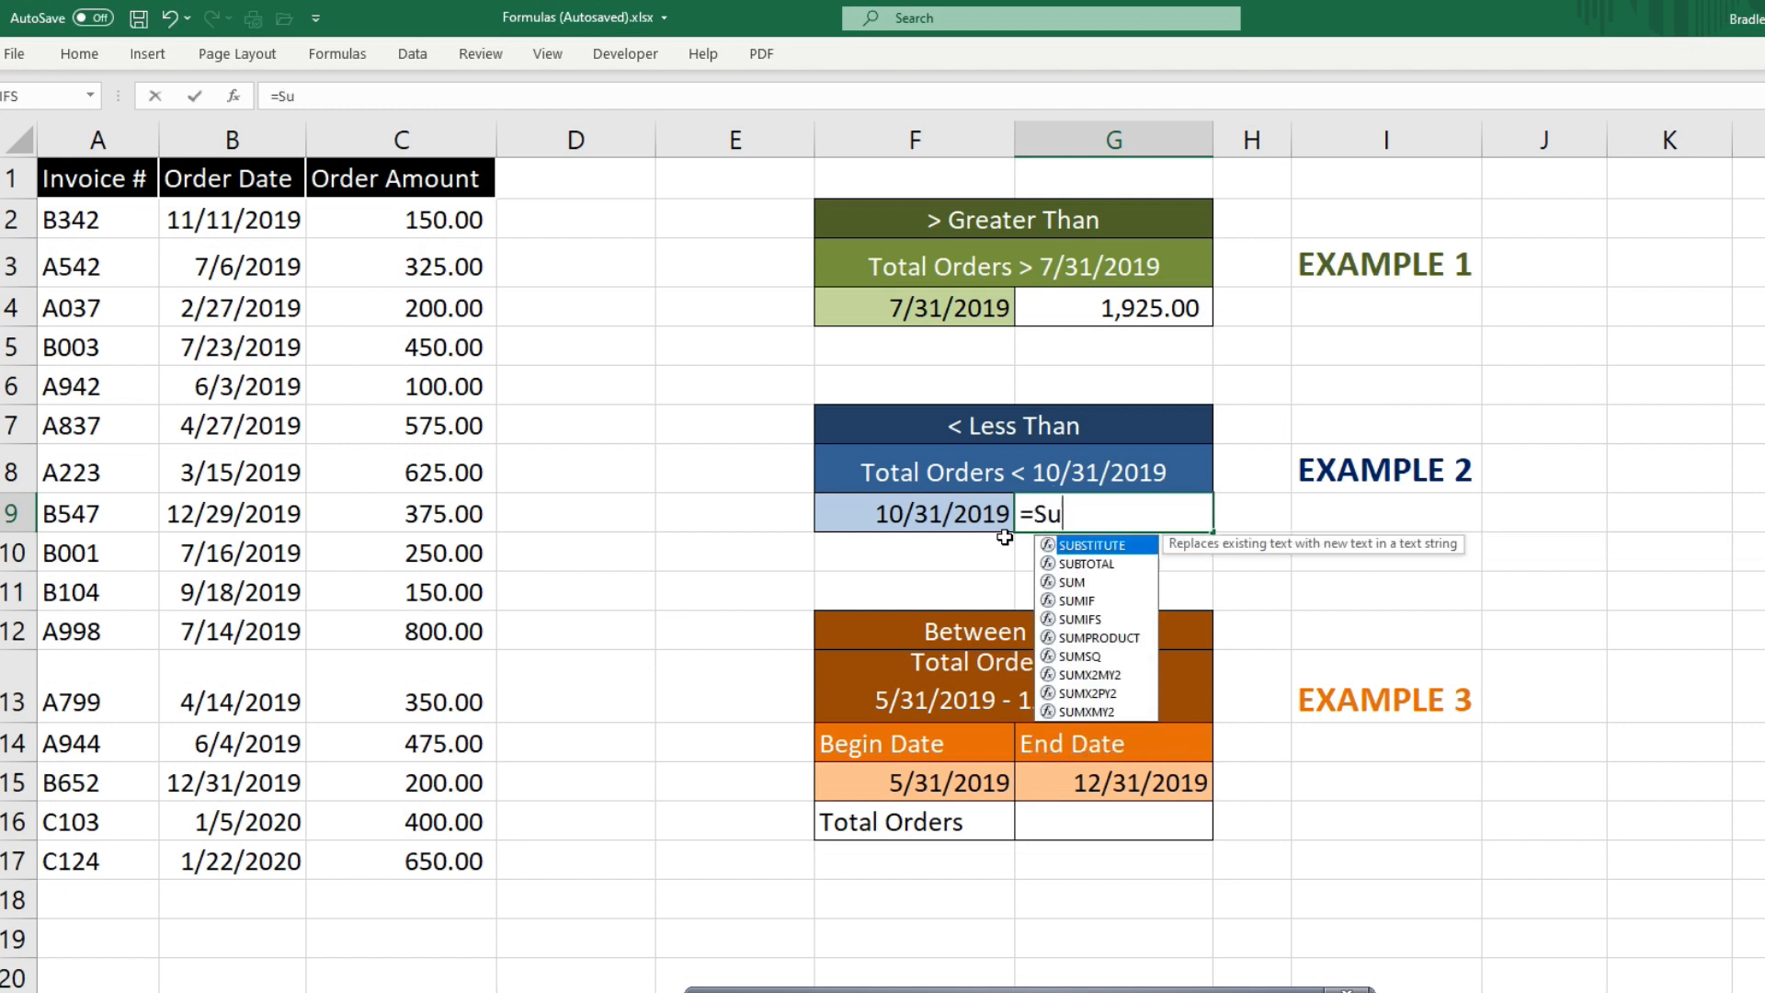
text(m)
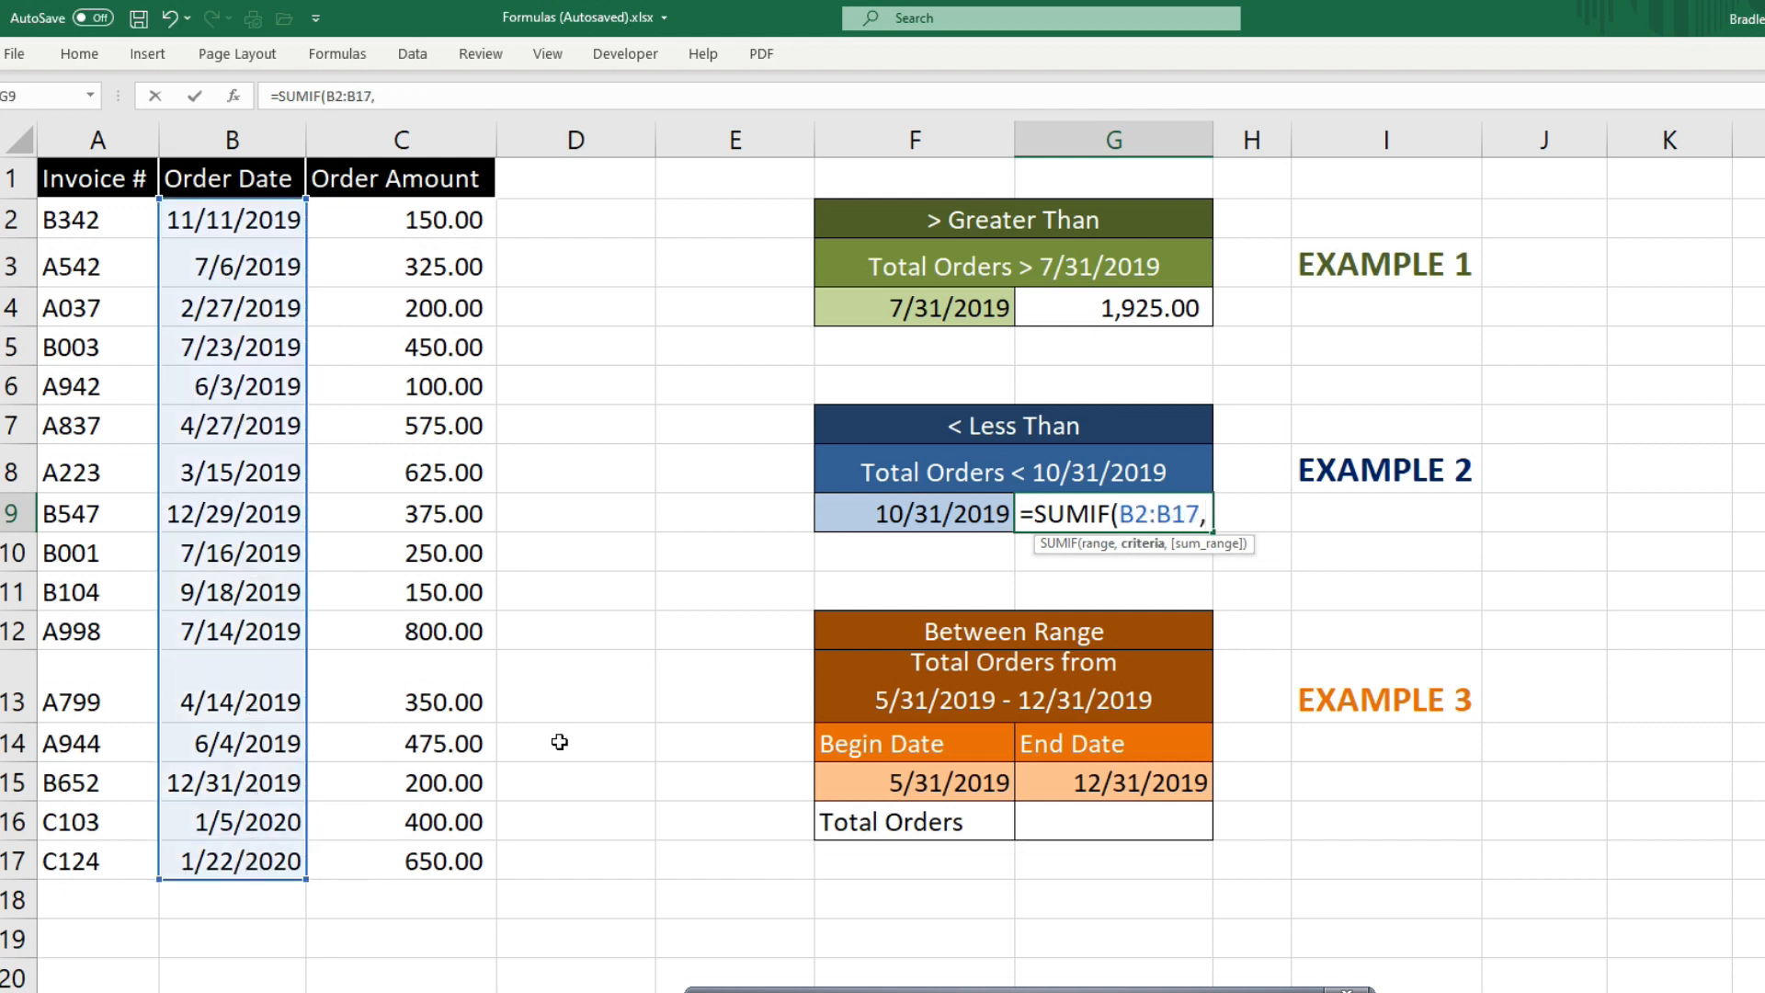
text(")
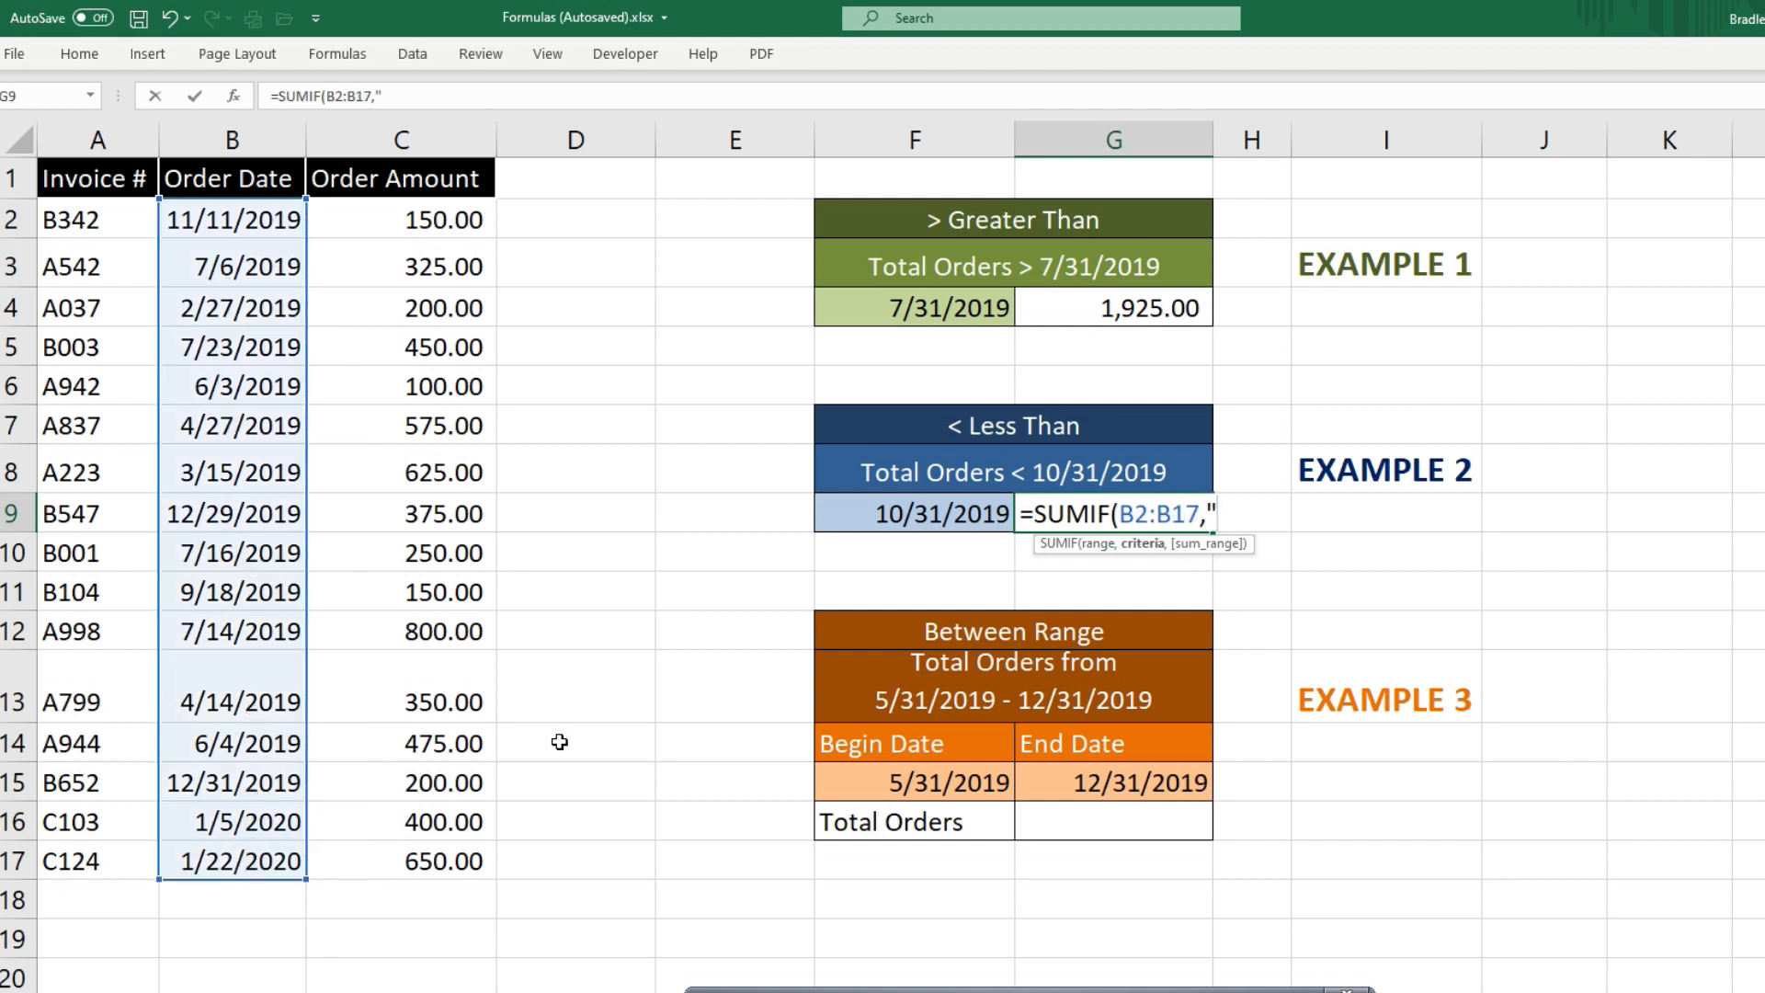
text(<)
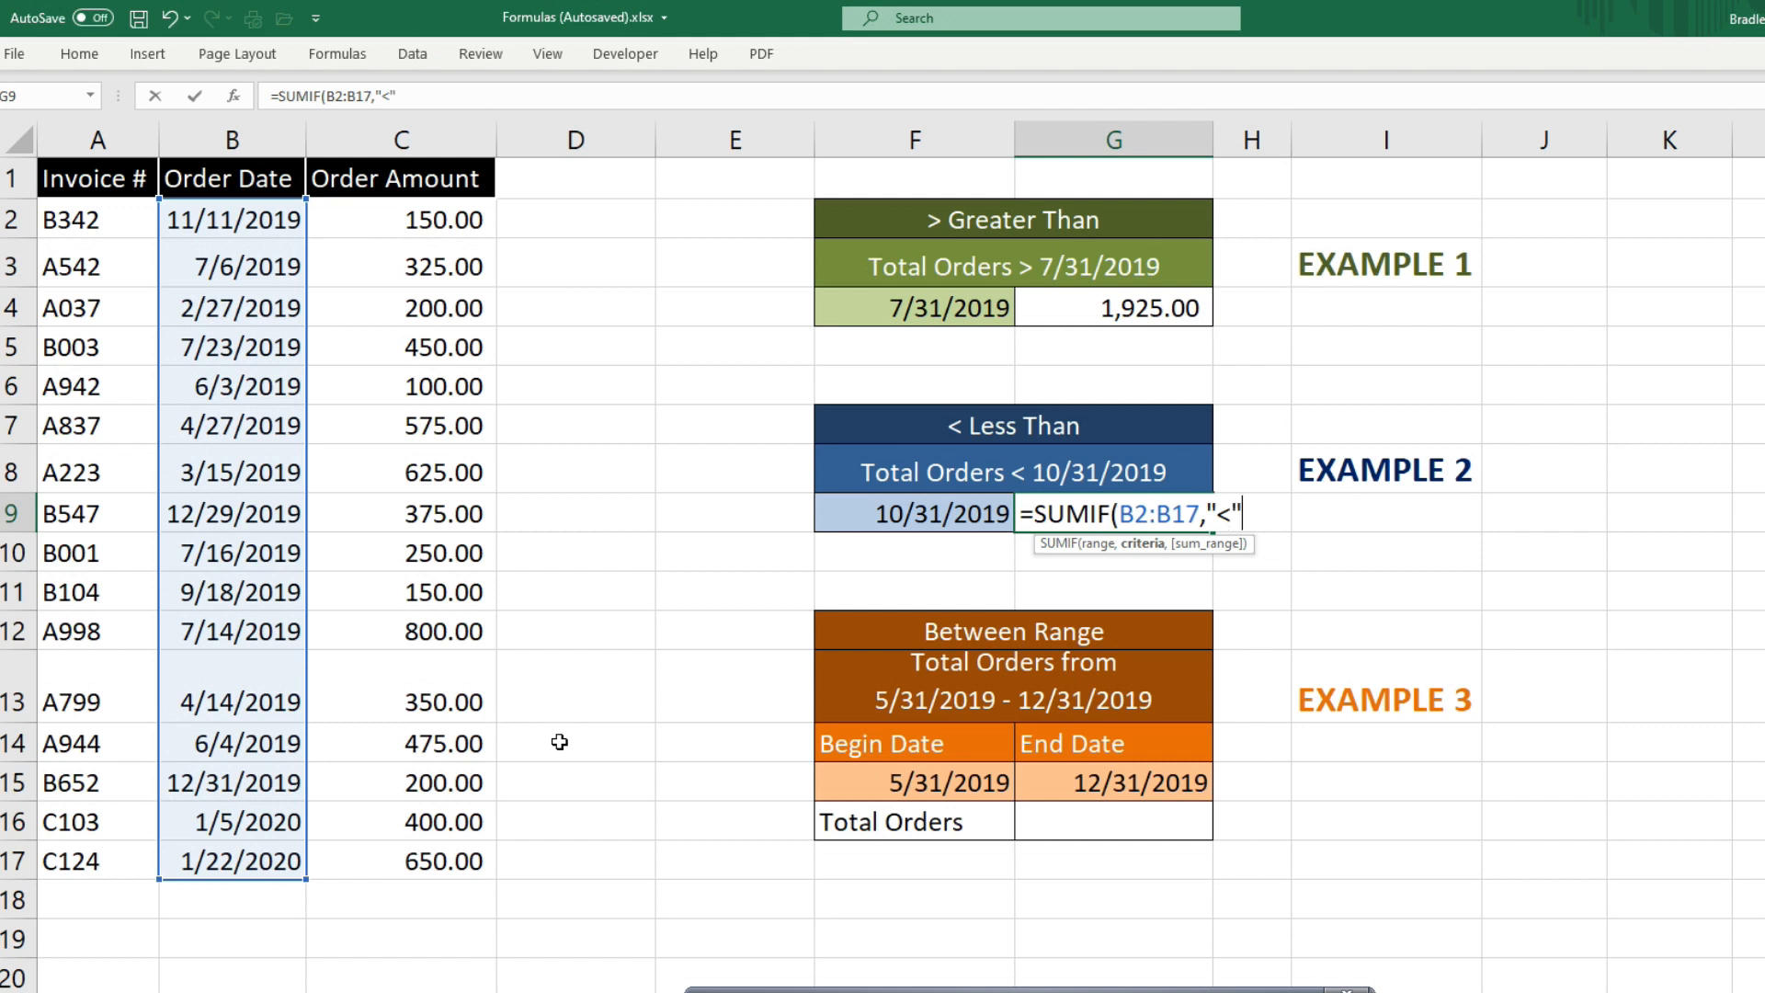
text(&)
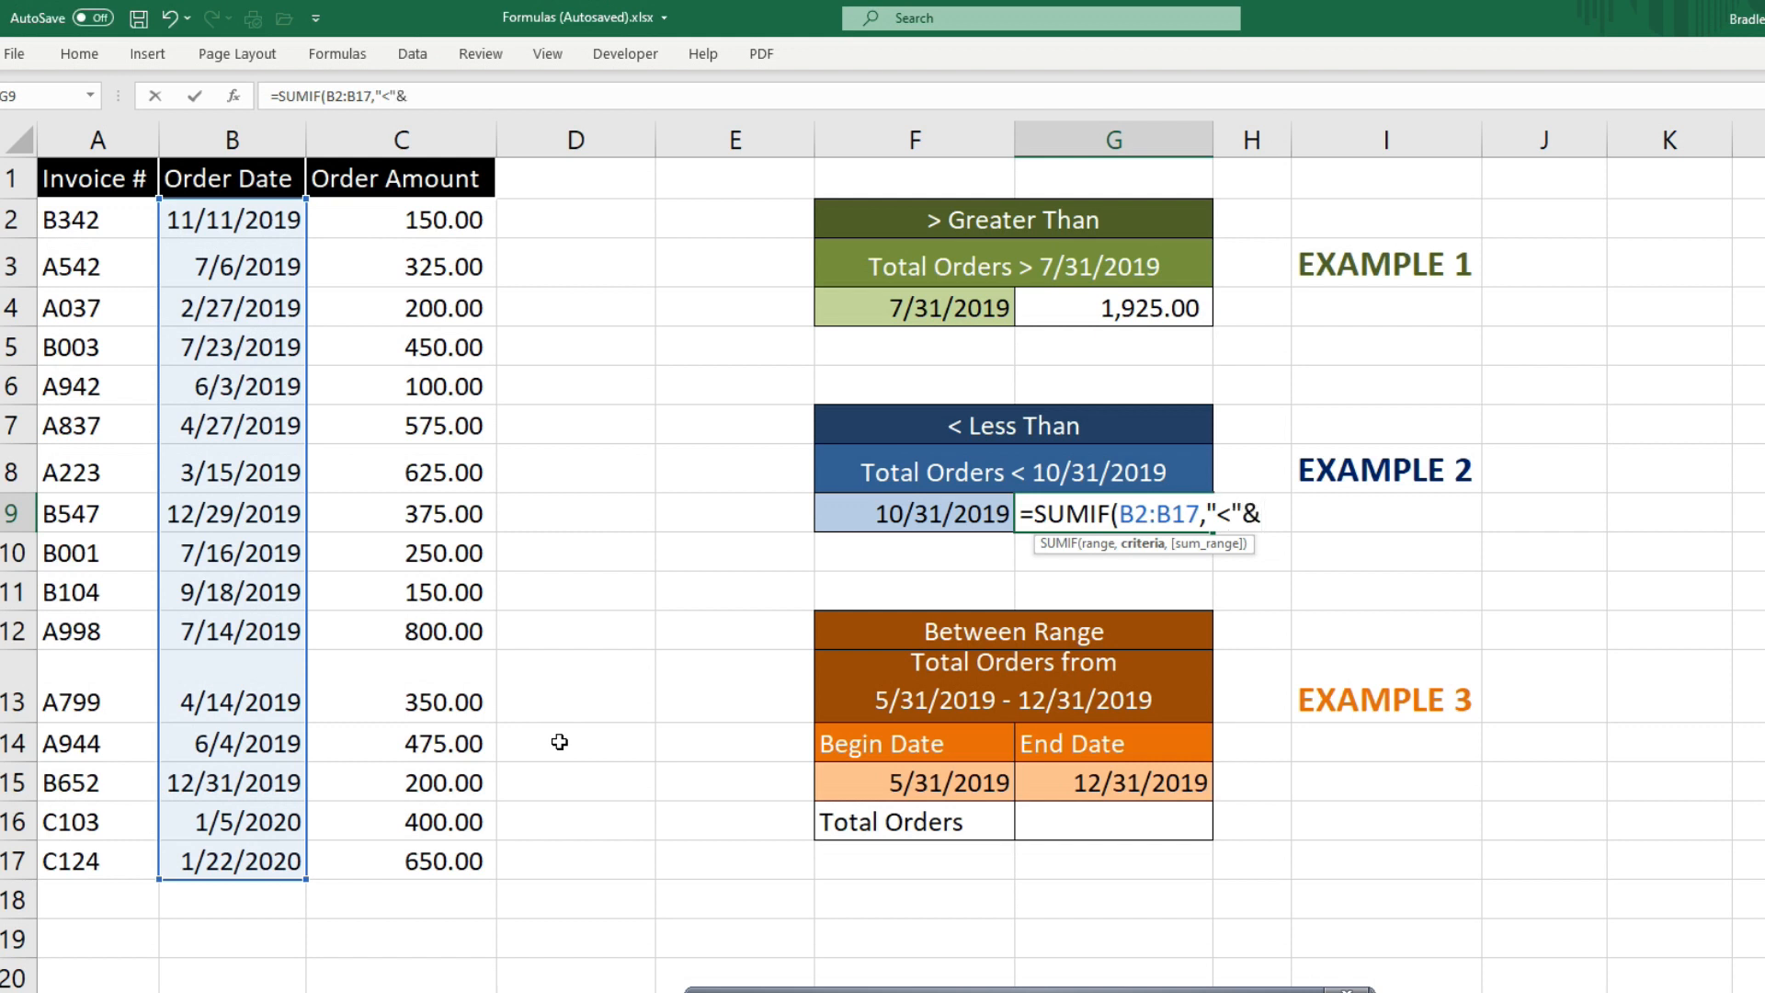
mouse_move(919, 512)
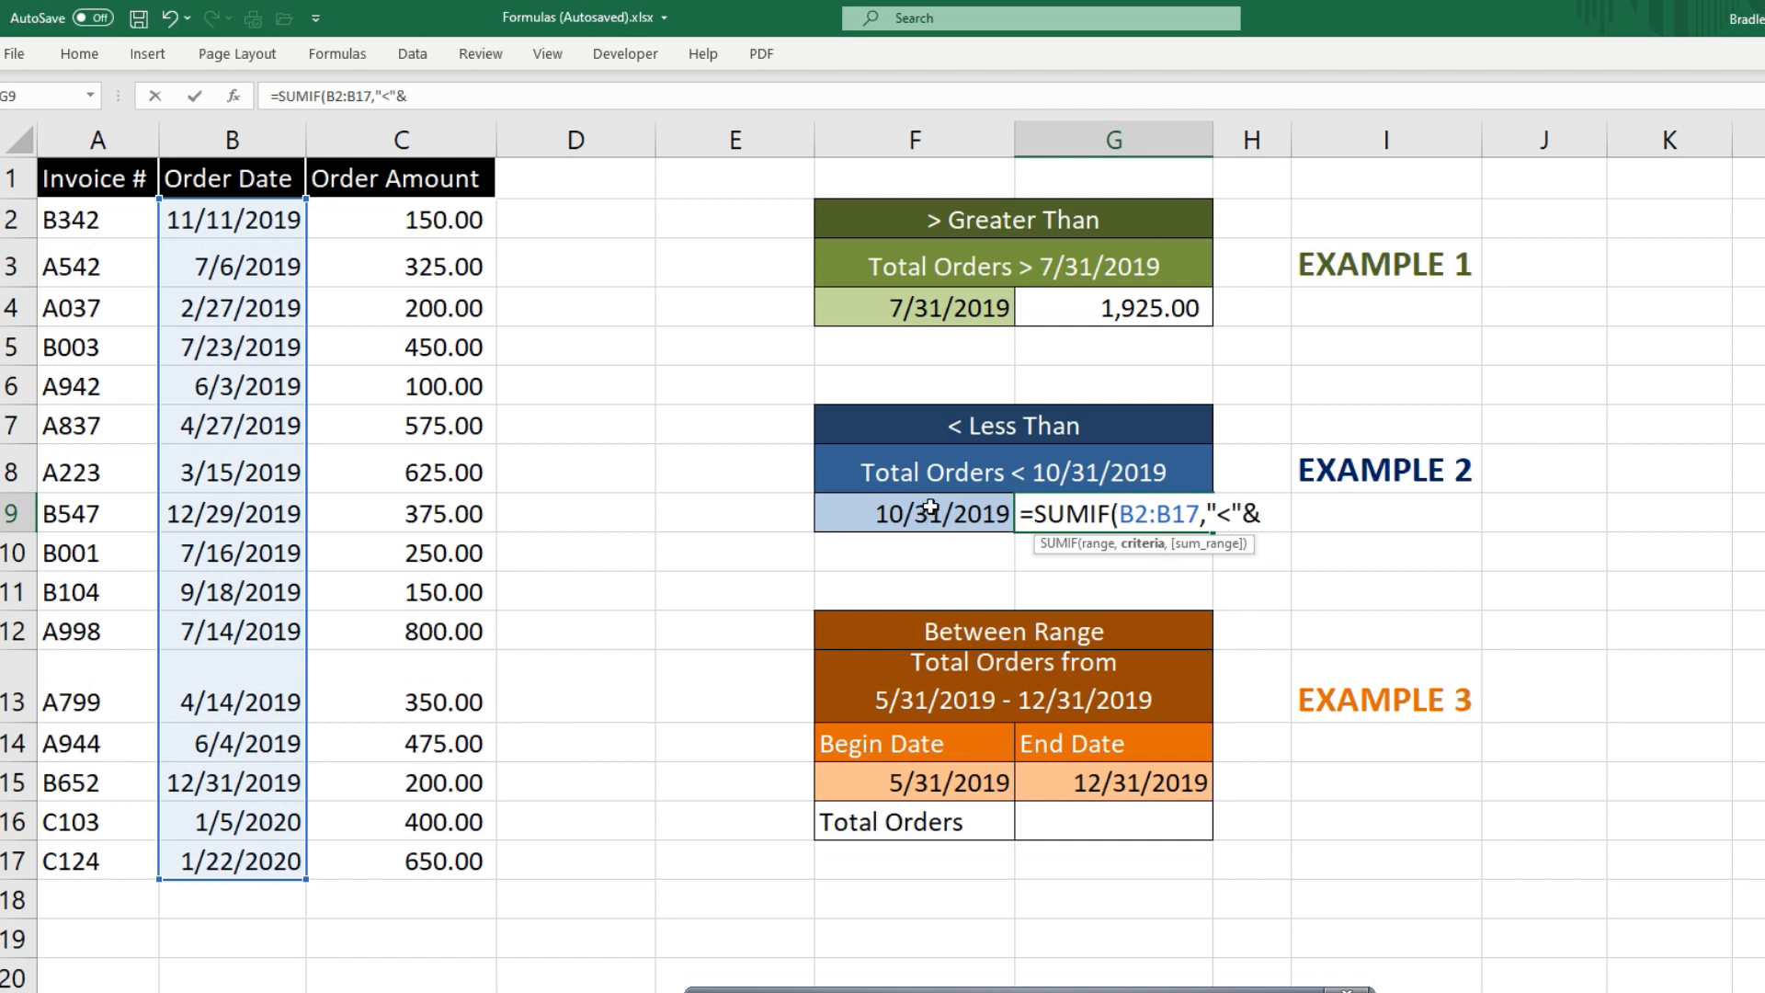
click(914, 513)
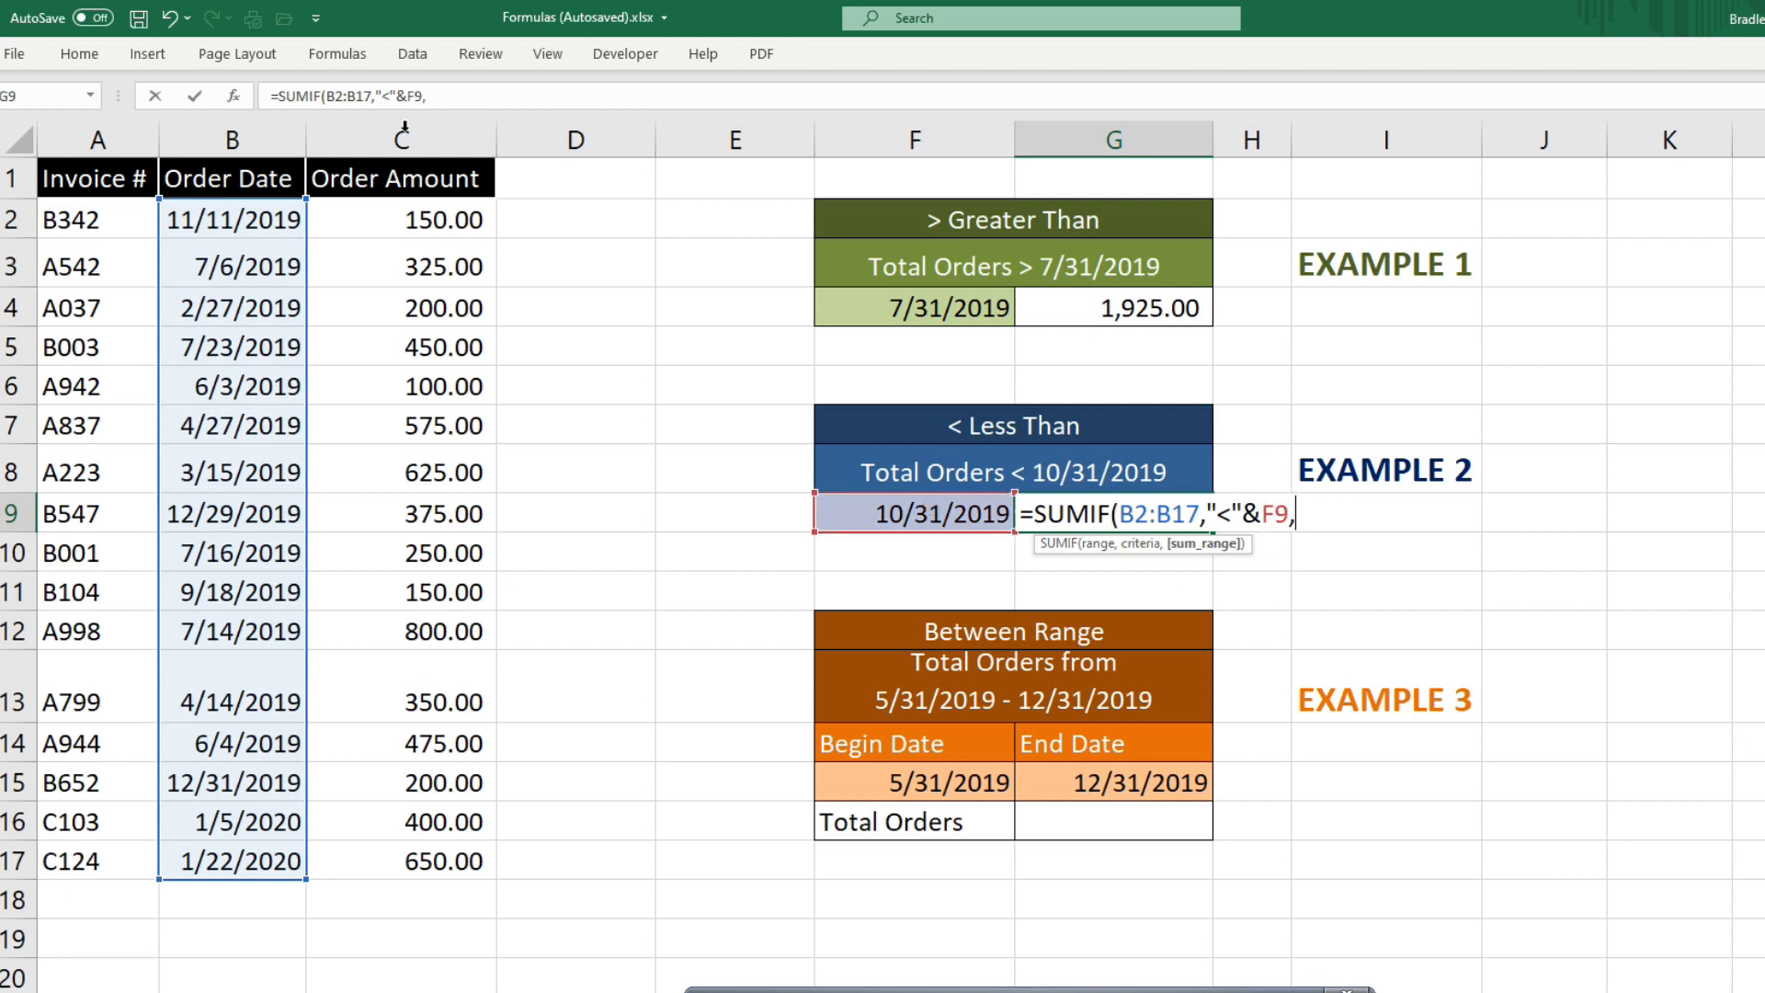
drag(402, 219, 402, 860)
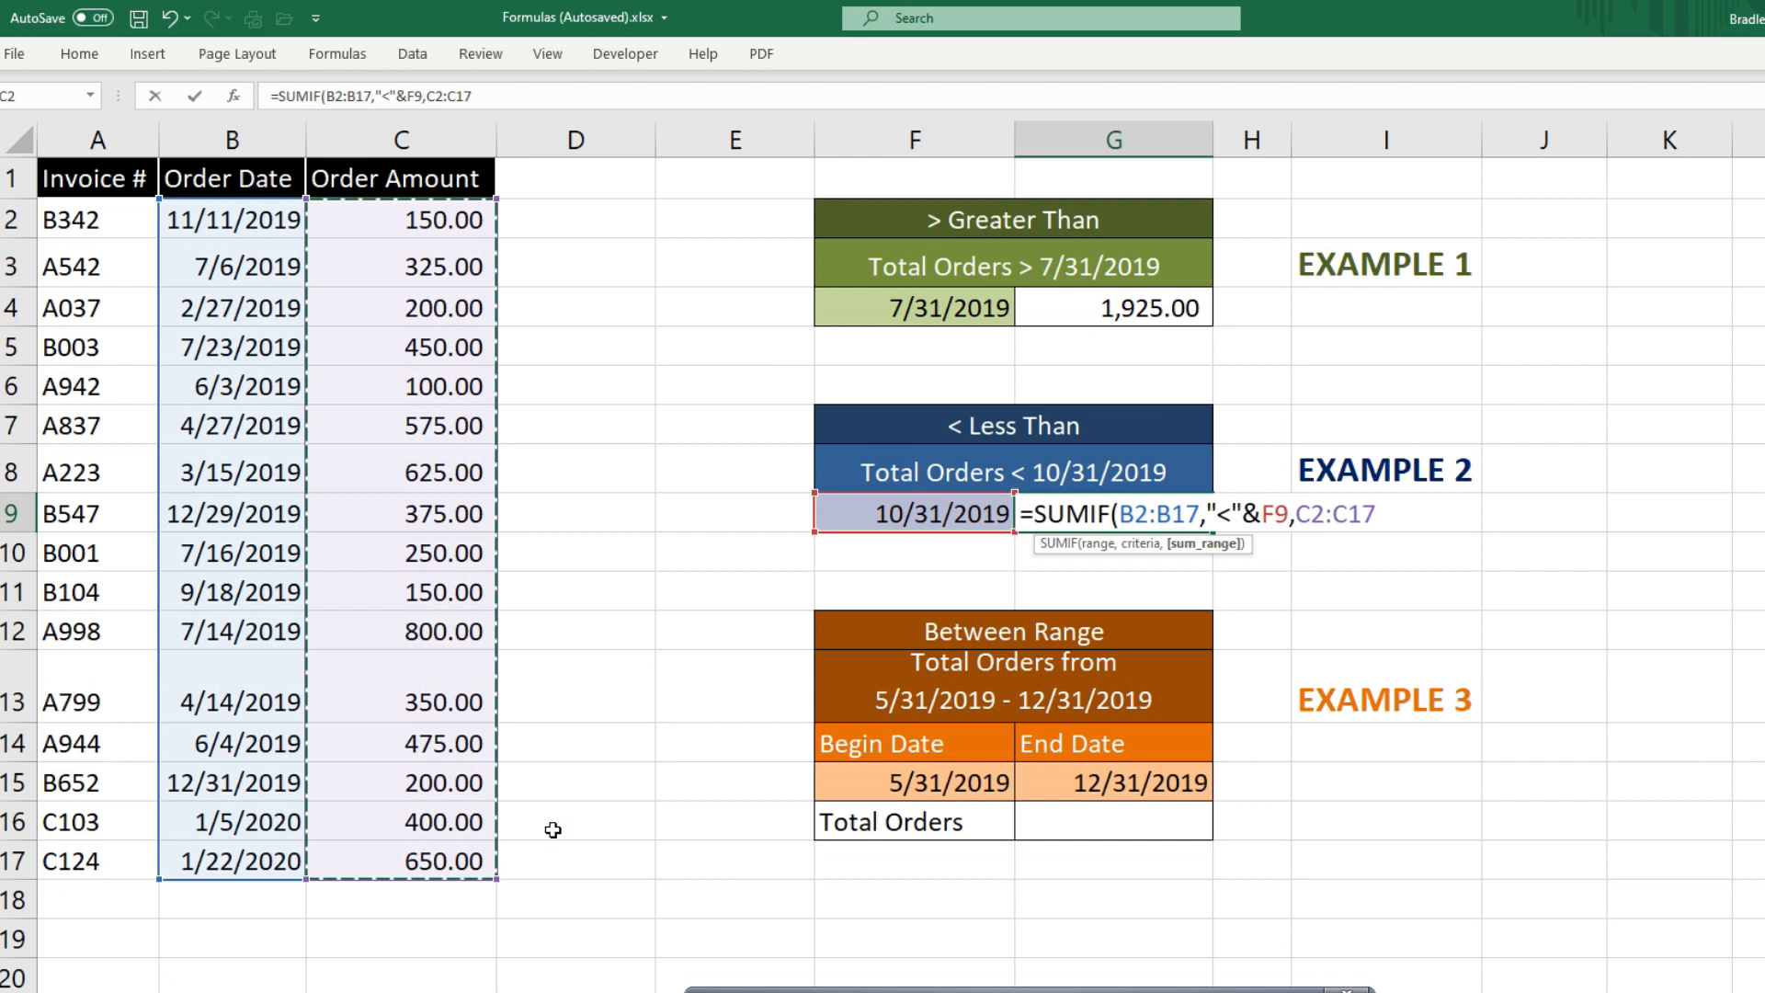
key(Enter)
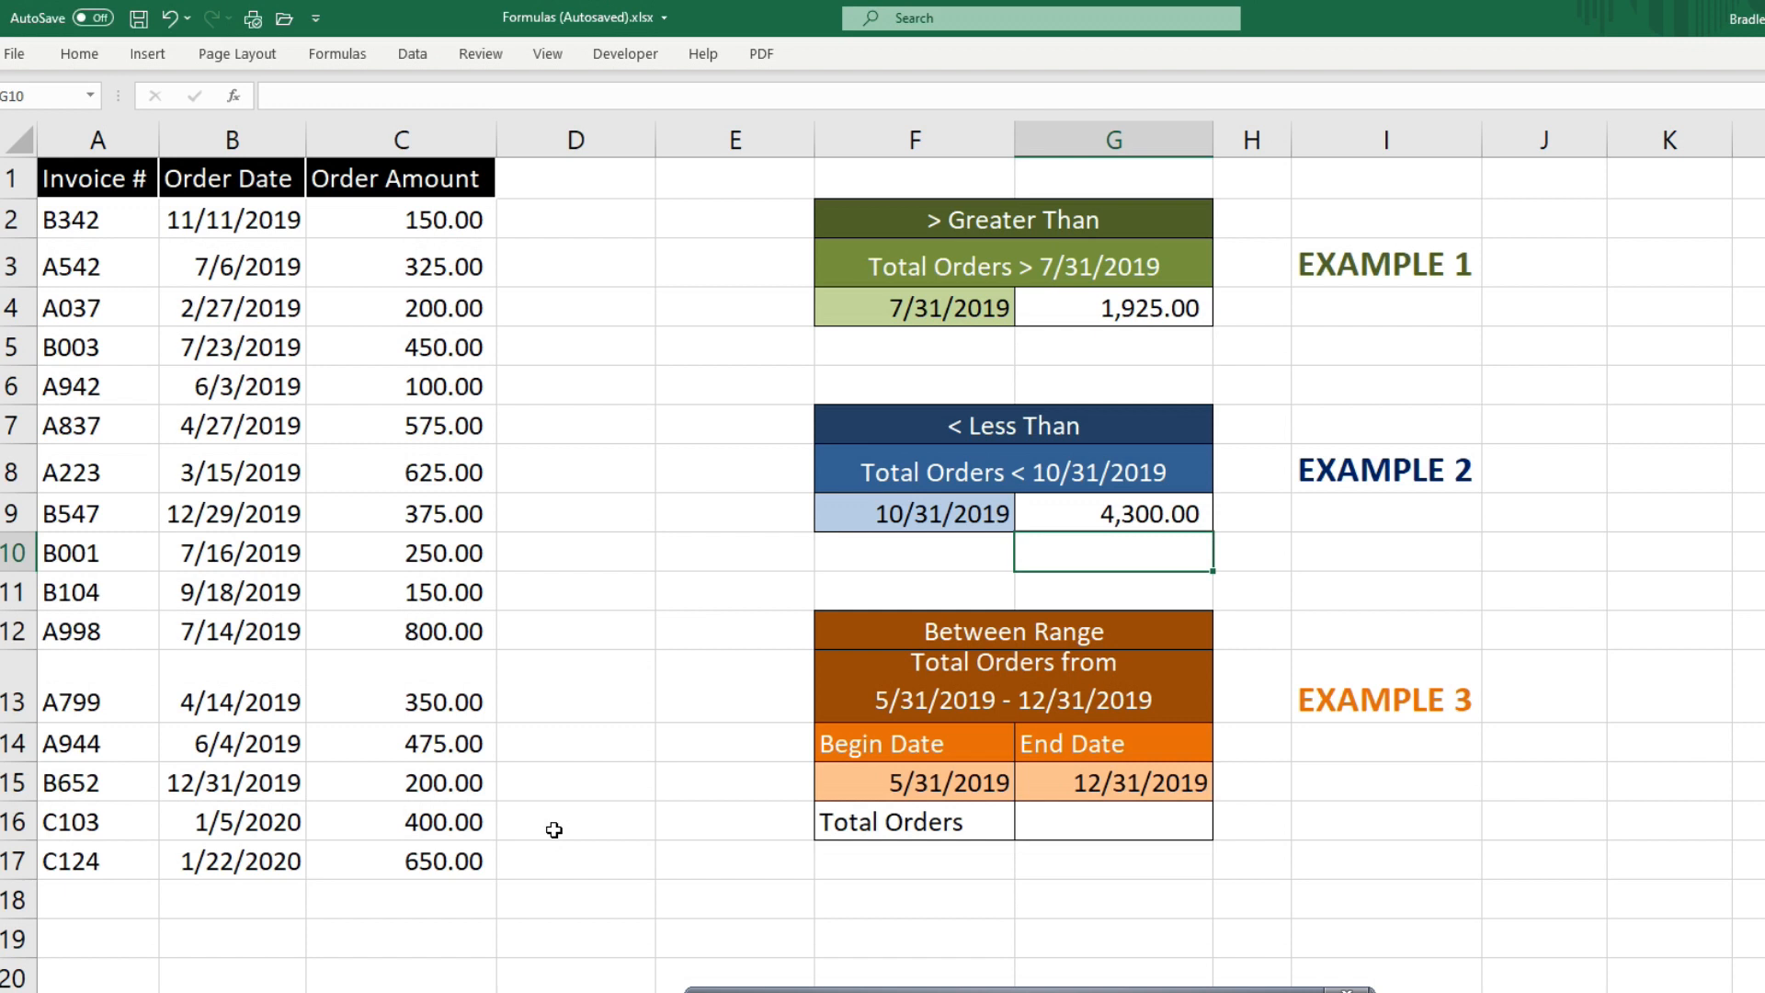
mouse_move(1177, 789)
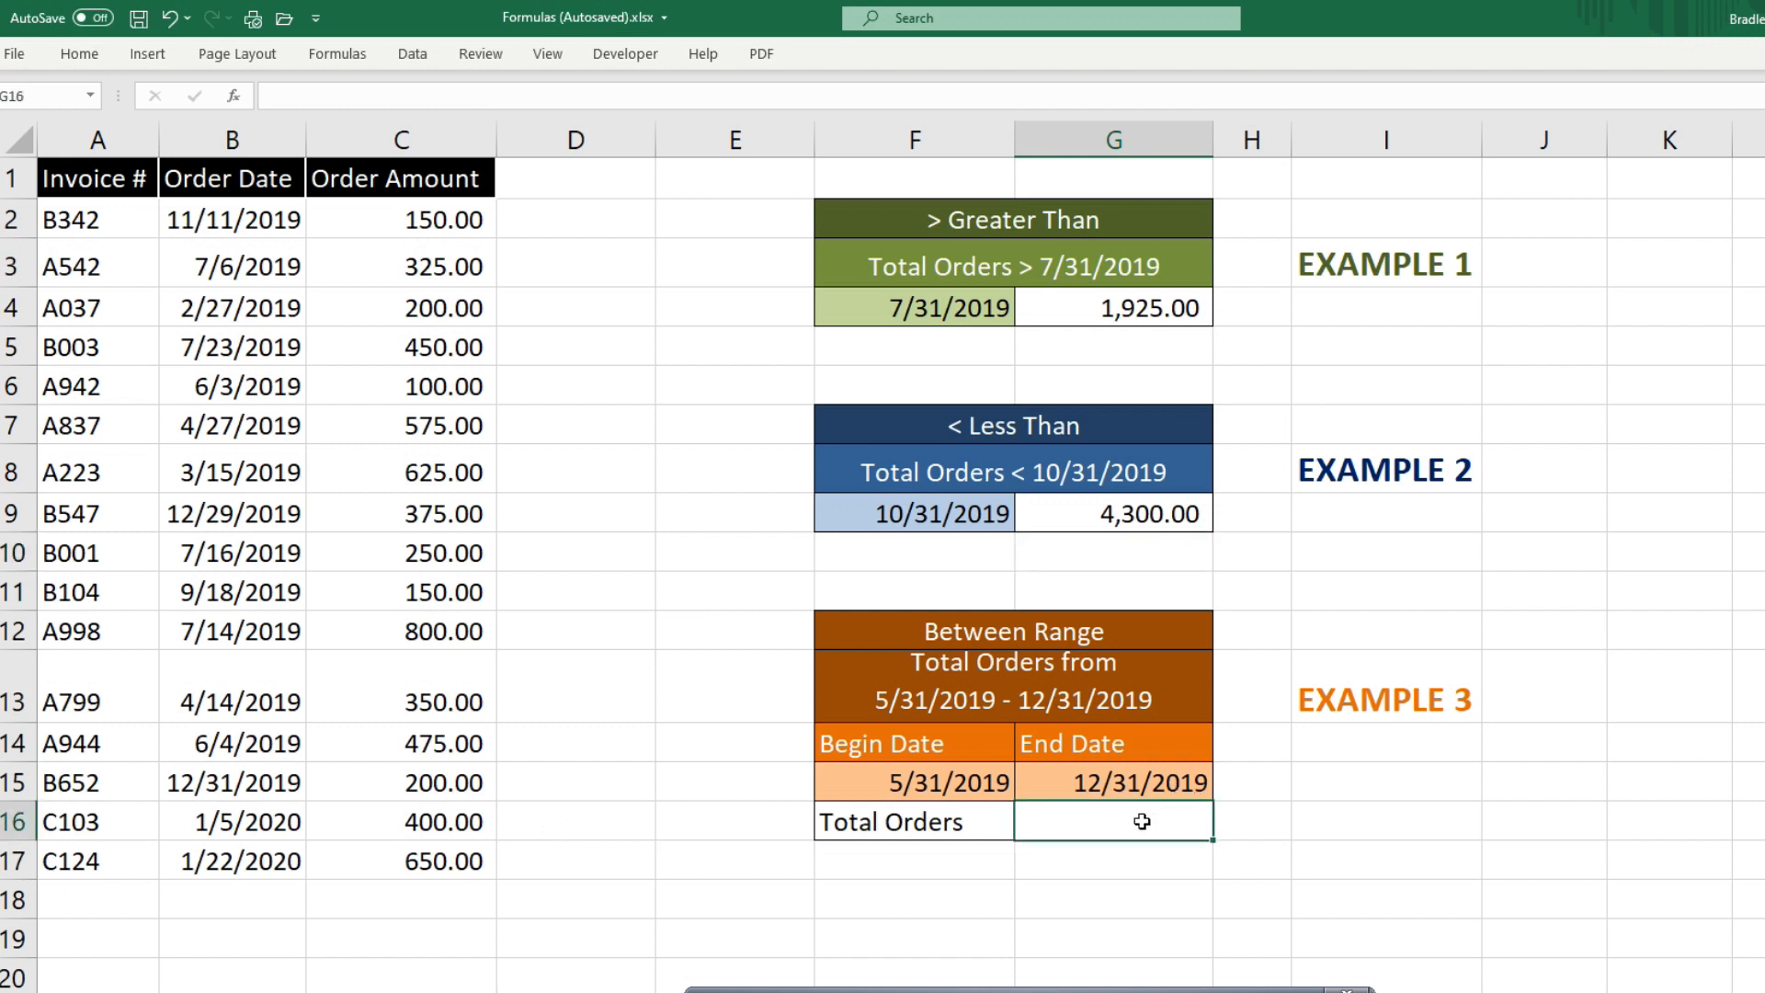
mouse_move(1074, 842)
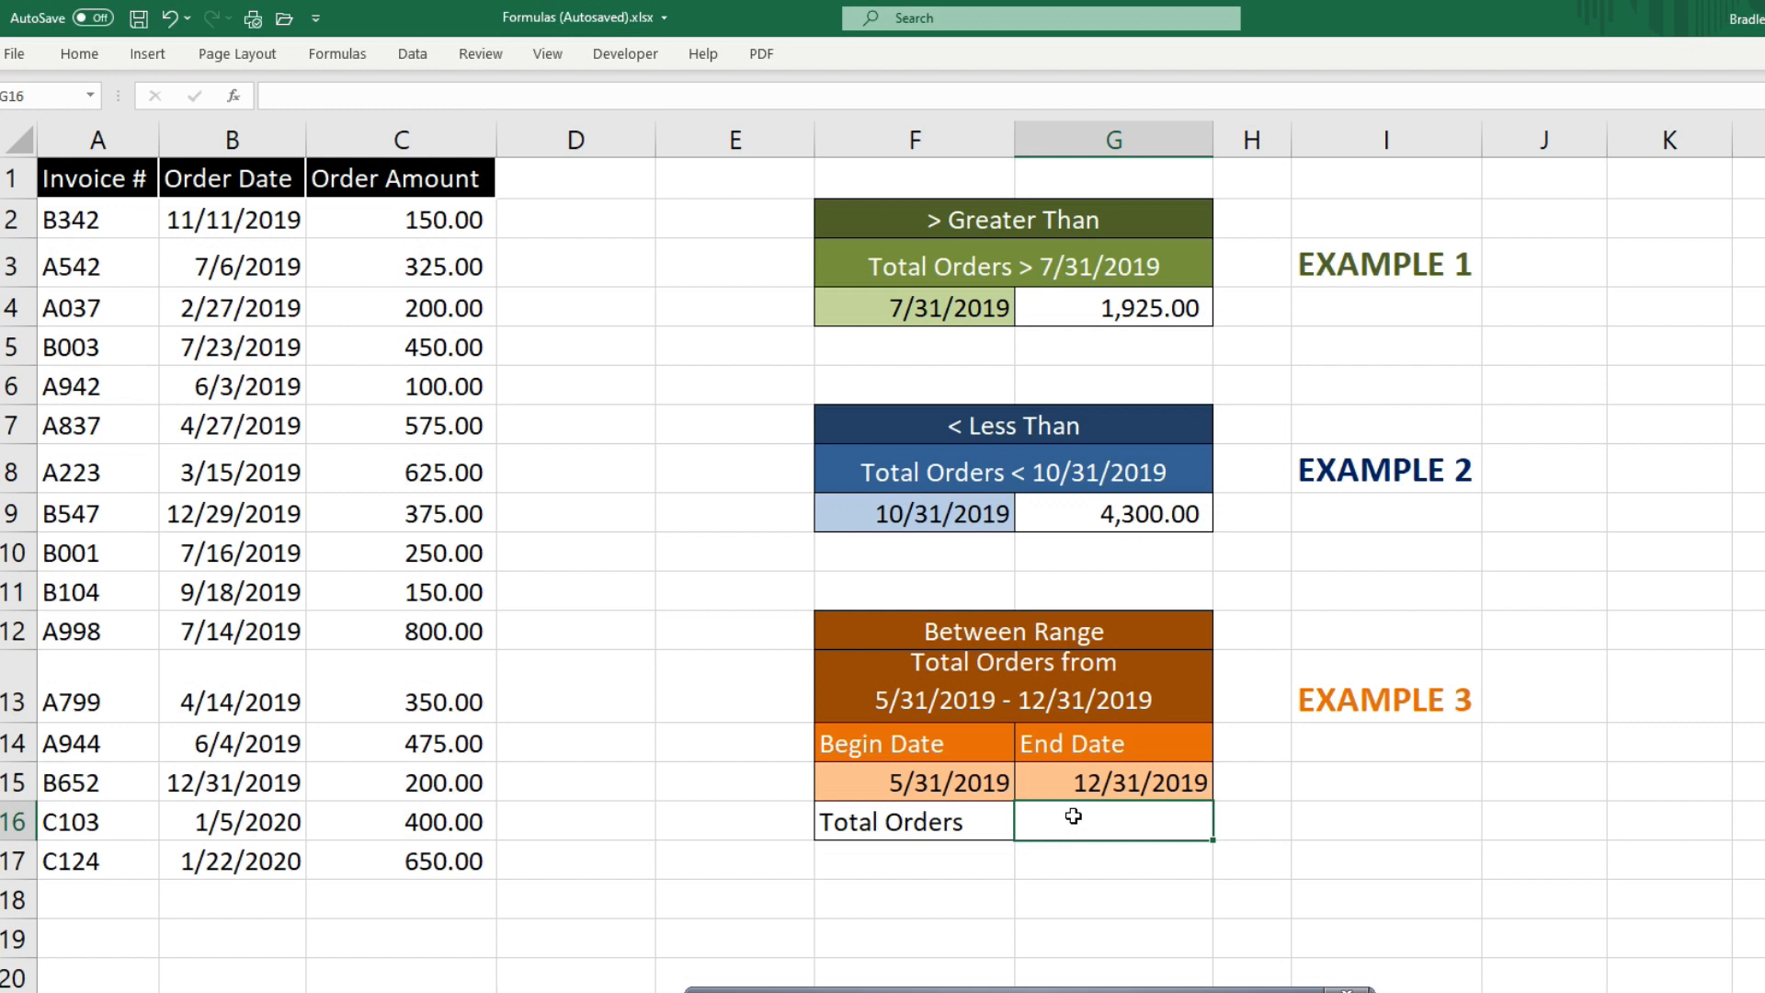
mouse_move(1433, 818)
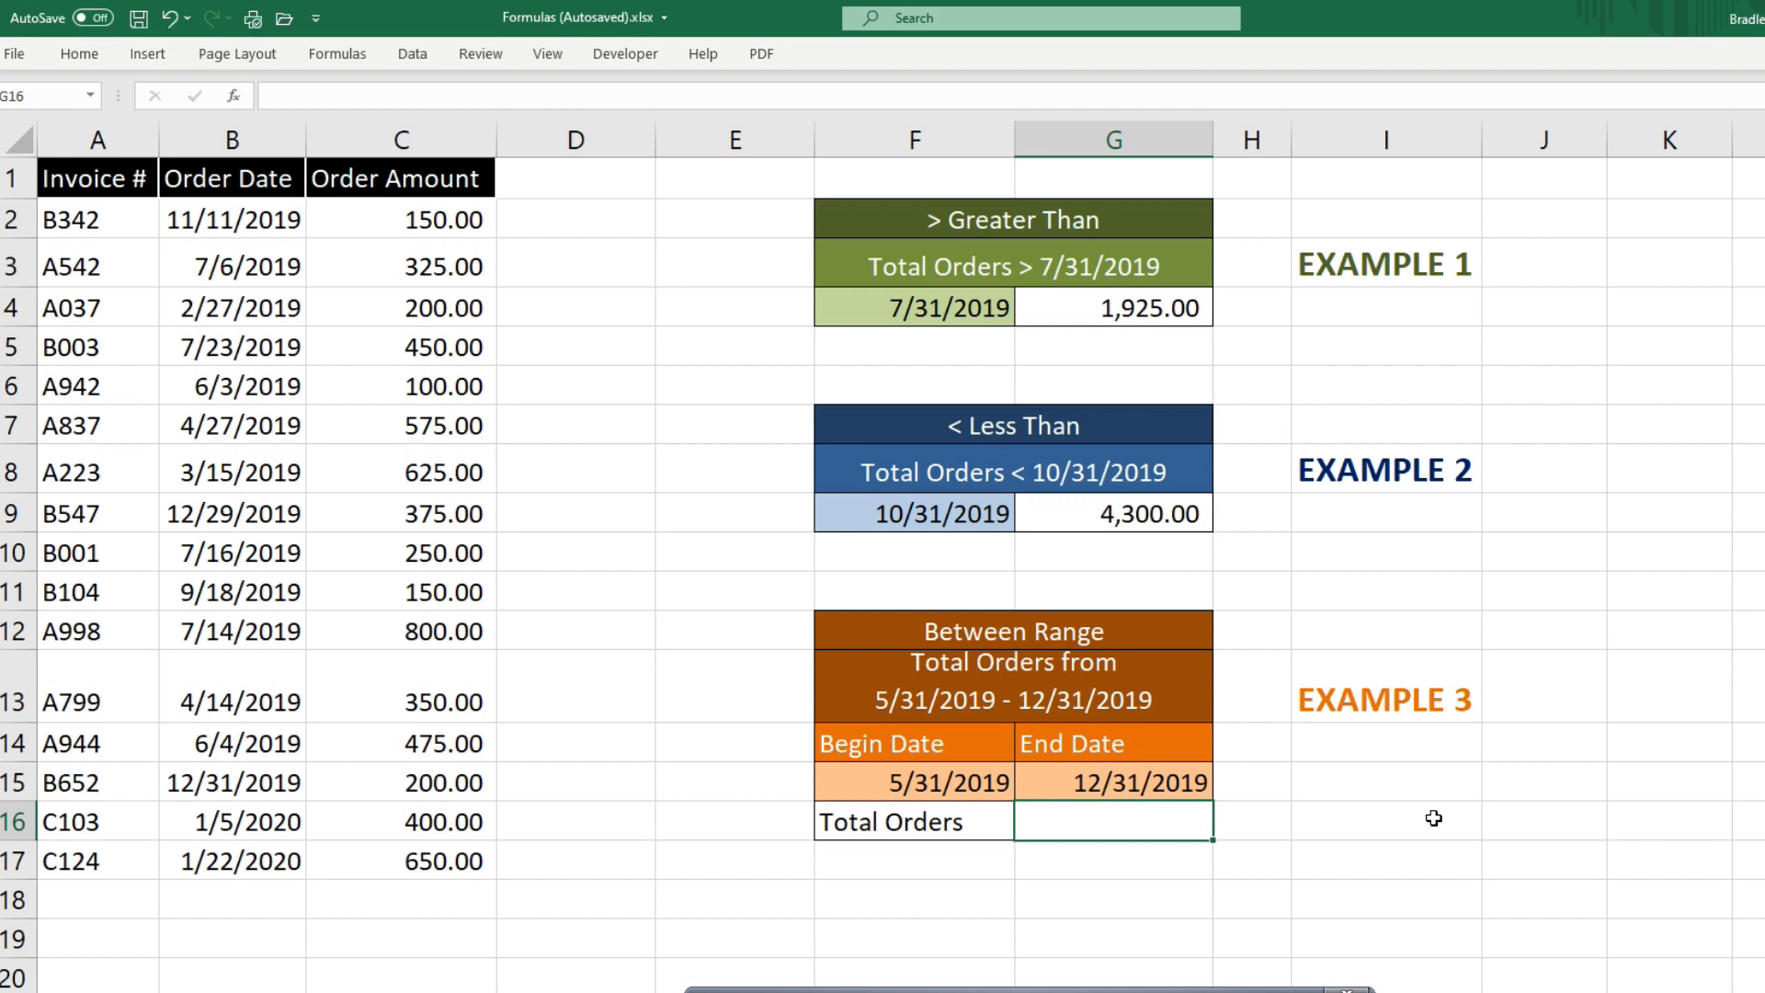
Start a =SUMIFS( formula in the Total Orders cell G16
text(=Su)
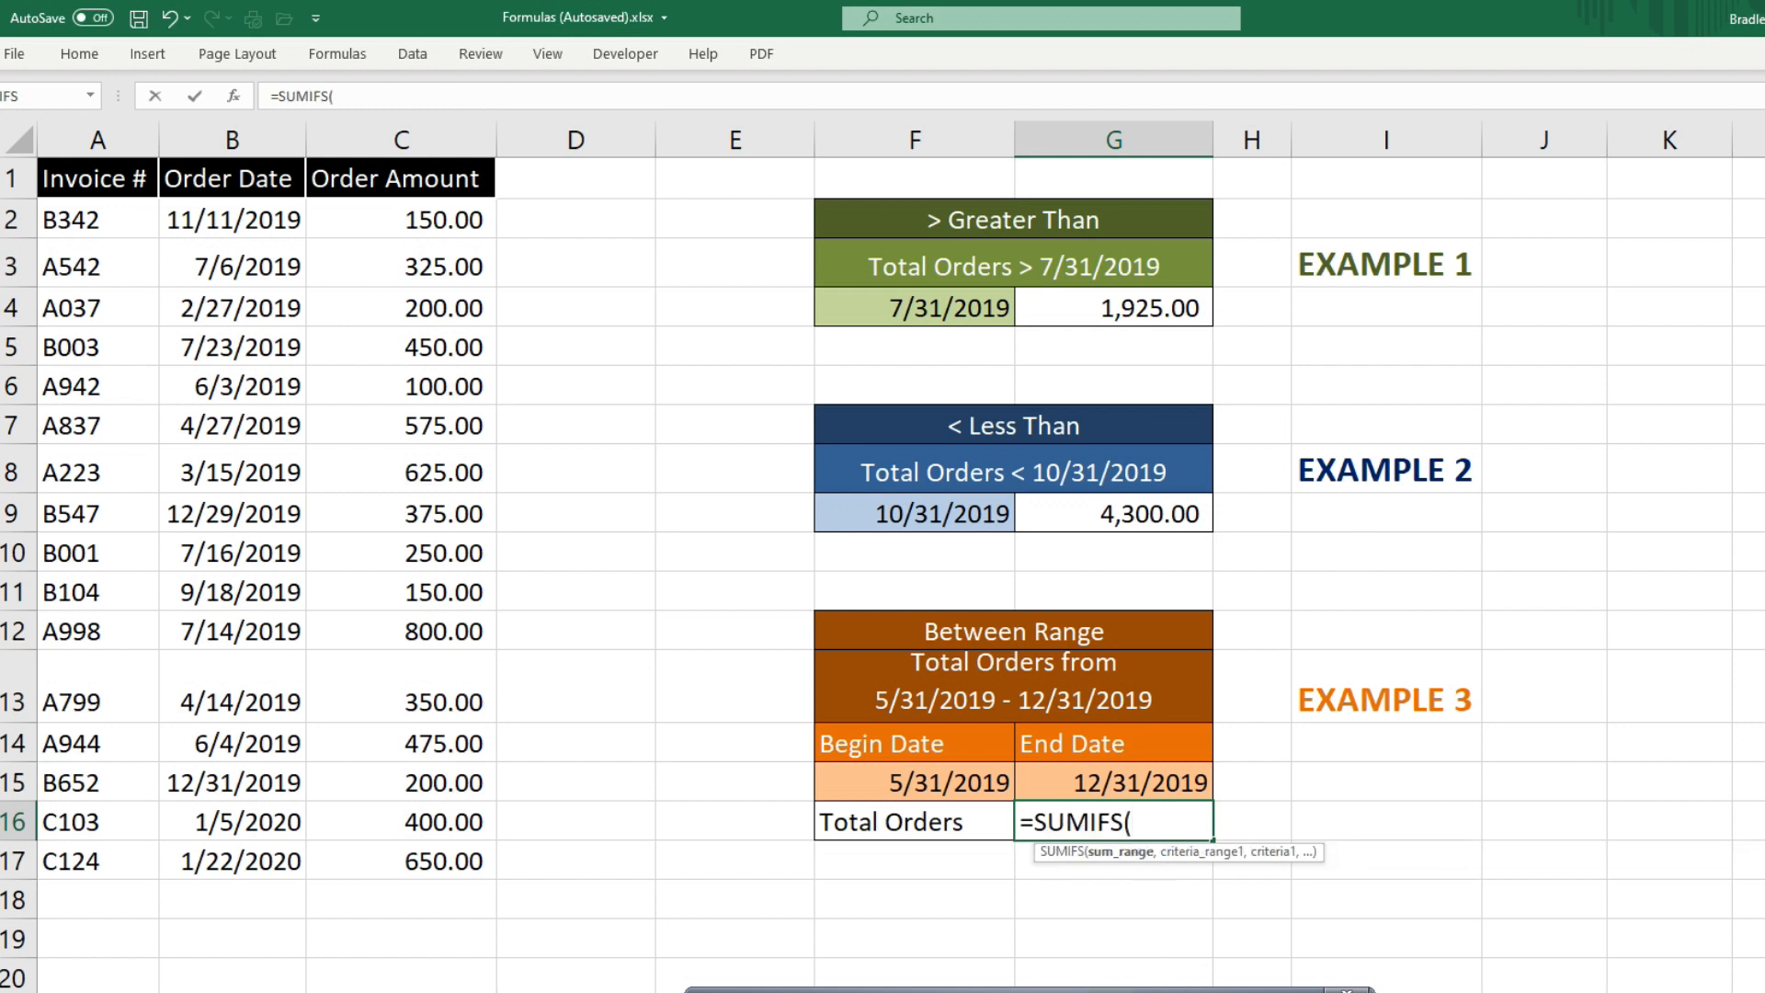
mouse_move(1116, 872)
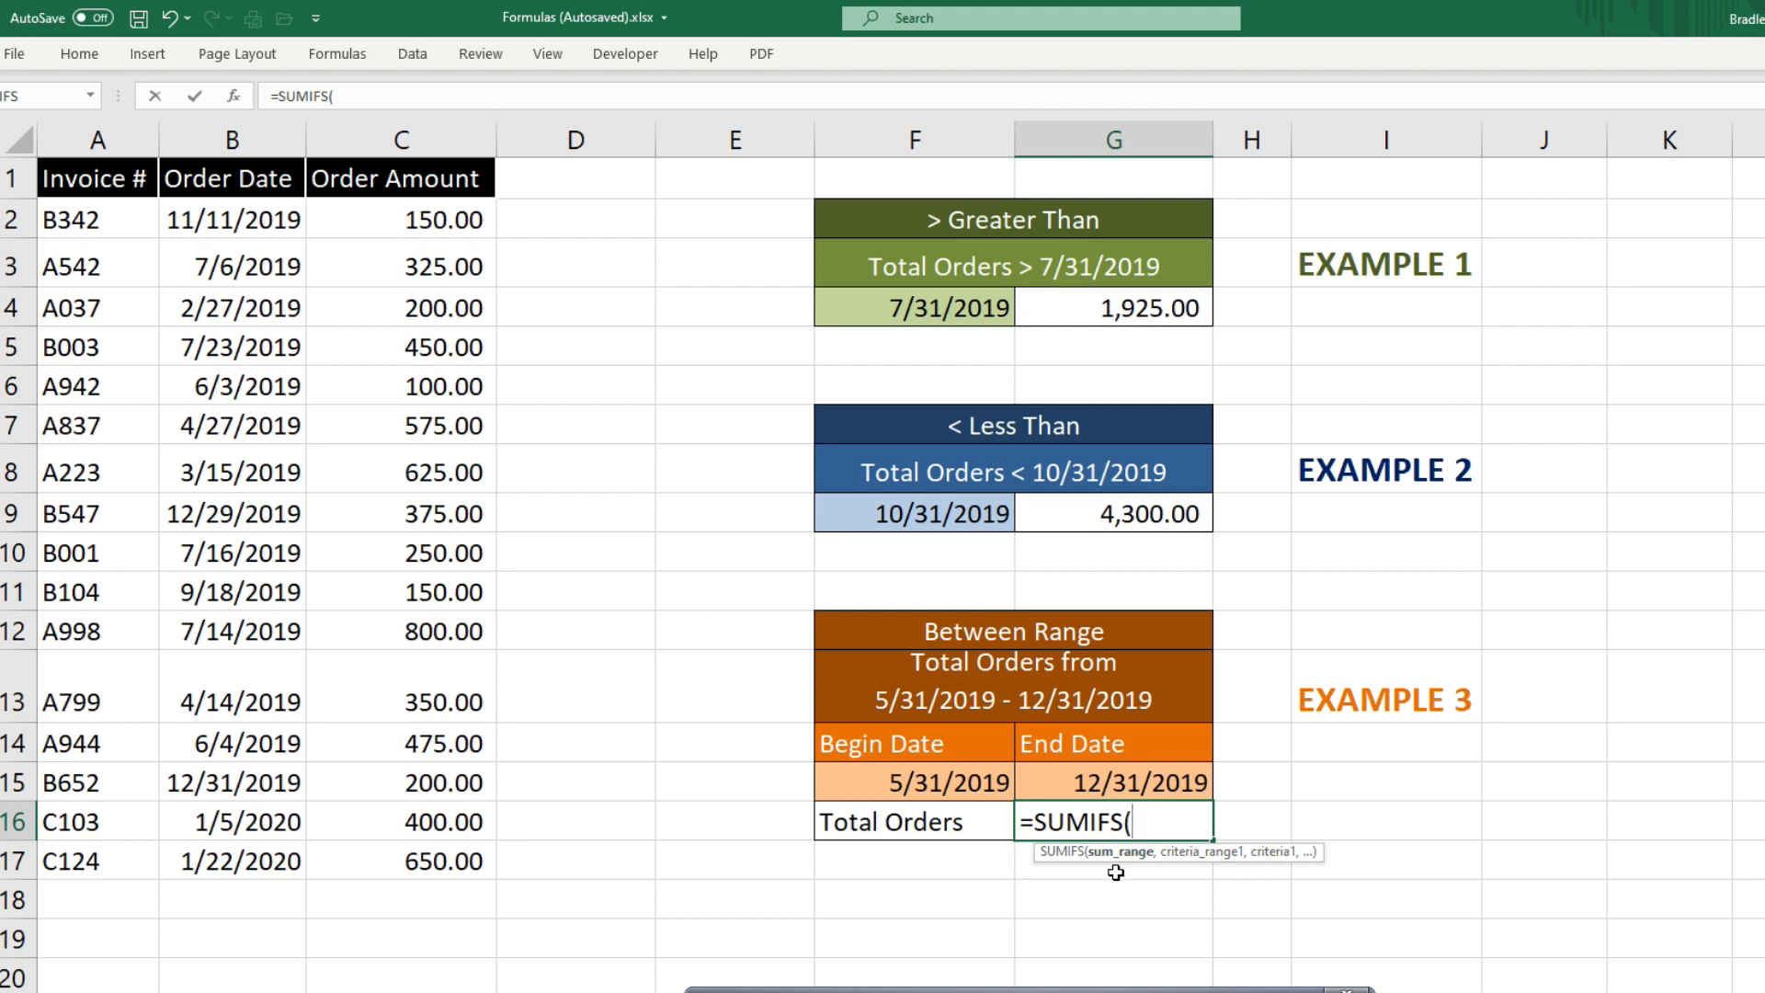
mouse_move(540, 364)
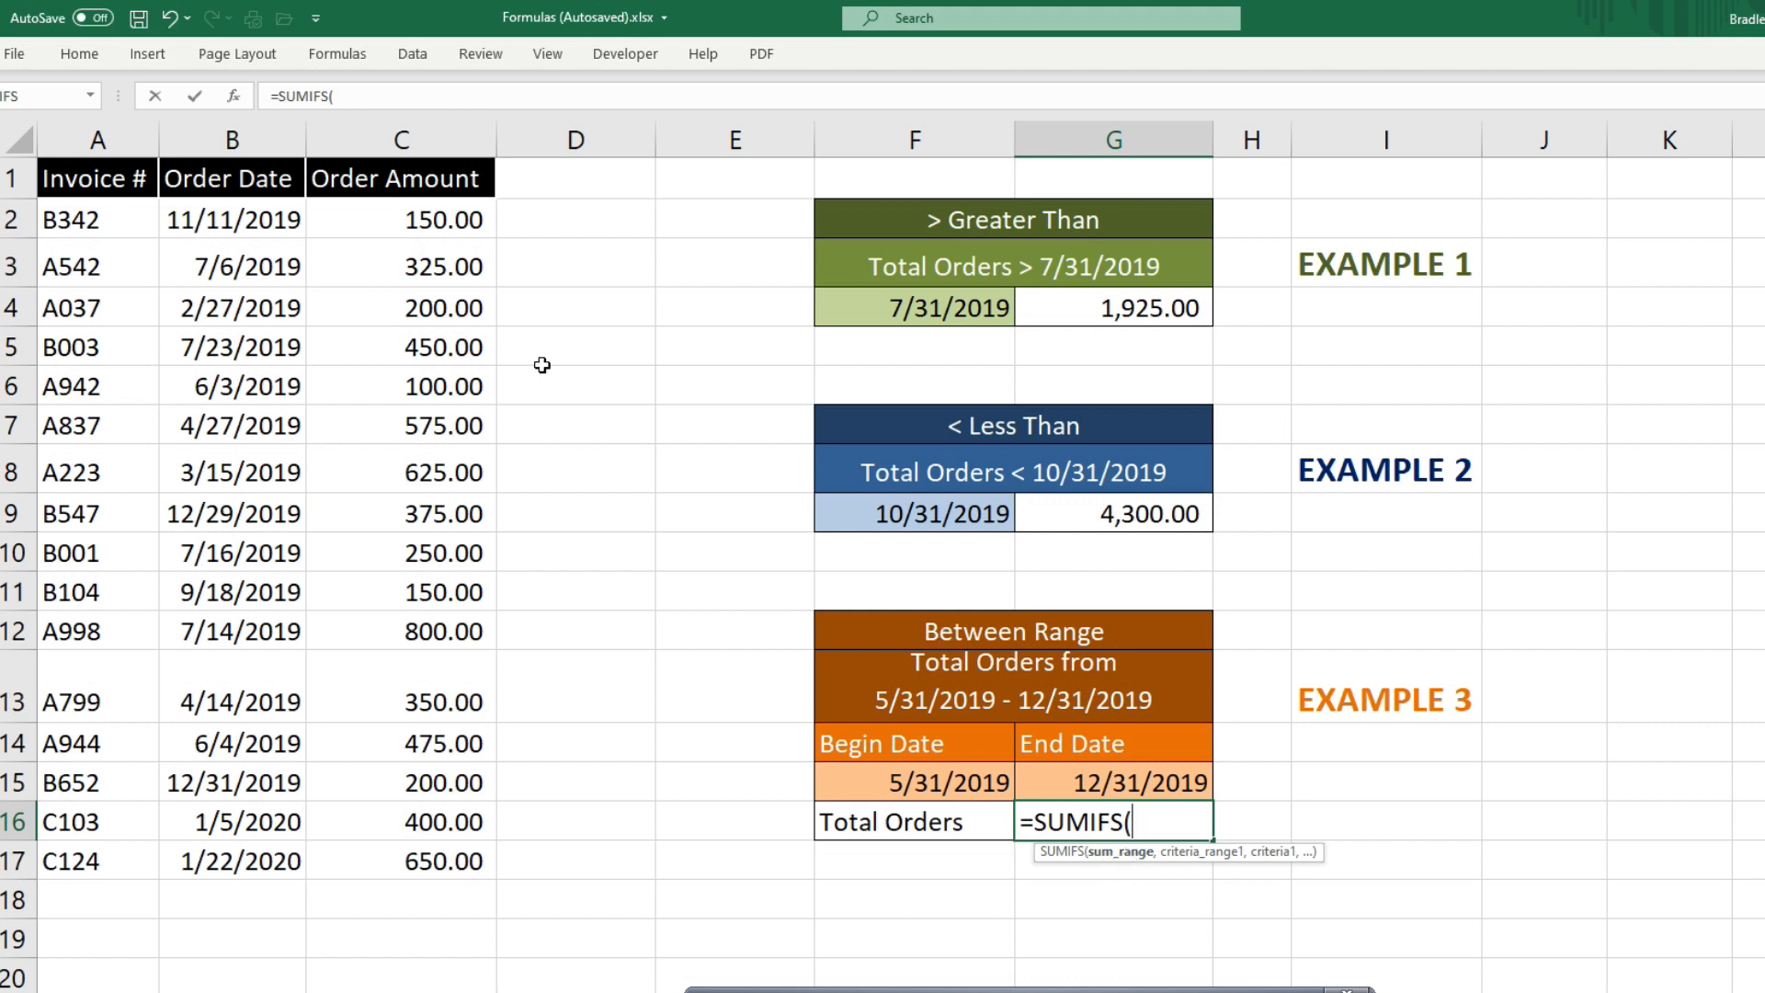
Sum C2:C17 with first criterion B2:B17 ">="& the begin date in F15
drag(400, 219, 401, 861)
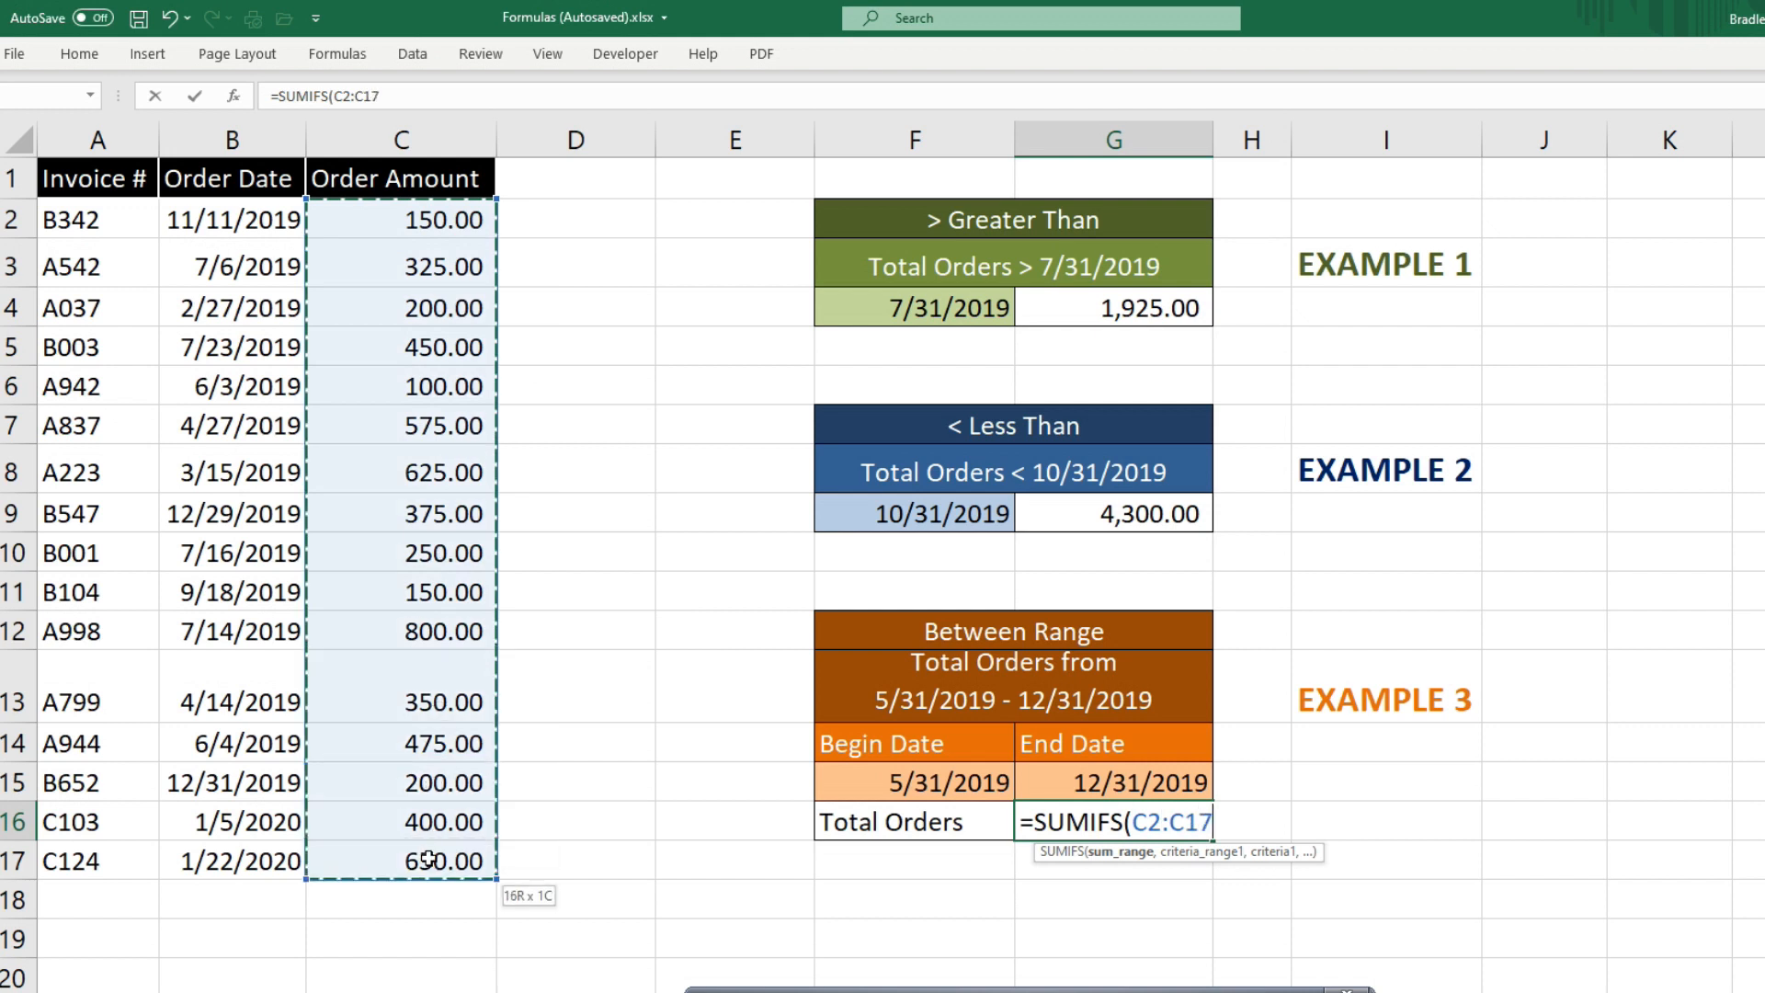
text(,B2:B17,")
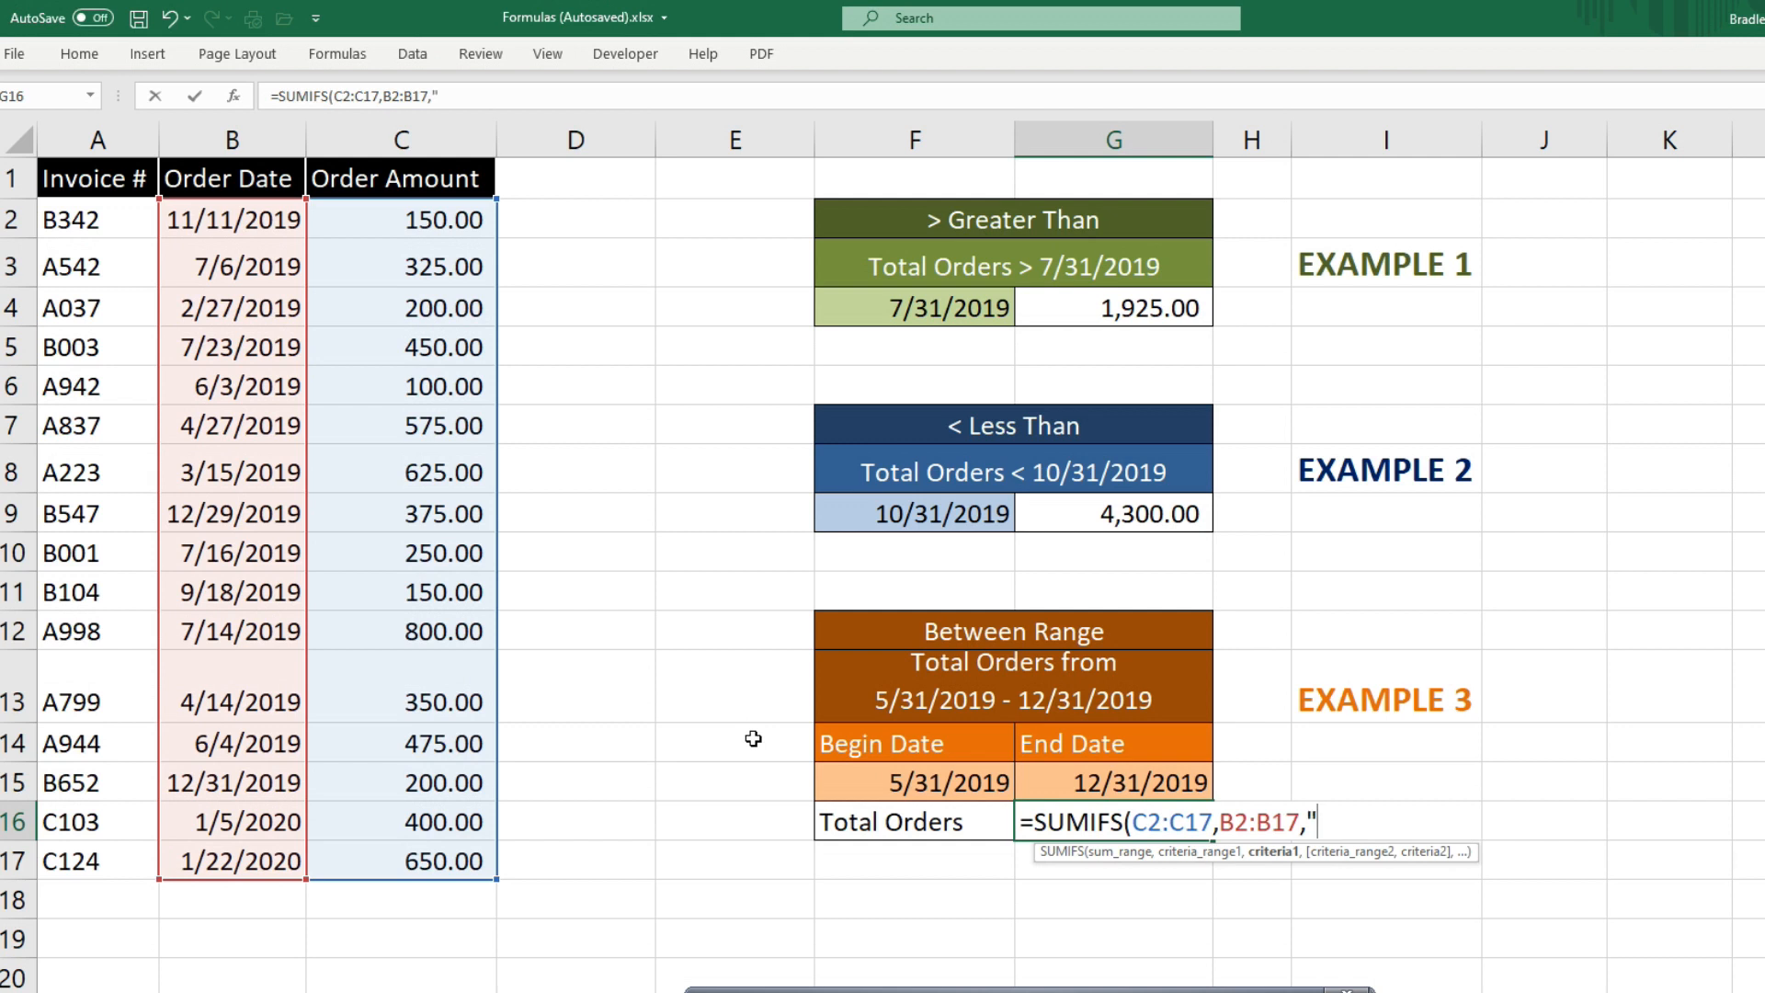
text(>=)
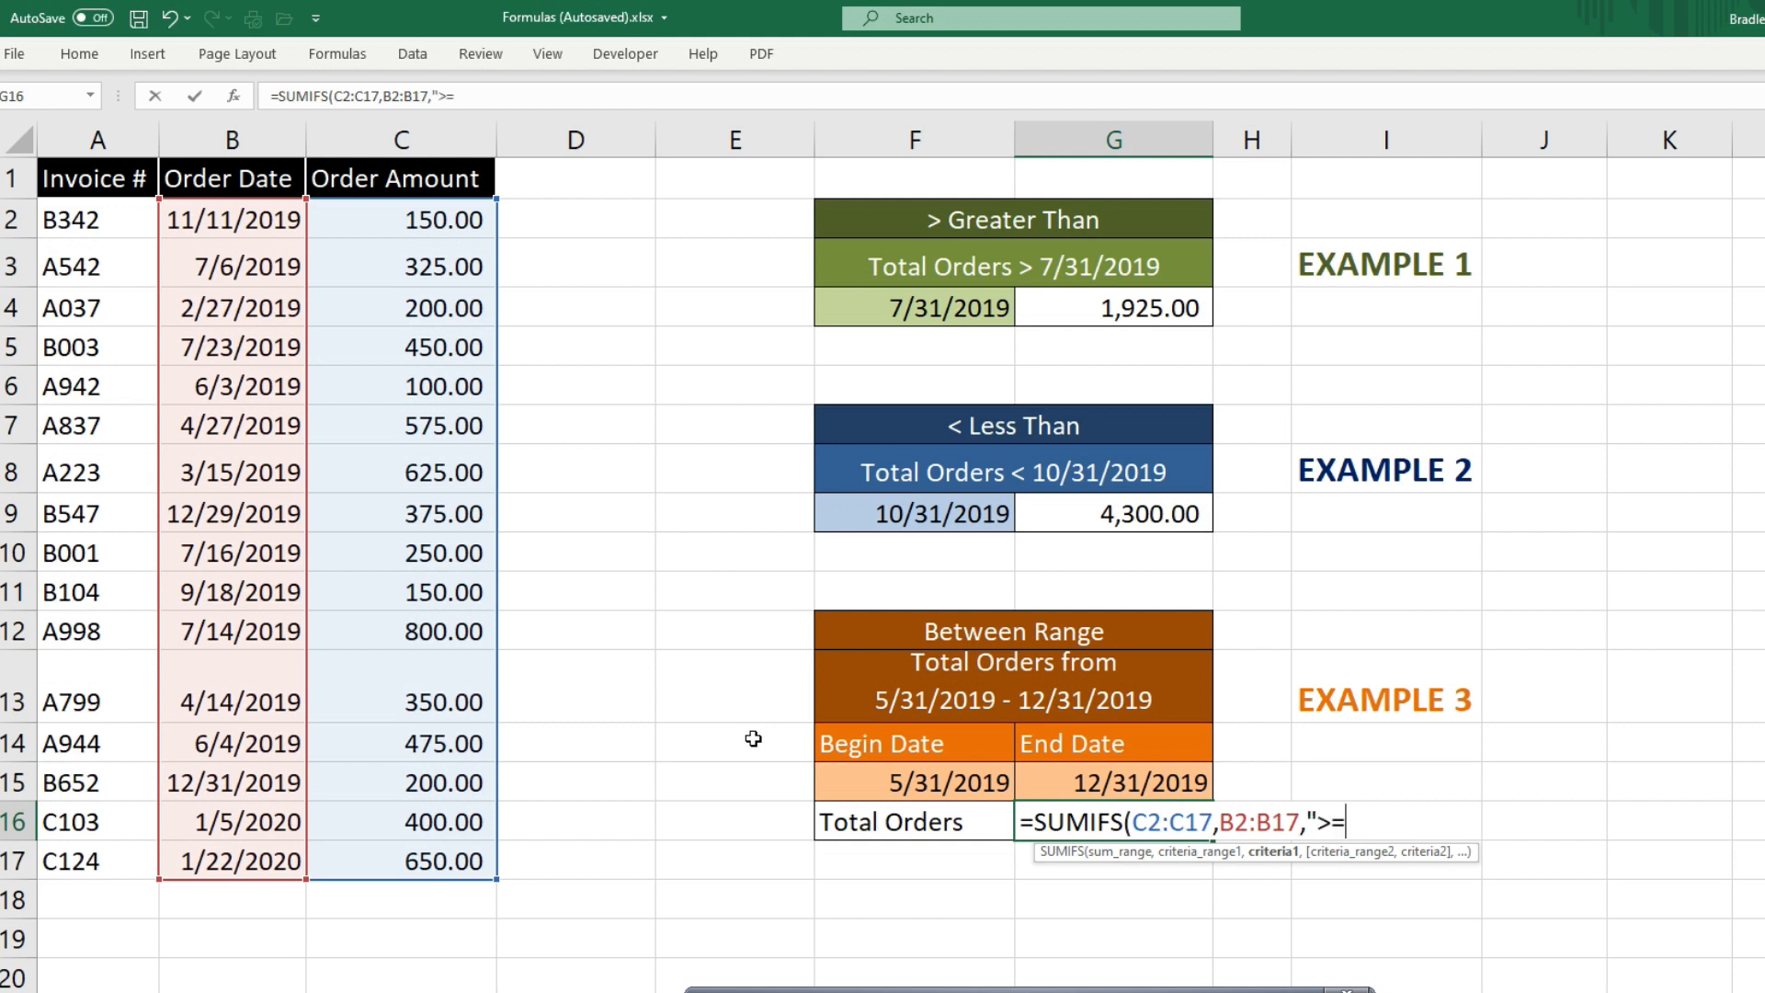
text(")
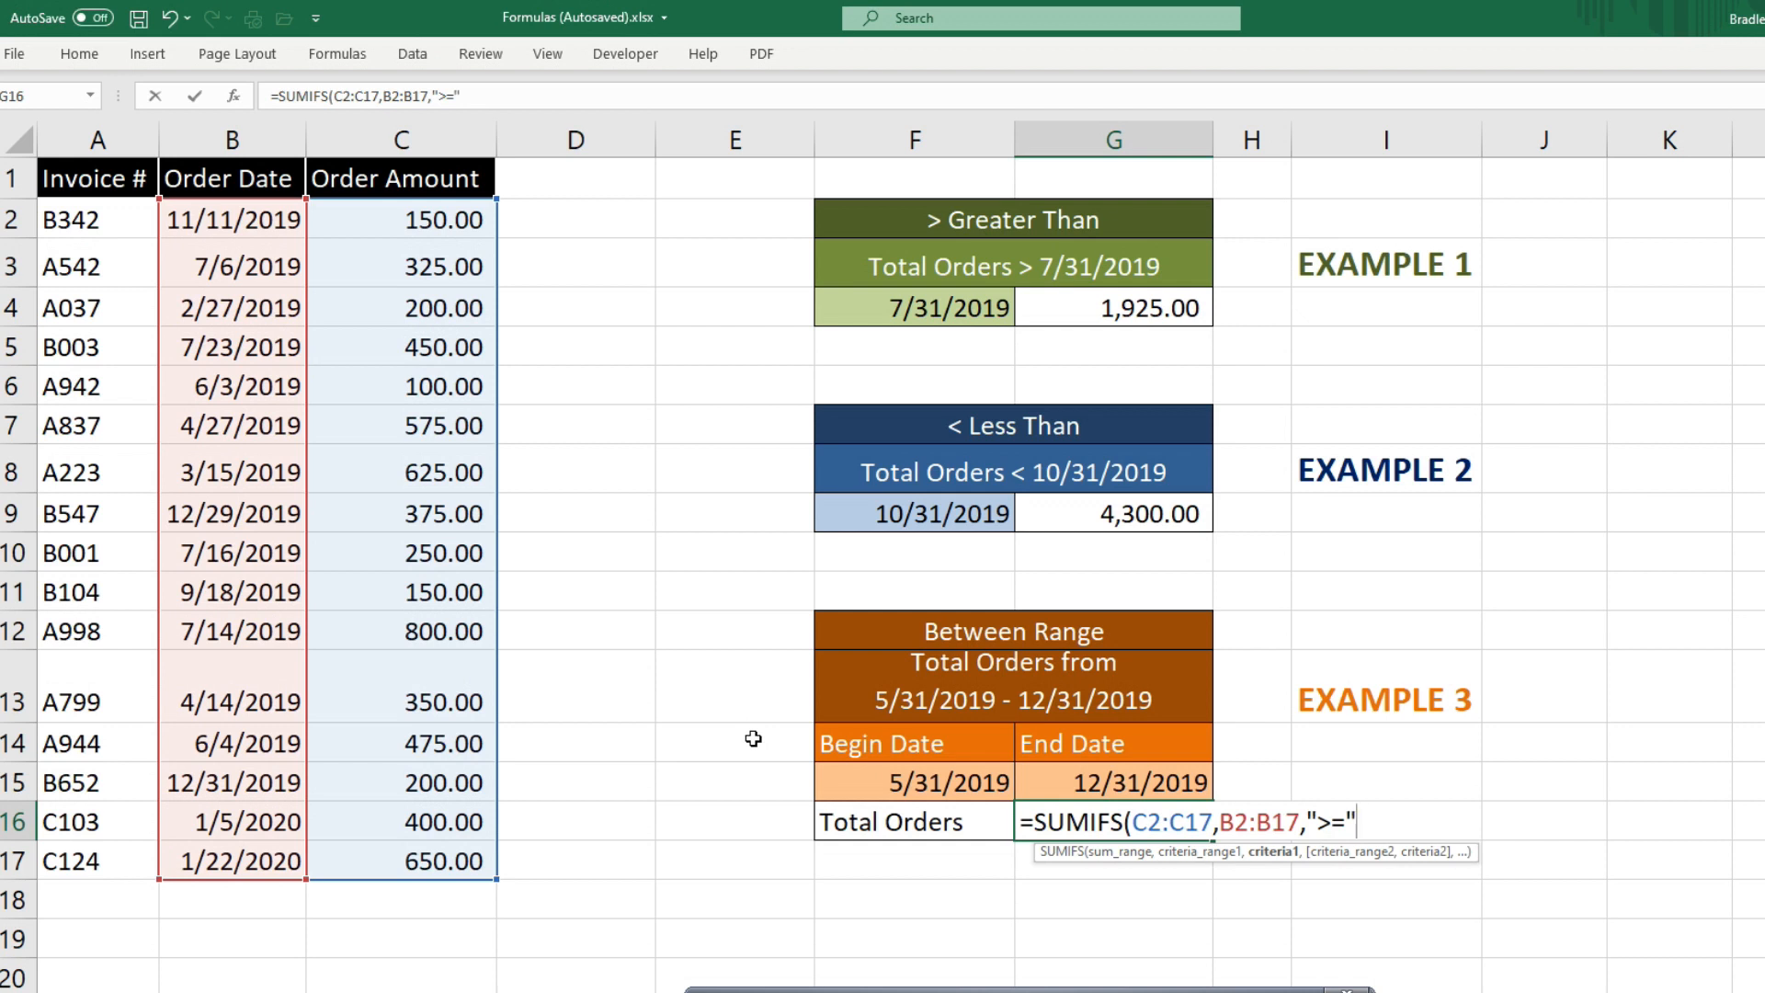
text(&)
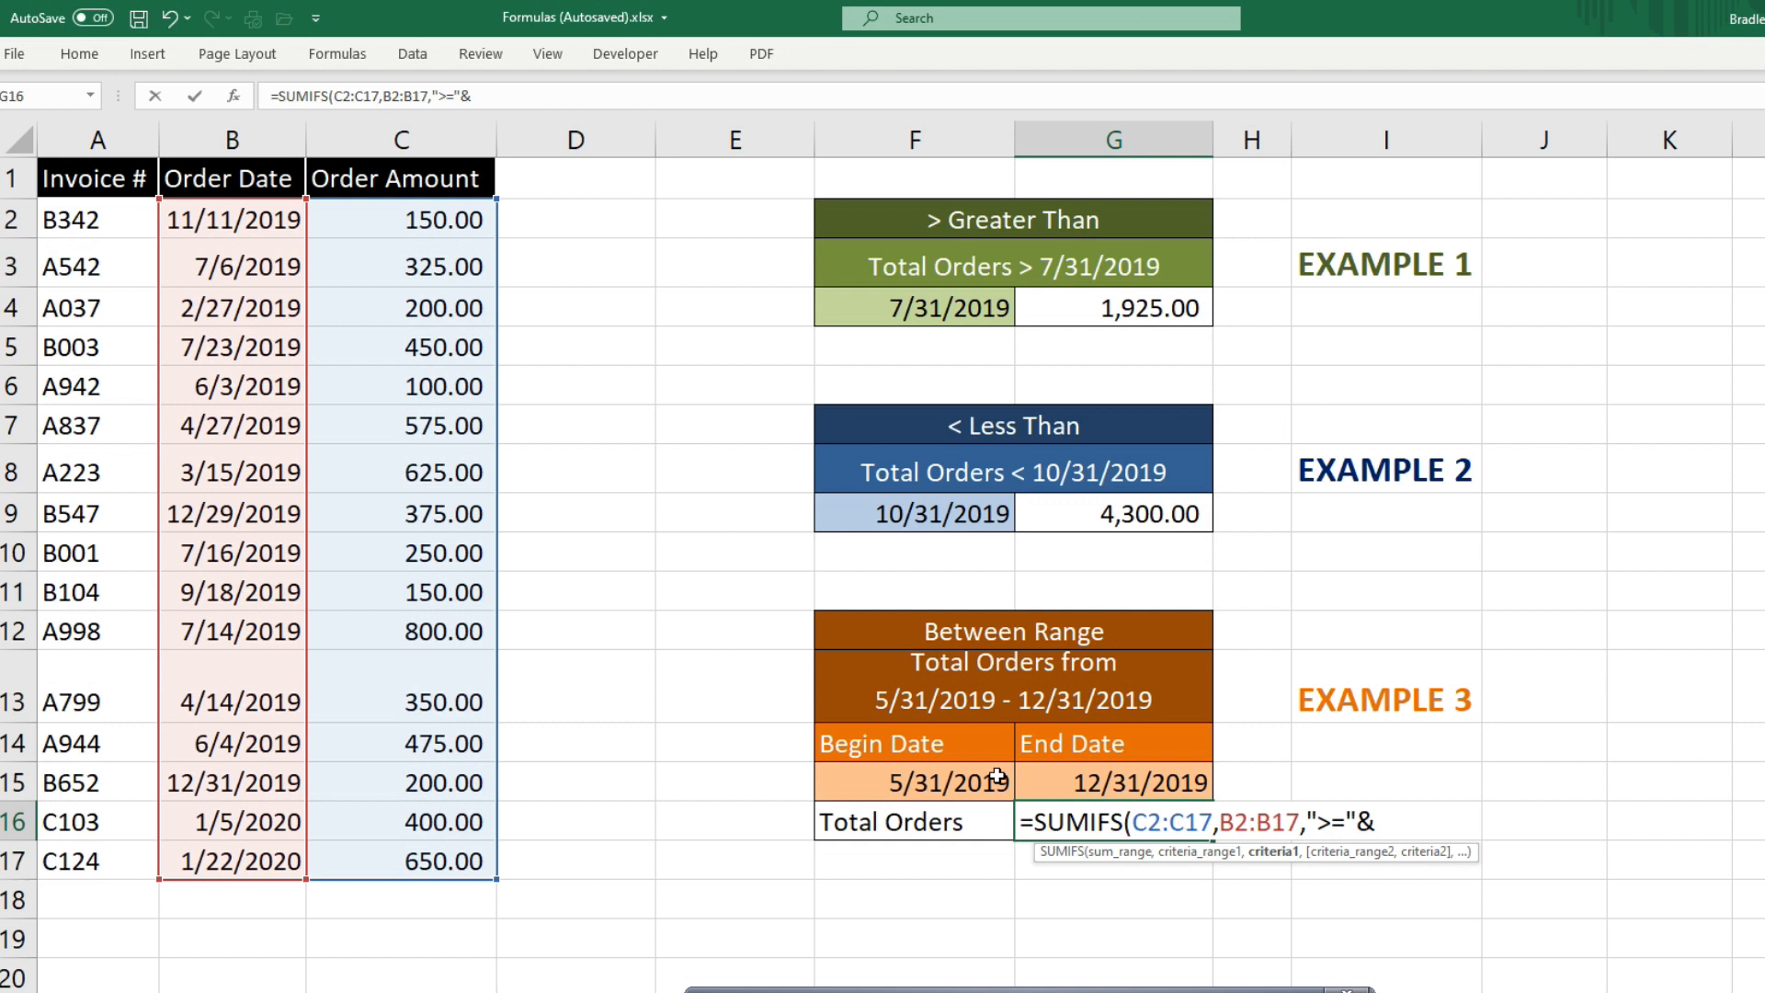
click(912, 779)
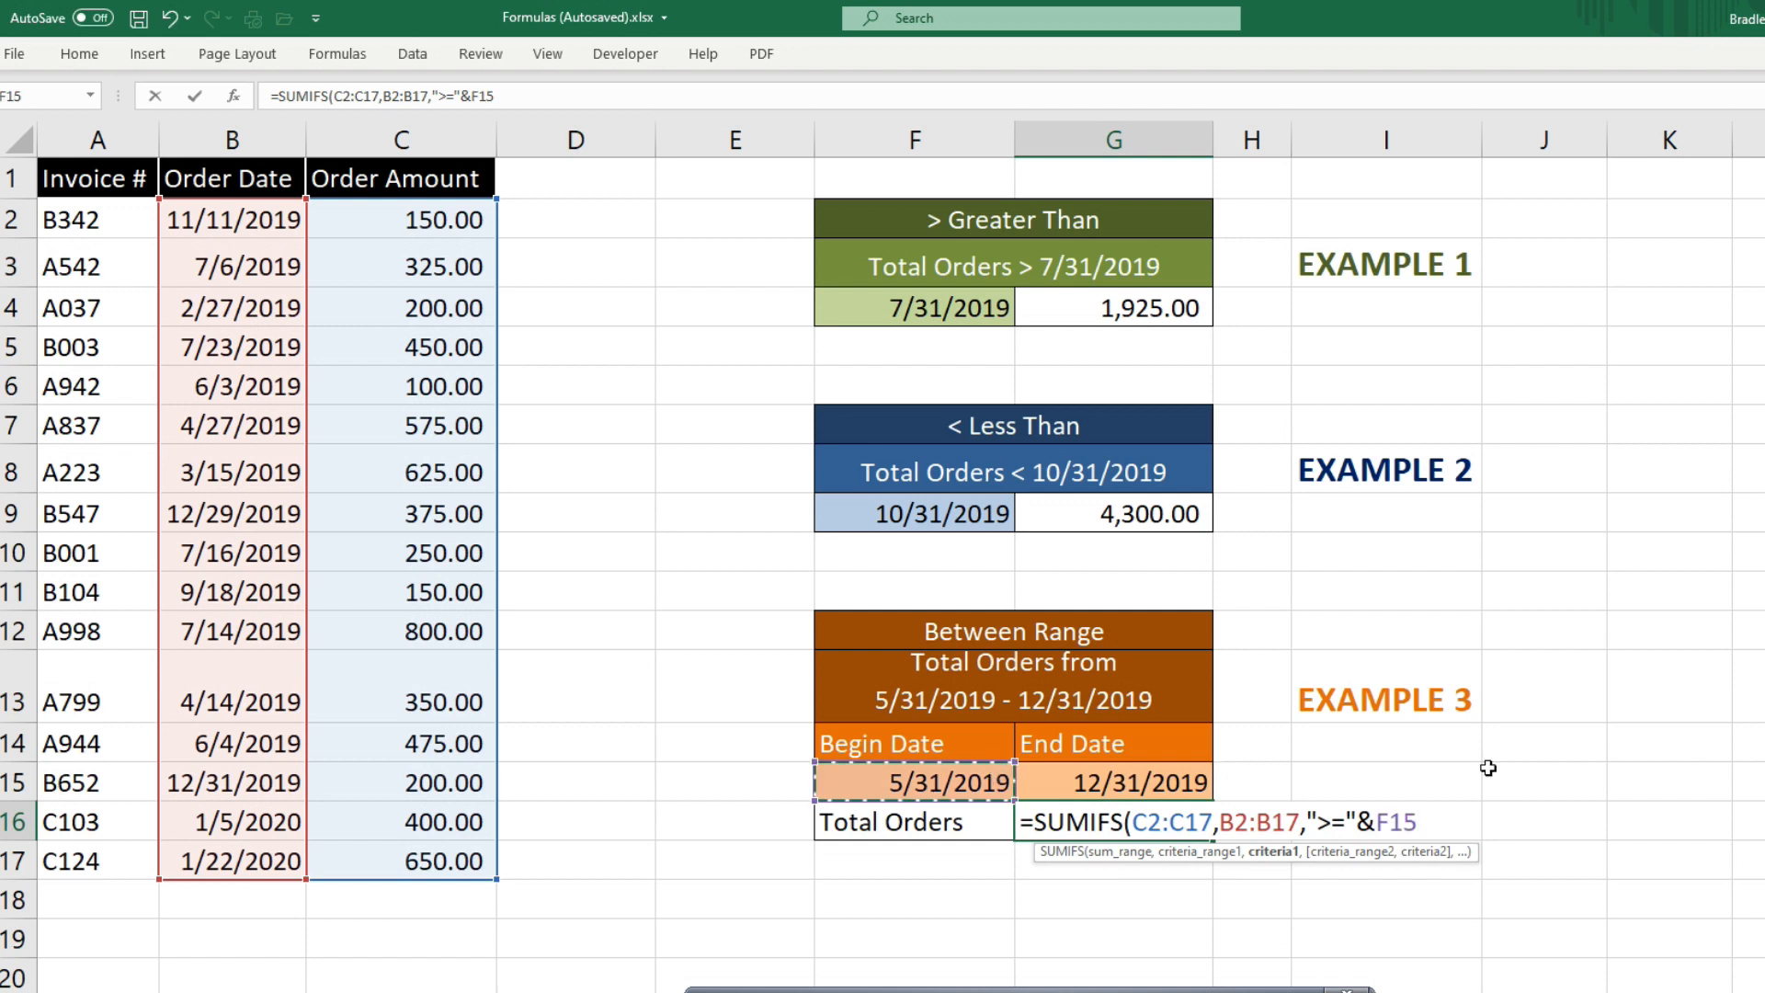
text(,)
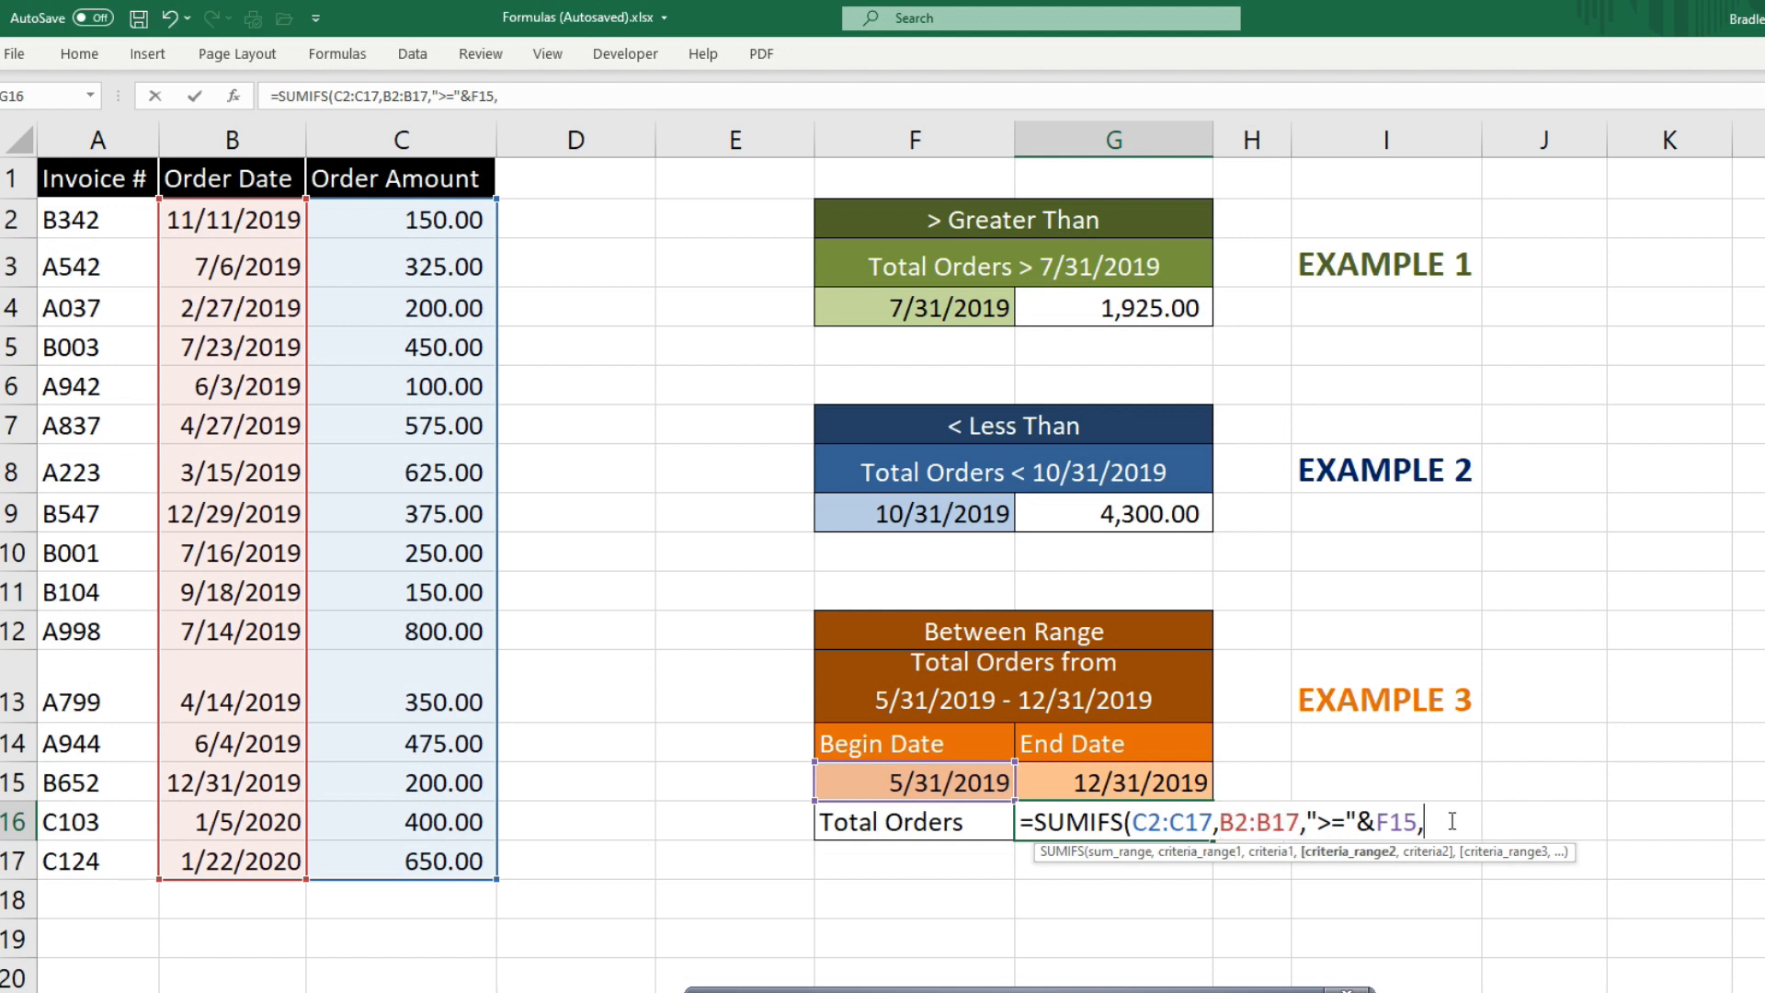
Add criterion B2:B17 "<="& the end date in G15 and finish, giving 3,275.00
text(B2:B17,)
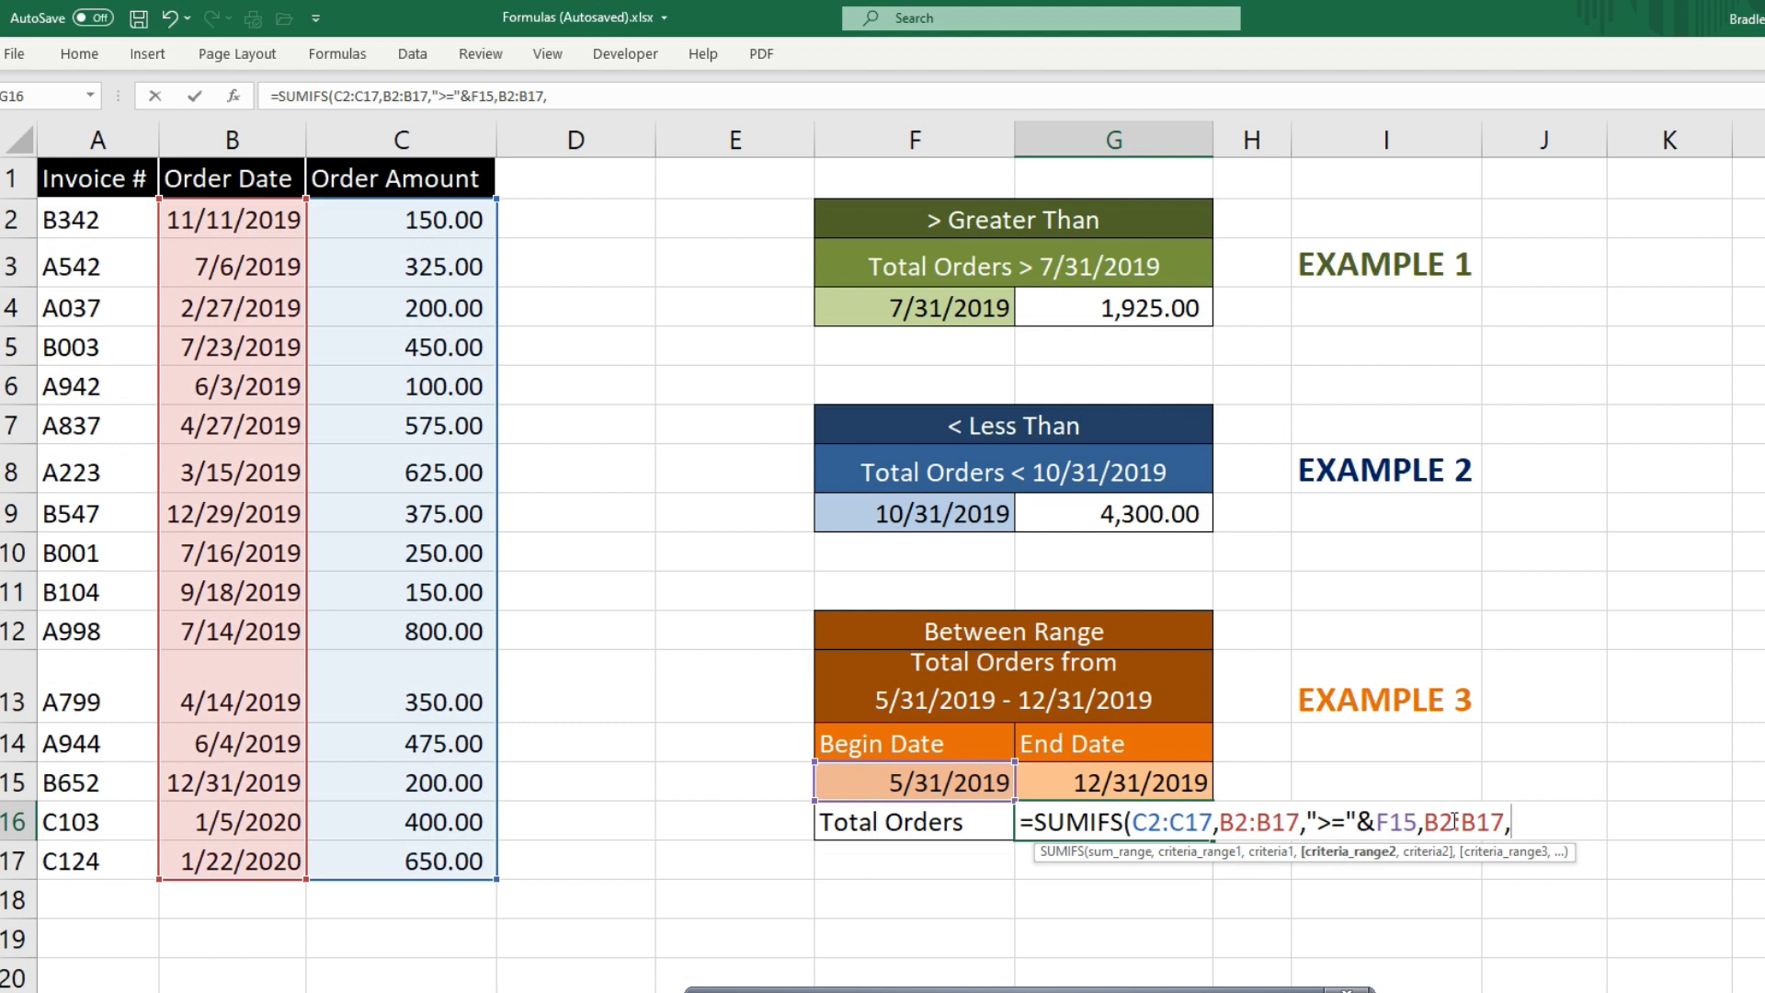
text("<)
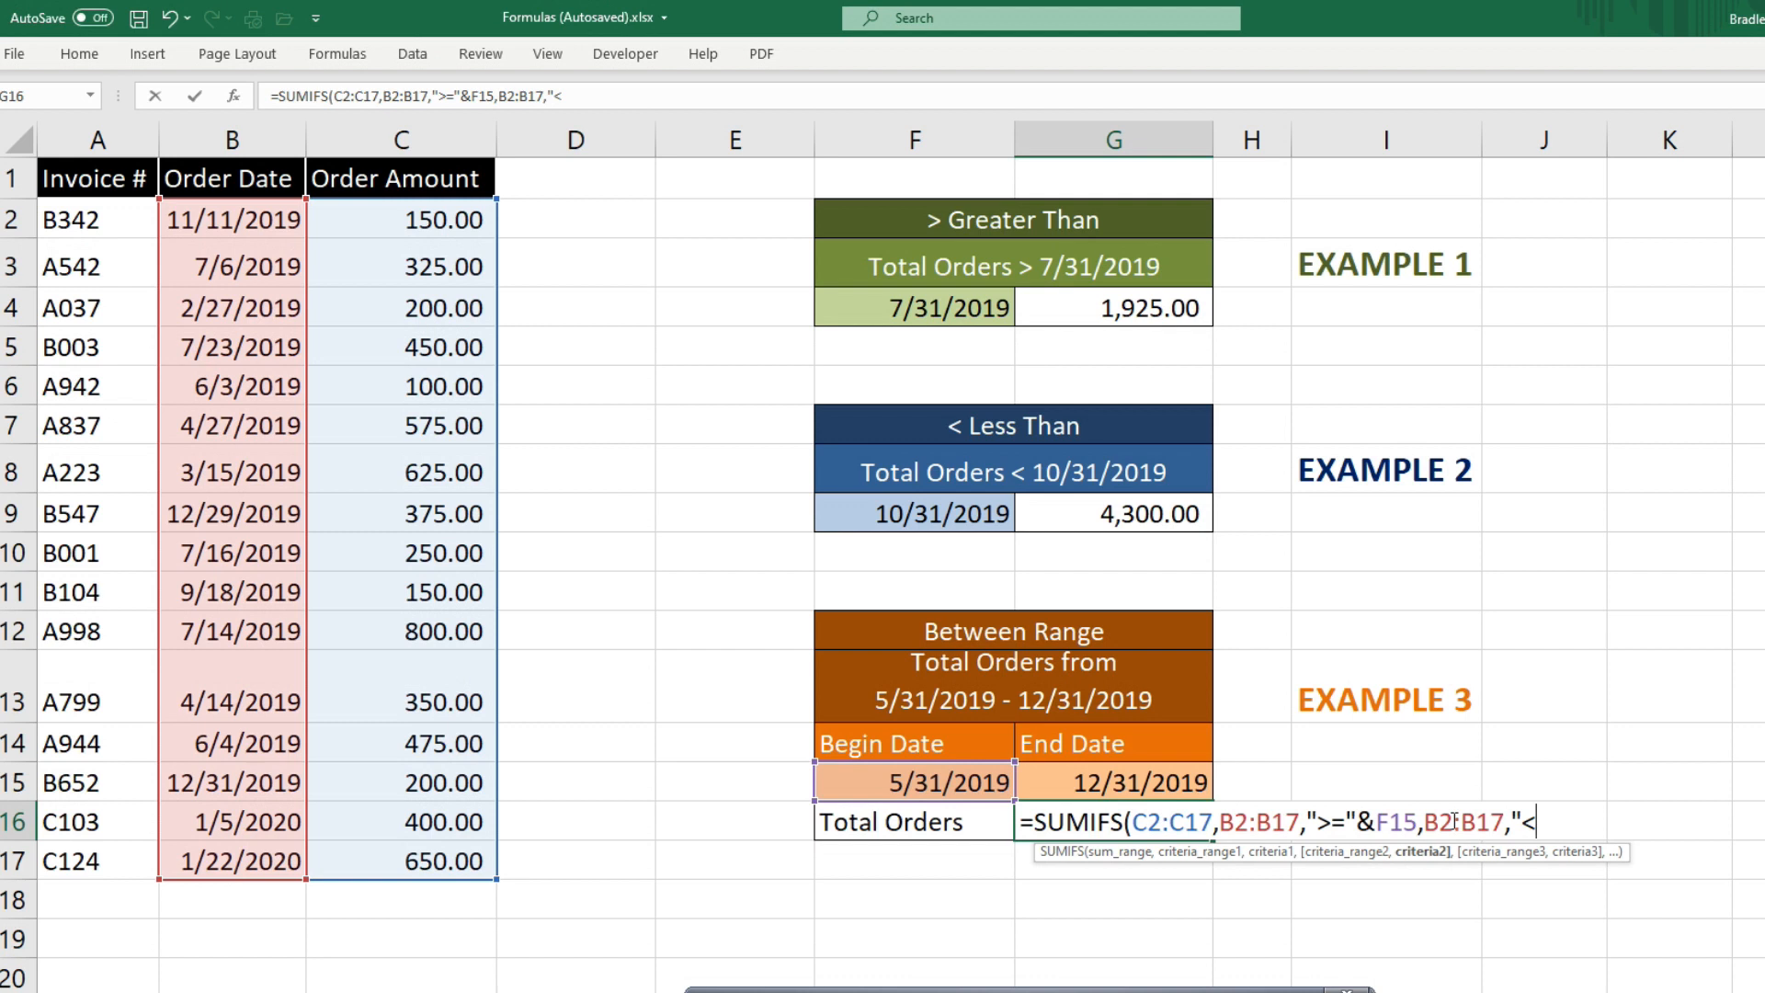
text(=)
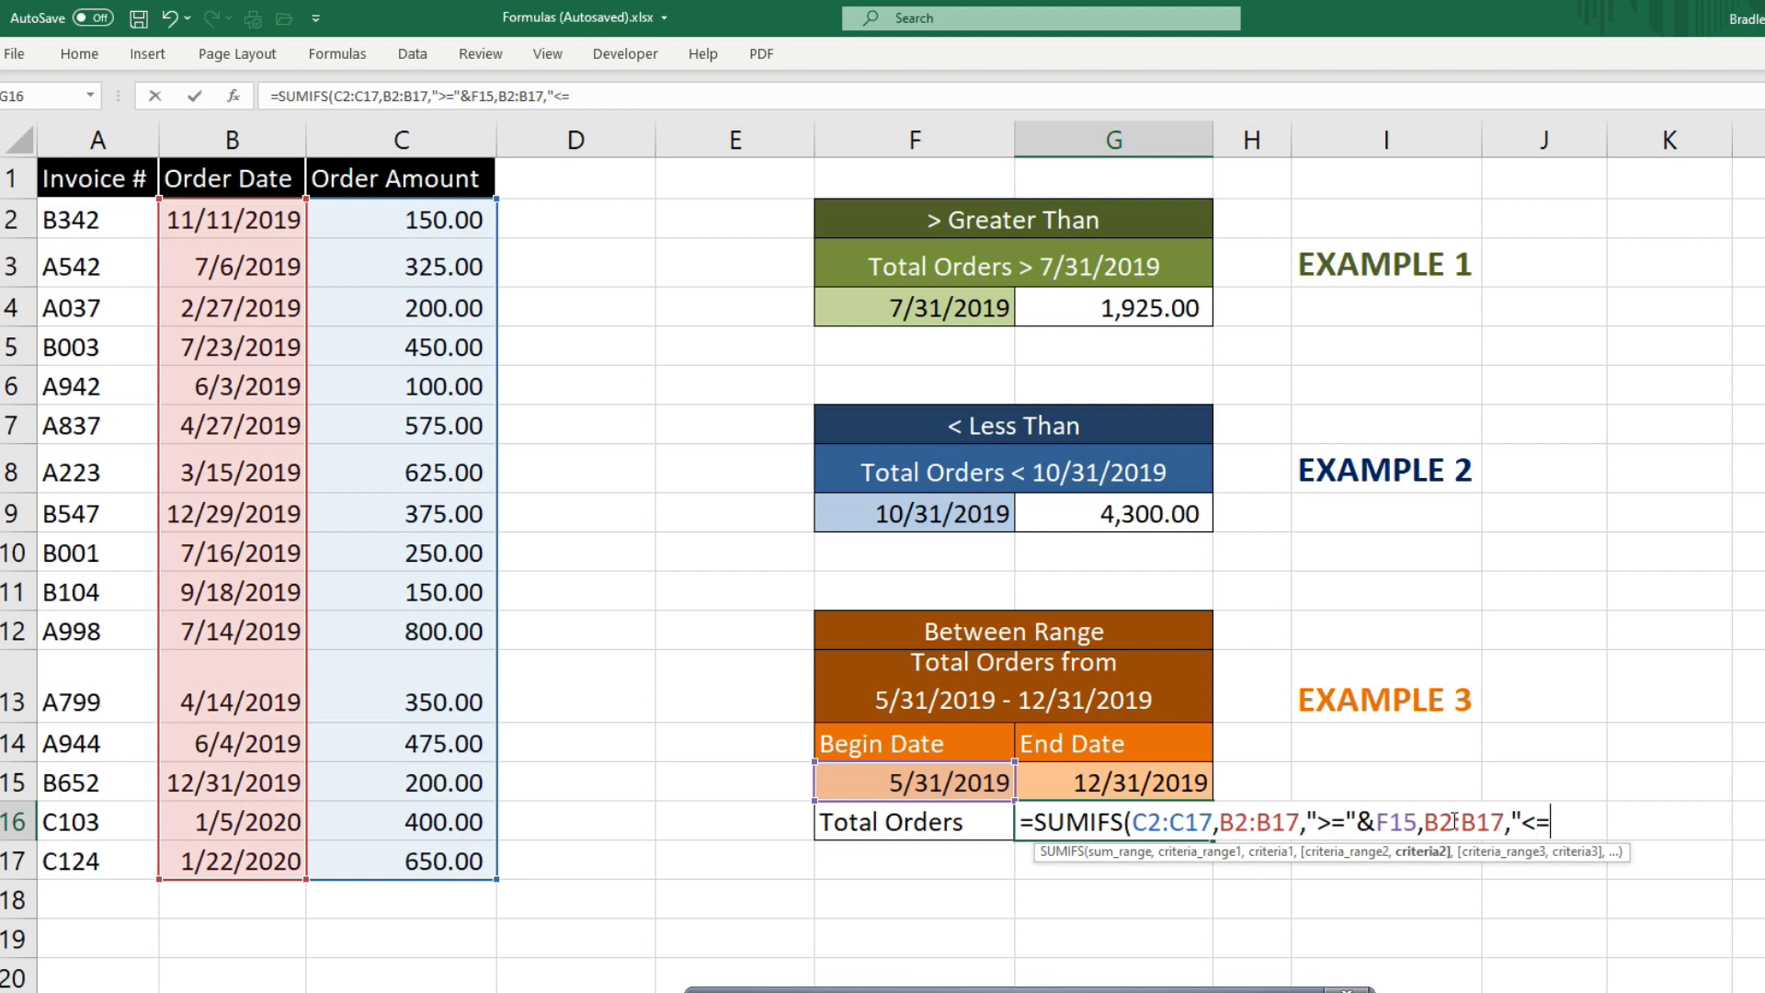
text(")
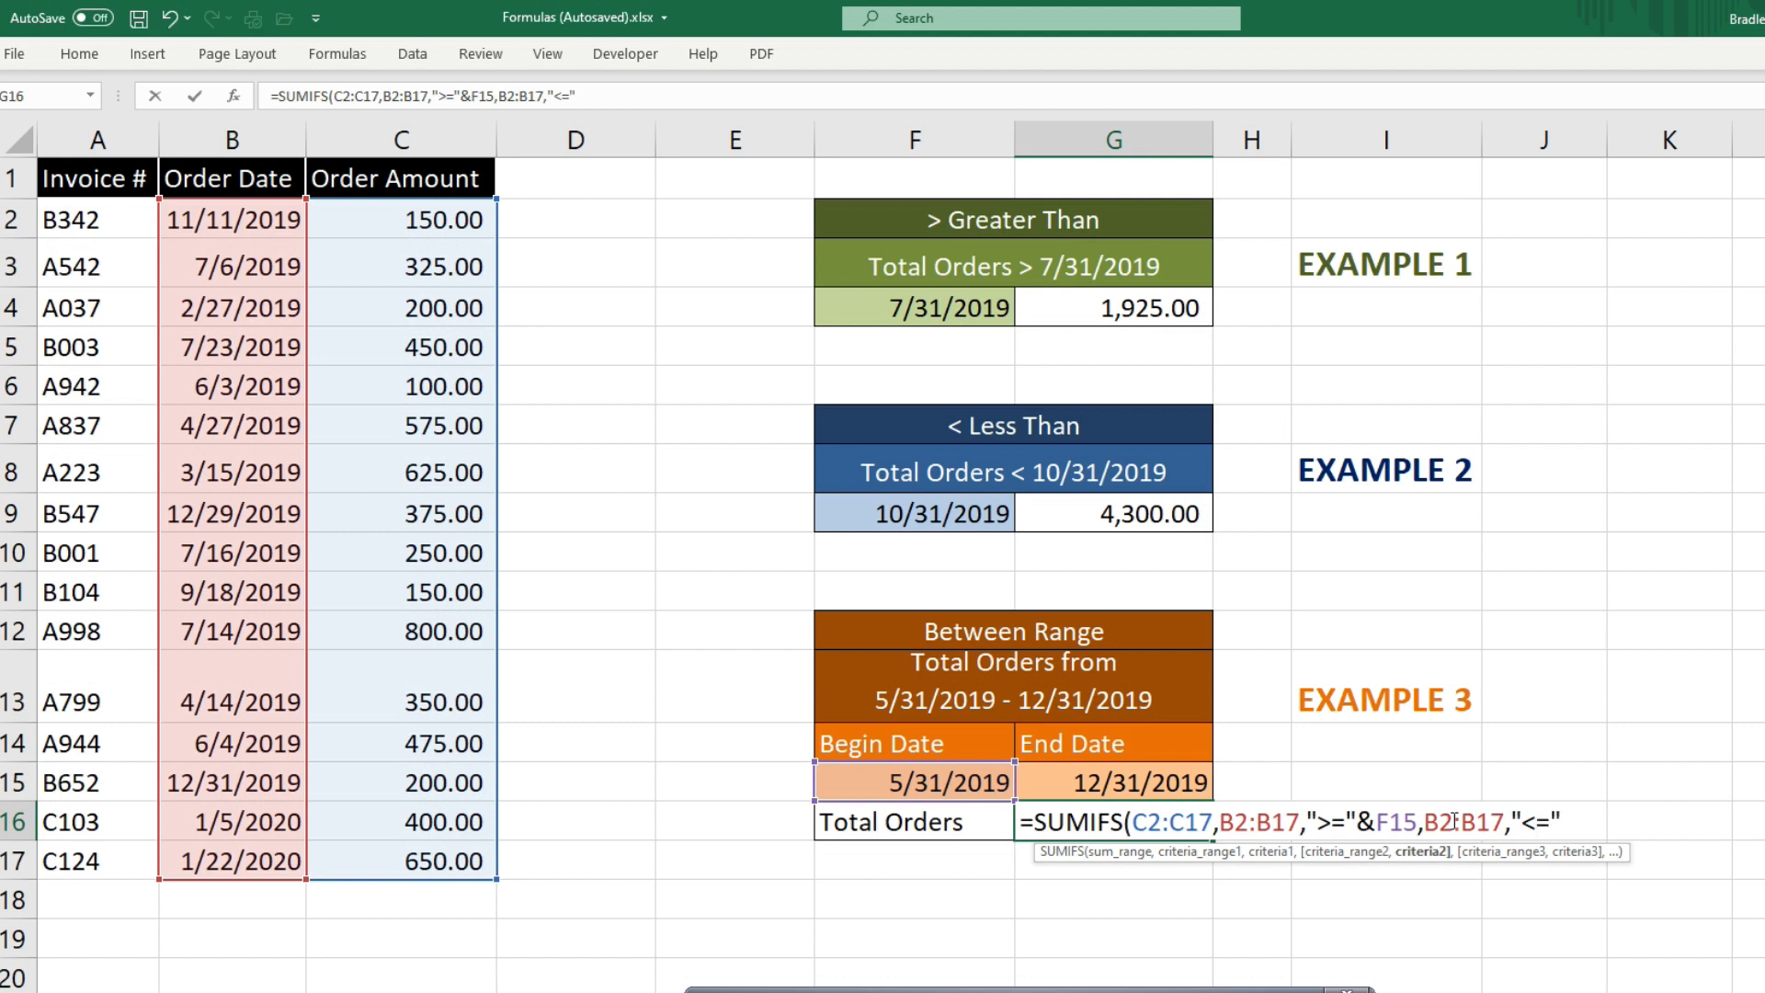
click(1129, 784)
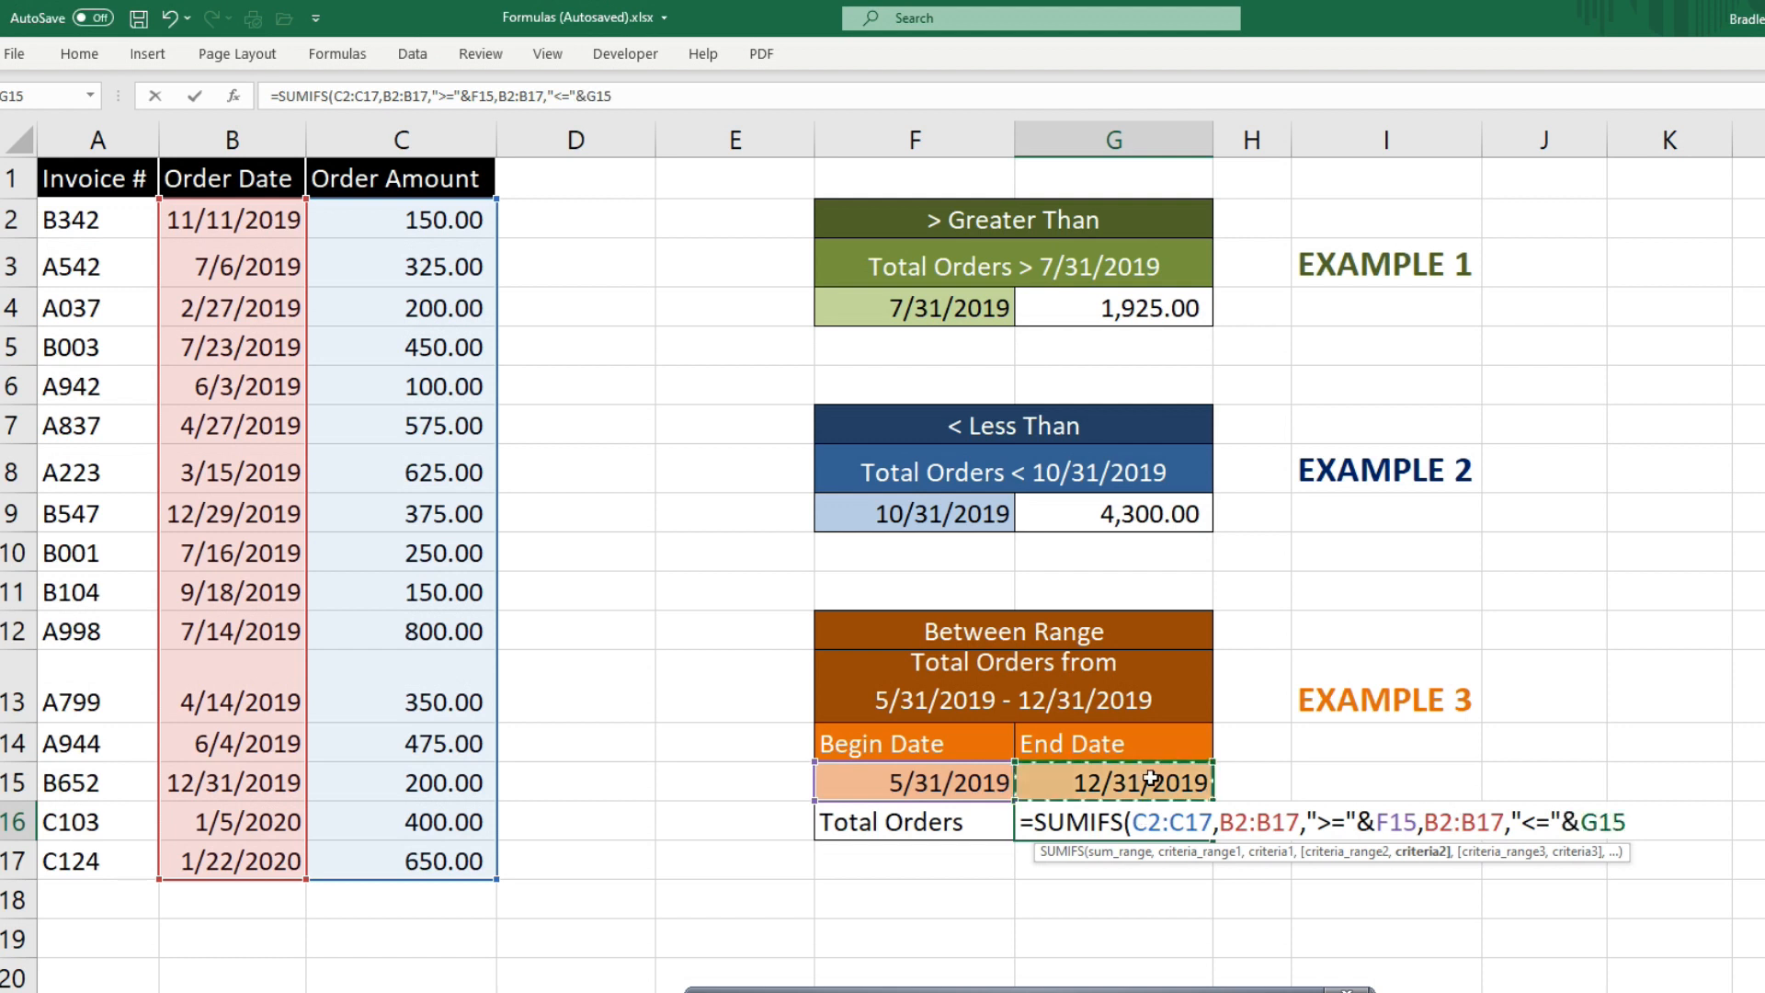
mouse_move(1547, 771)
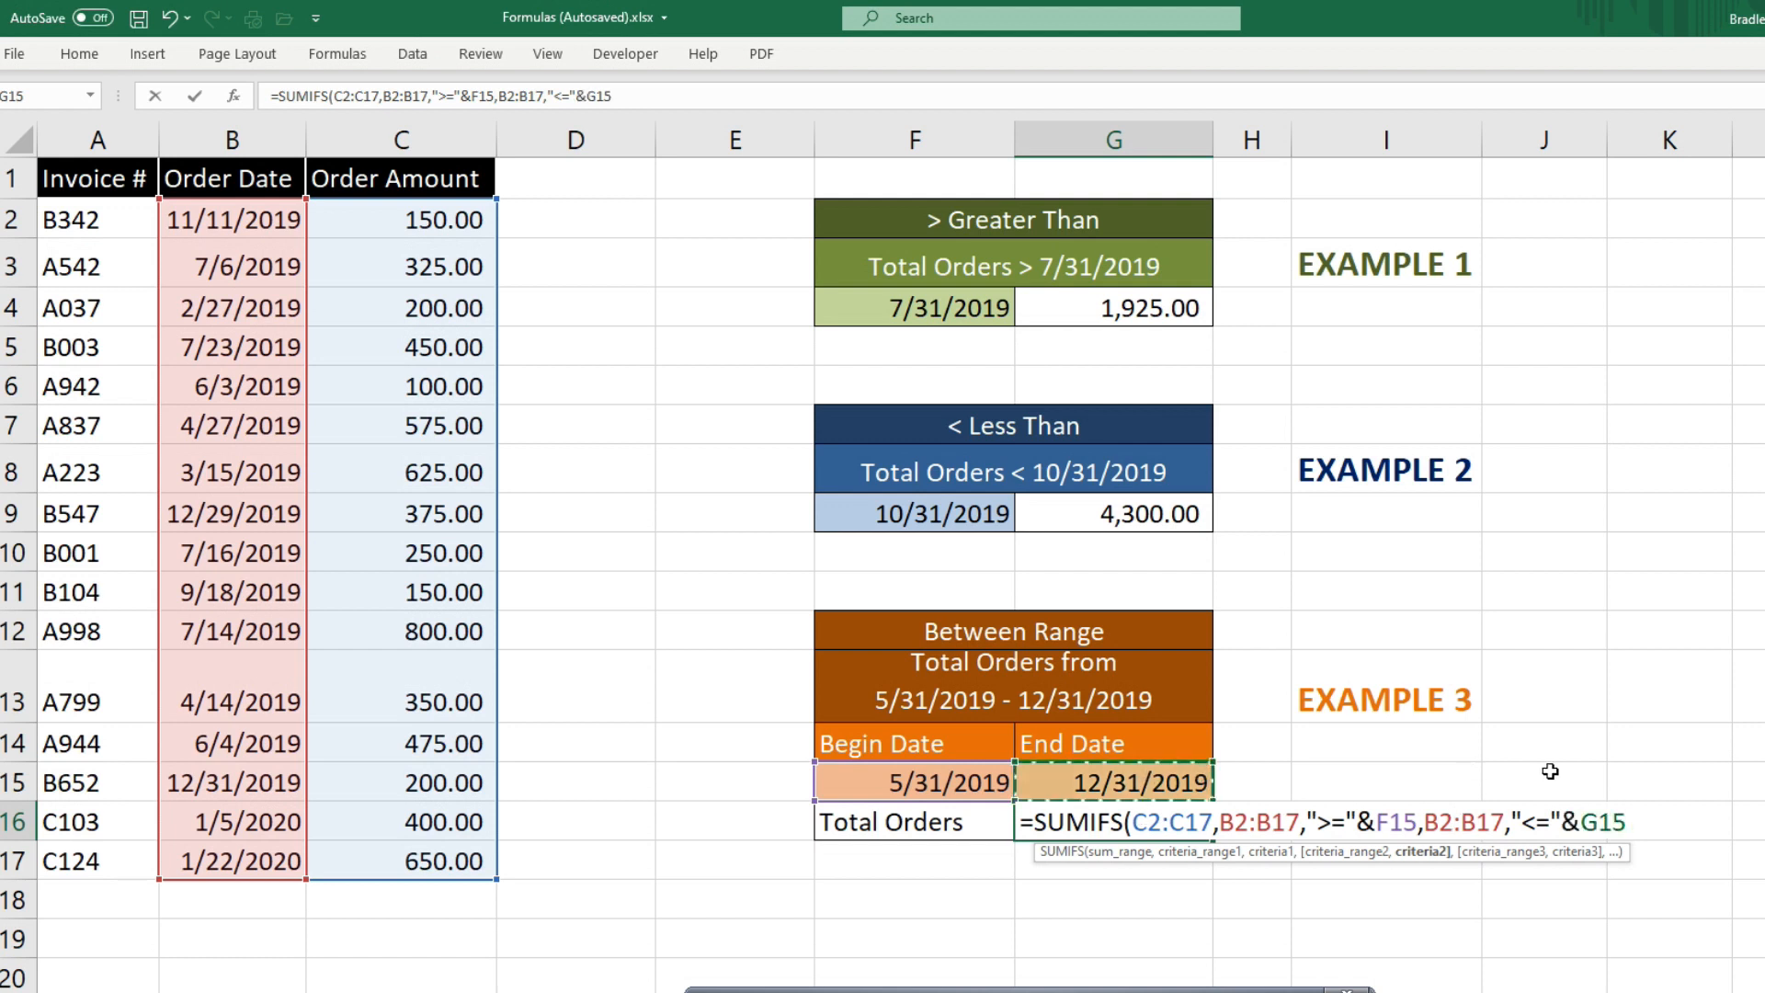
key(Enter)
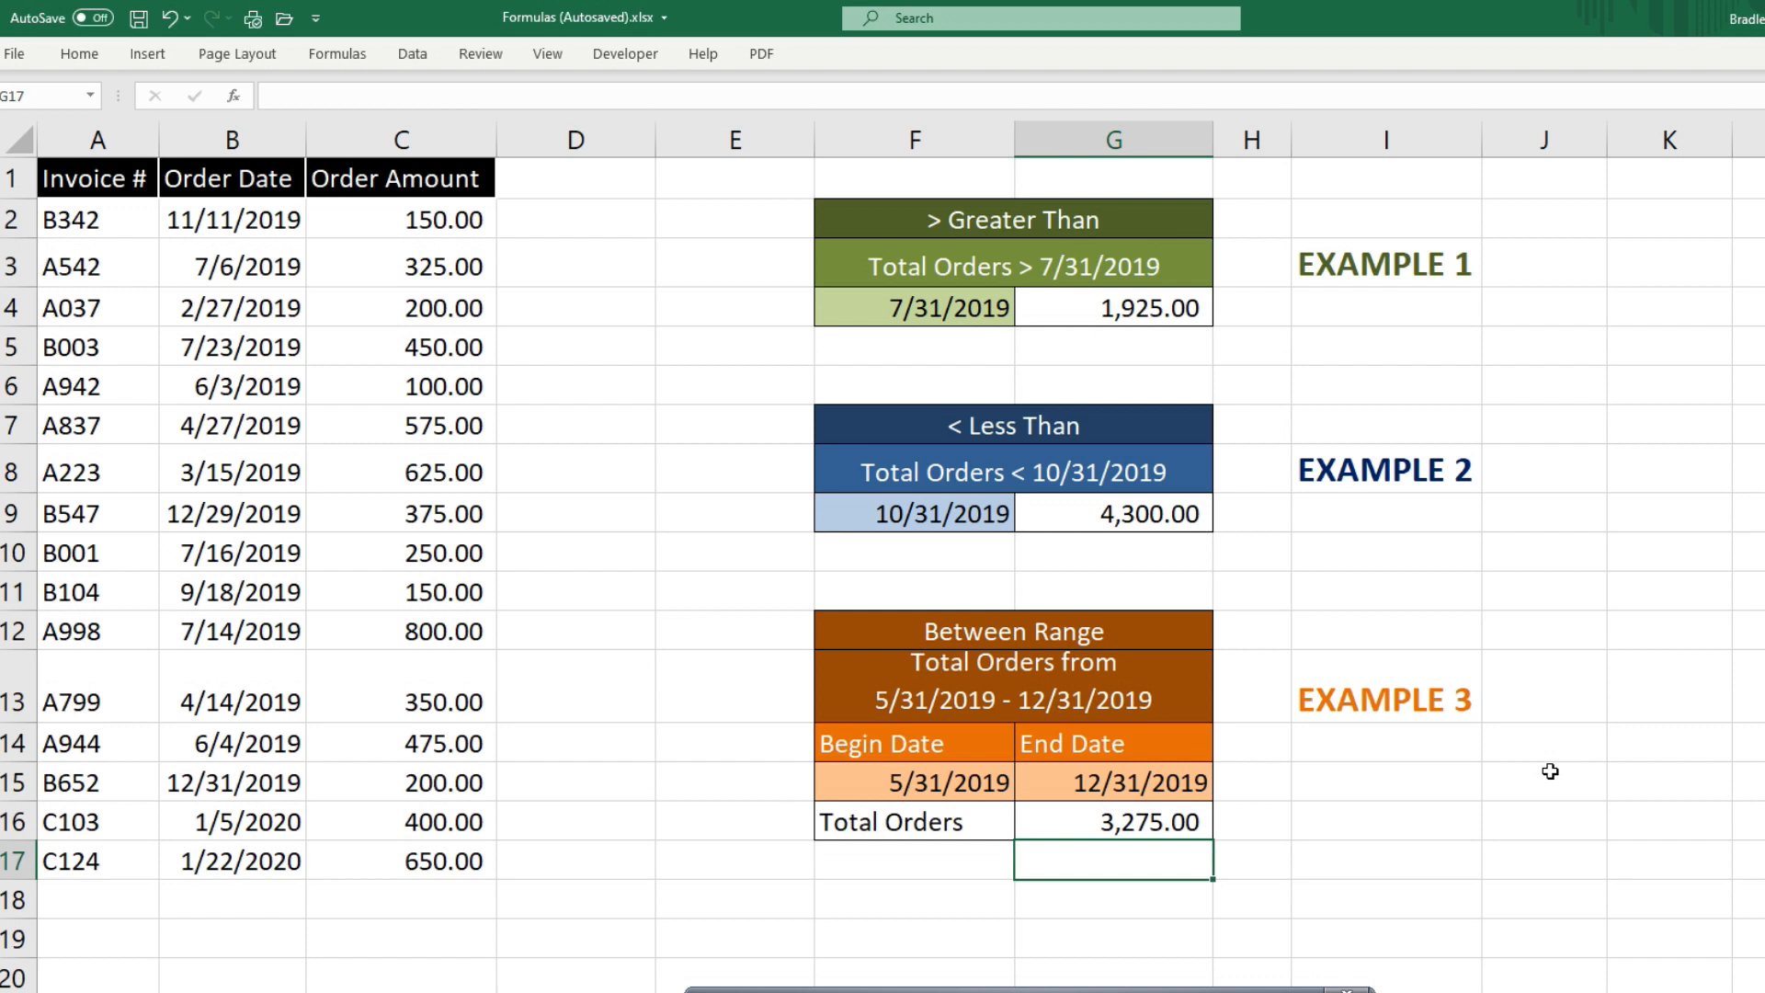
mouse_move(1405, 839)
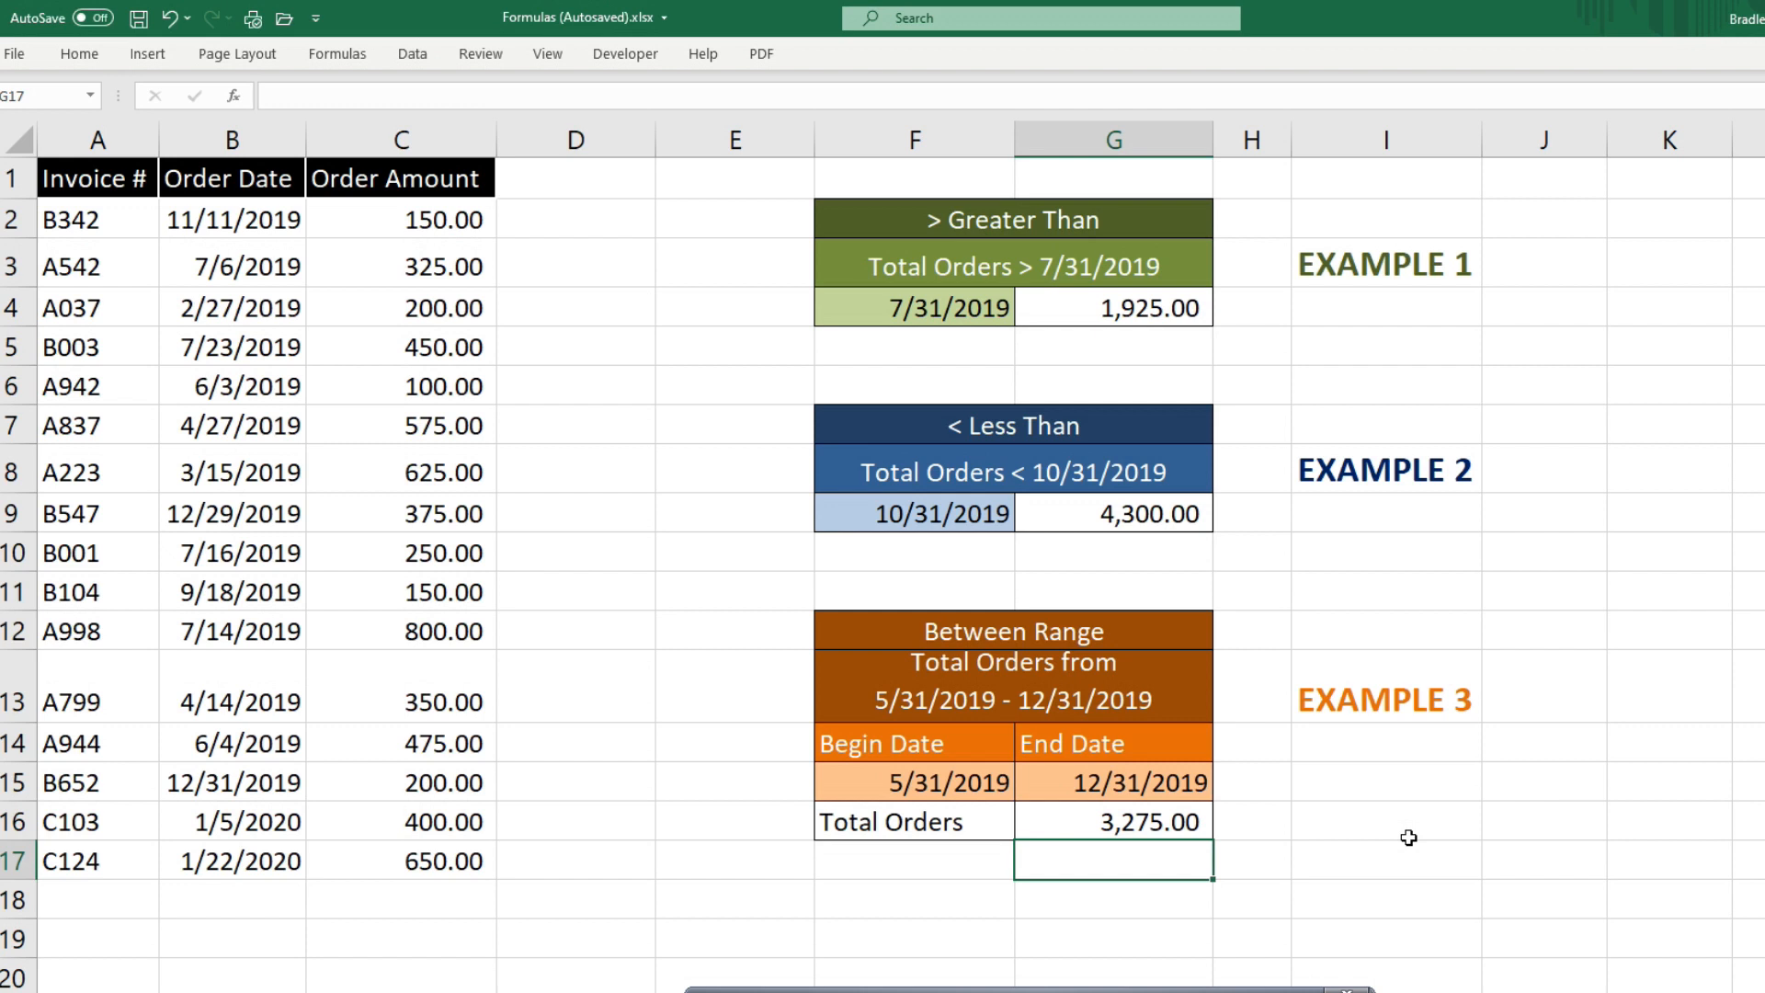